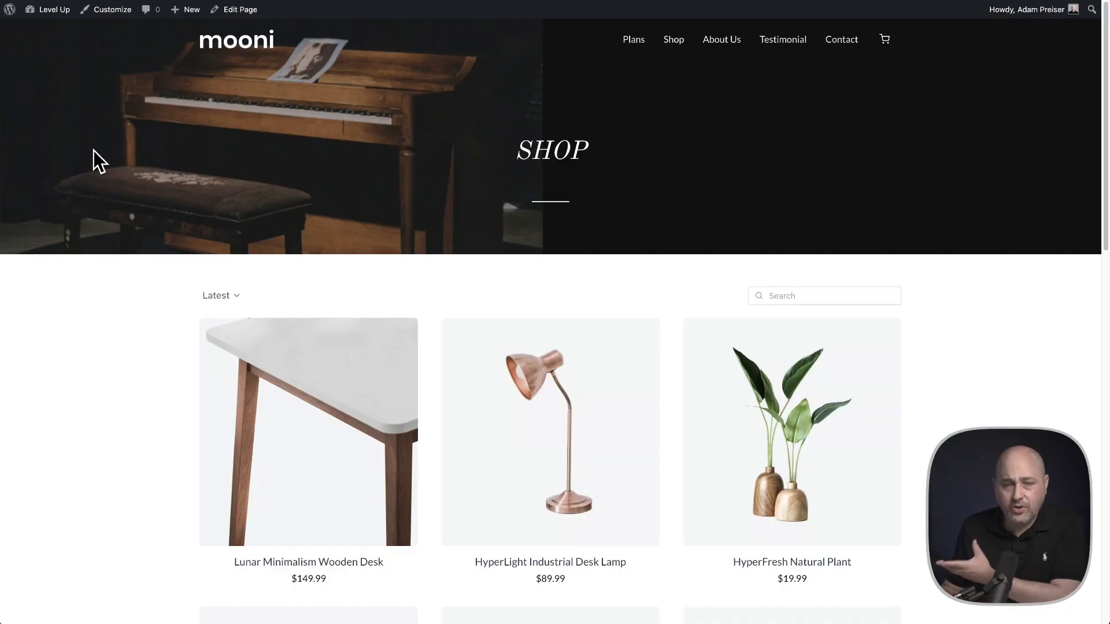
Scroll down the Shop listing and open the HyperErgo Gaming Chair product page
scroll("down", 3)
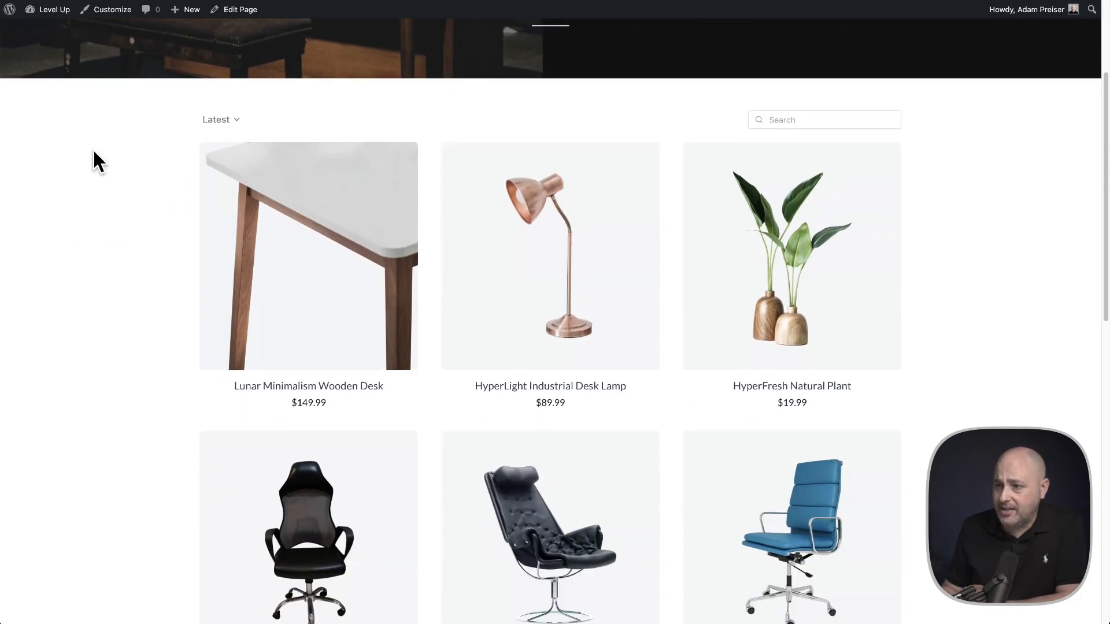
scroll("down", 3)
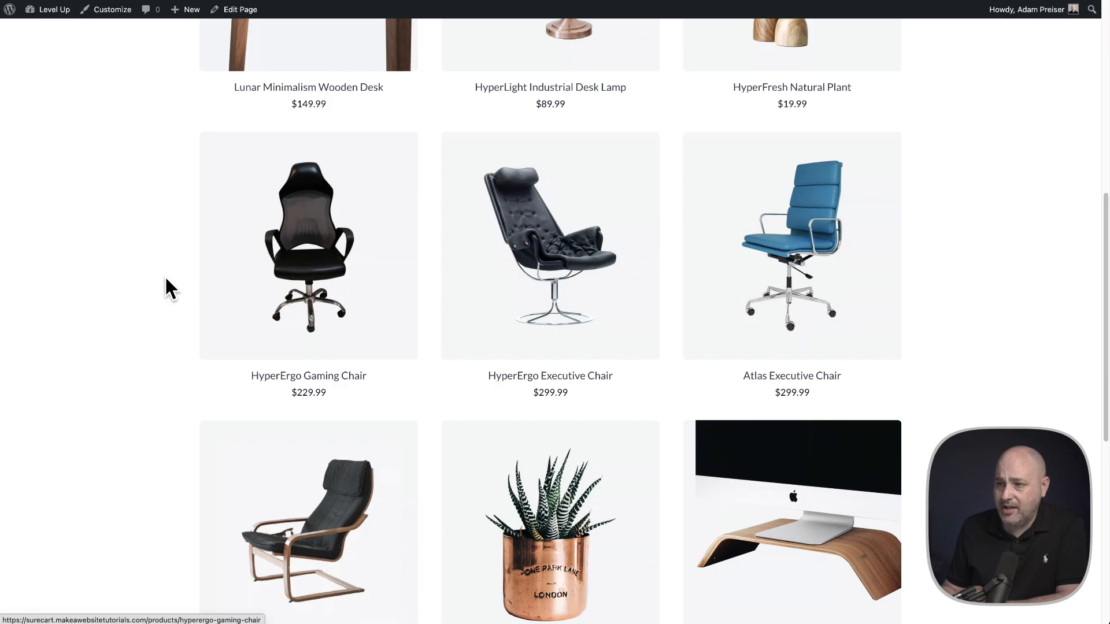
left_click(308, 246)
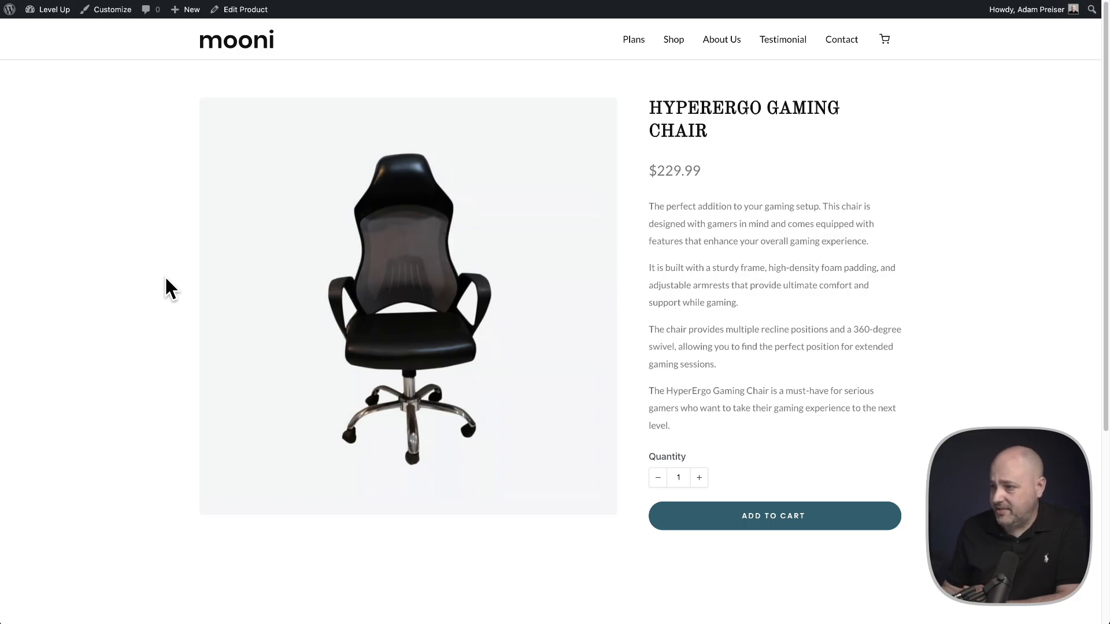
Add the $229.99 HyperErgo Gaming Chair to the cart and proceed to checkout
left_click(774, 515)
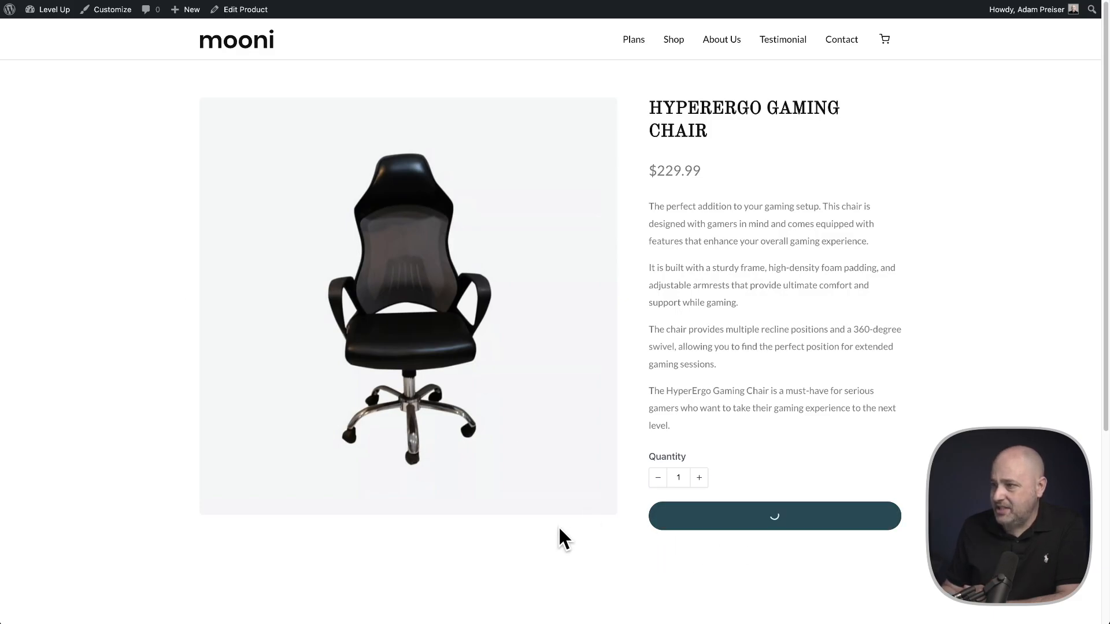
left_click(773, 515)
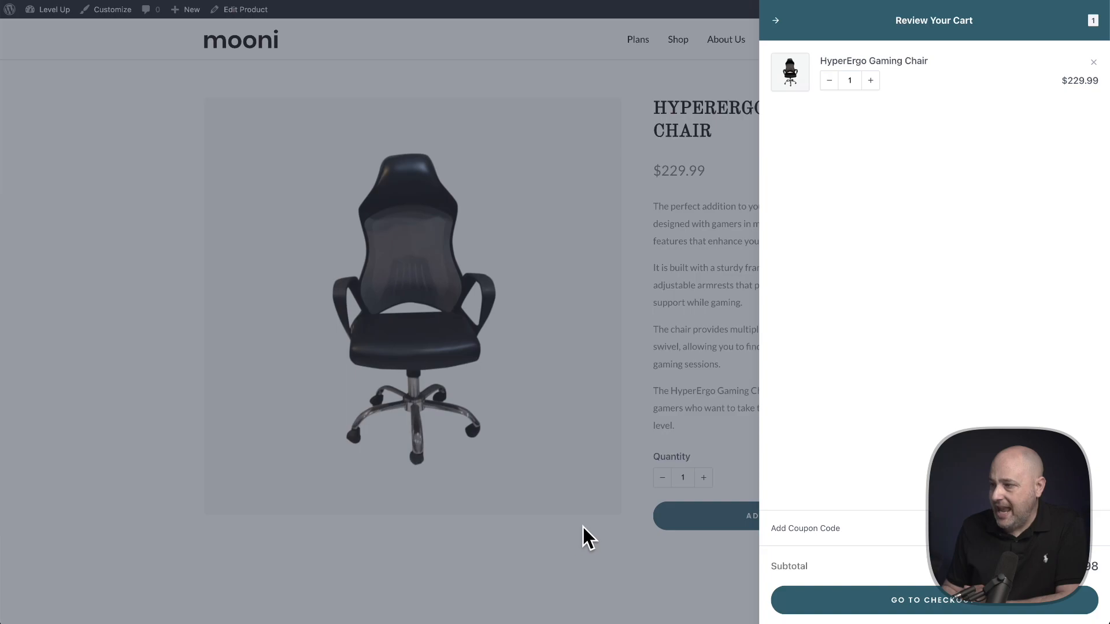
mouse_move(875, 607)
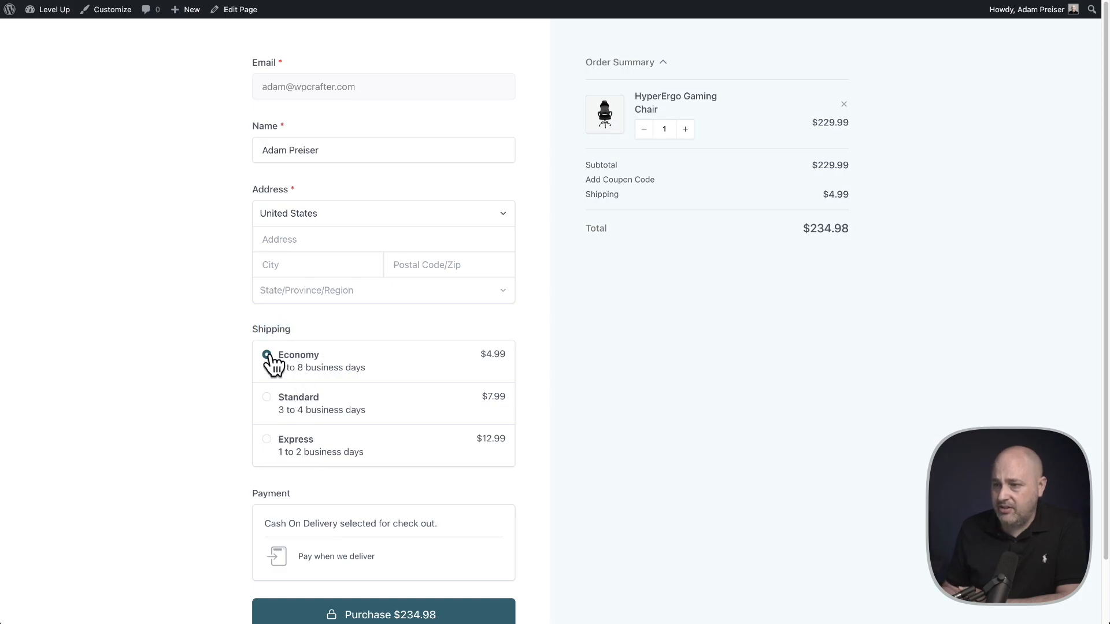
Select Express shipping ($12.99) instead of Economy, bringing the total to $242.98
left_click(267, 354)
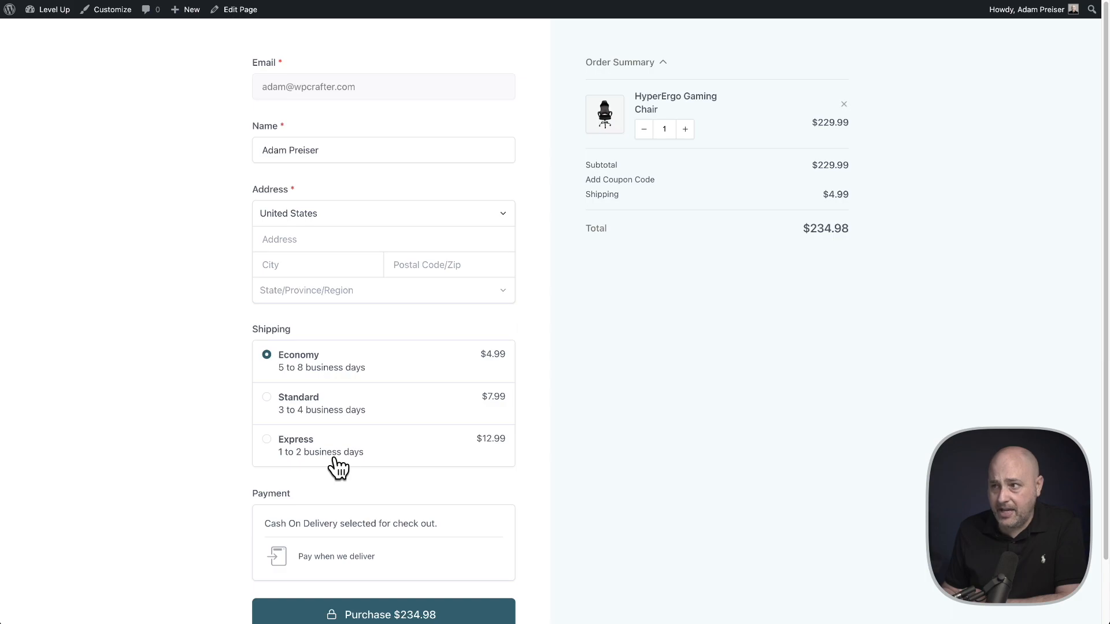
mouse_move(586, 250)
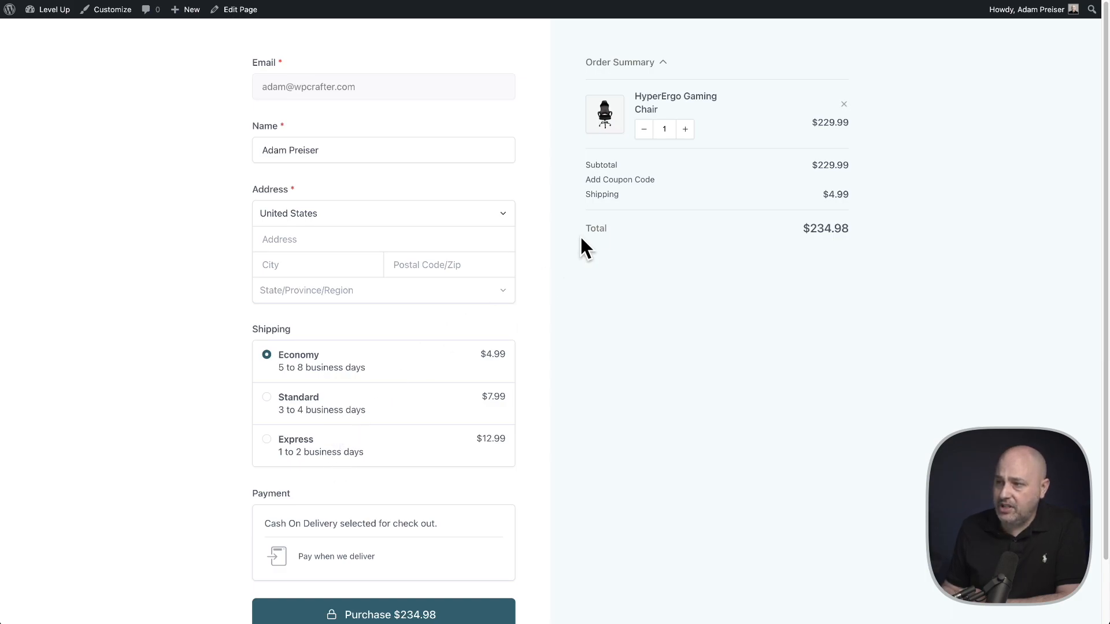
mouse_move(667, 214)
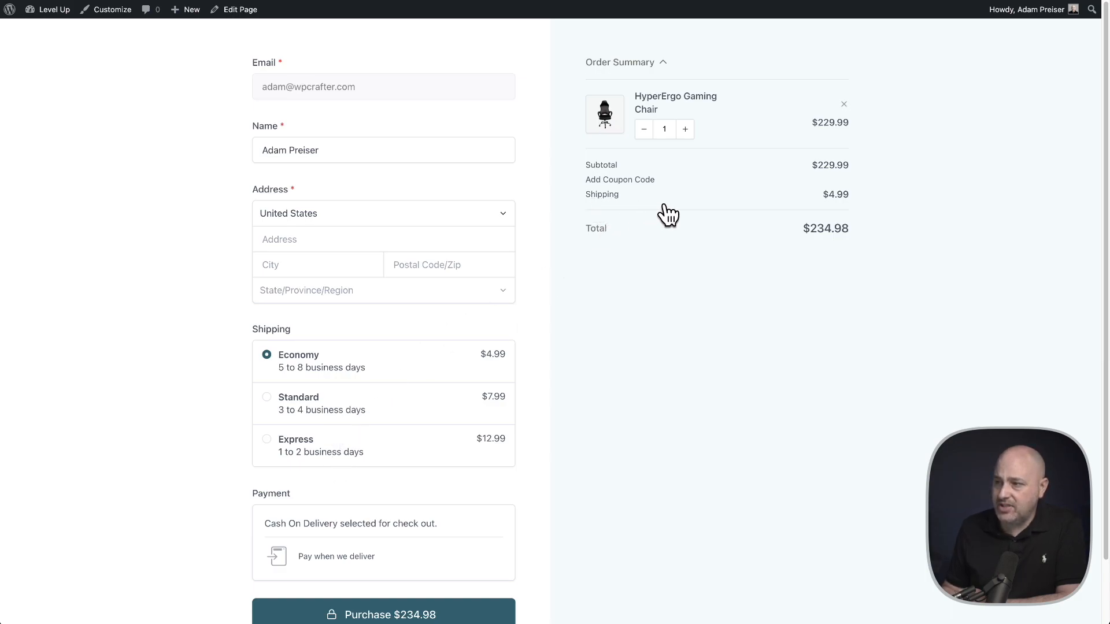
mouse_move(648, 214)
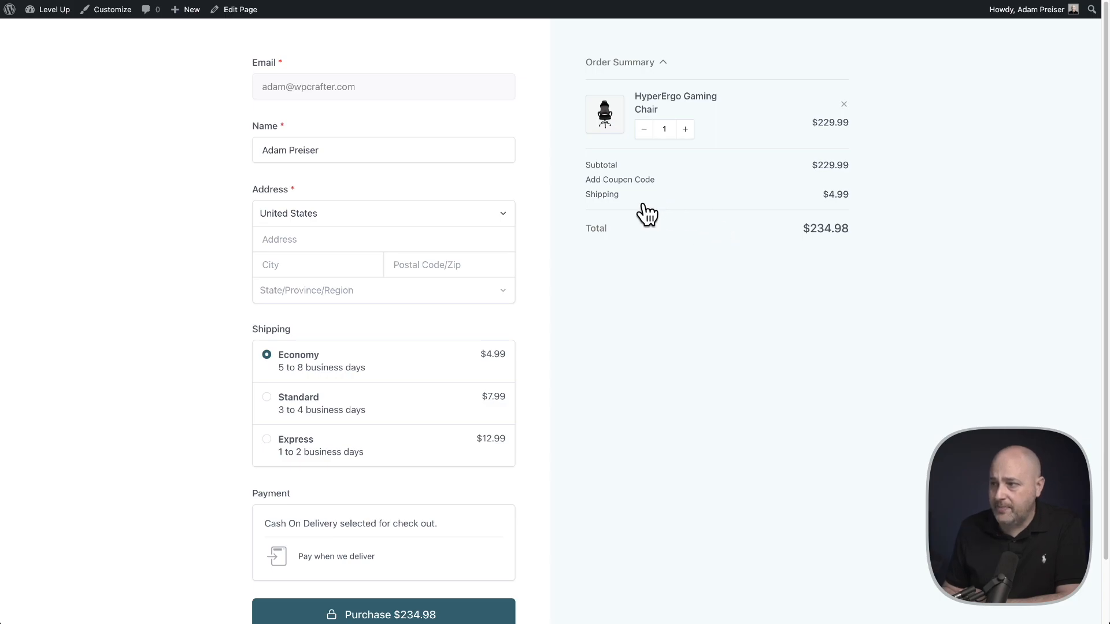
mouse_move(600, 201)
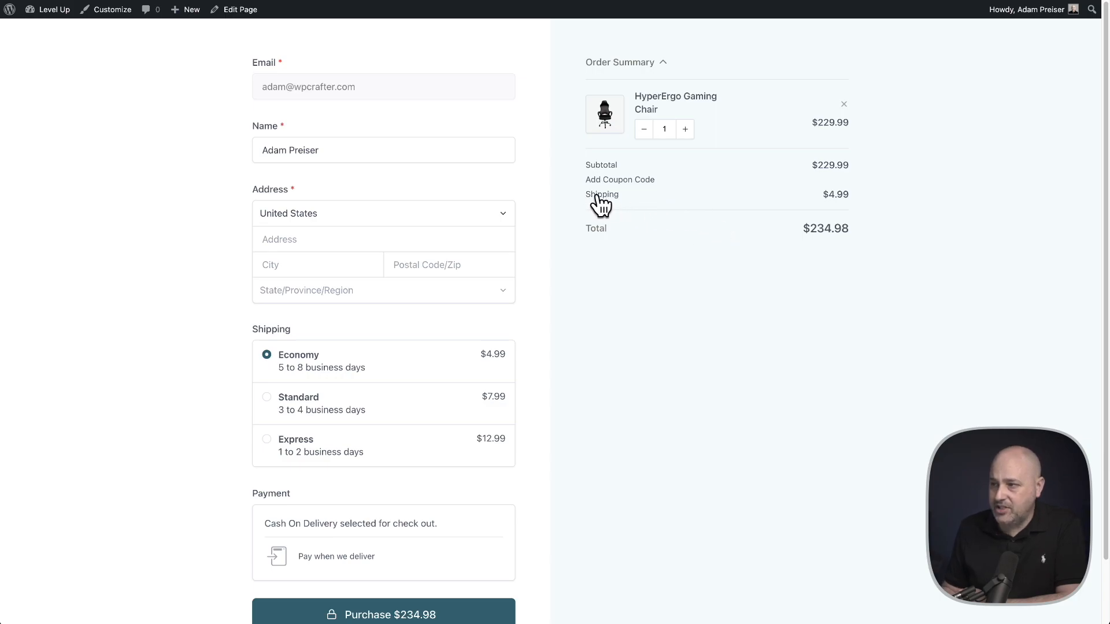
mouse_move(839, 207)
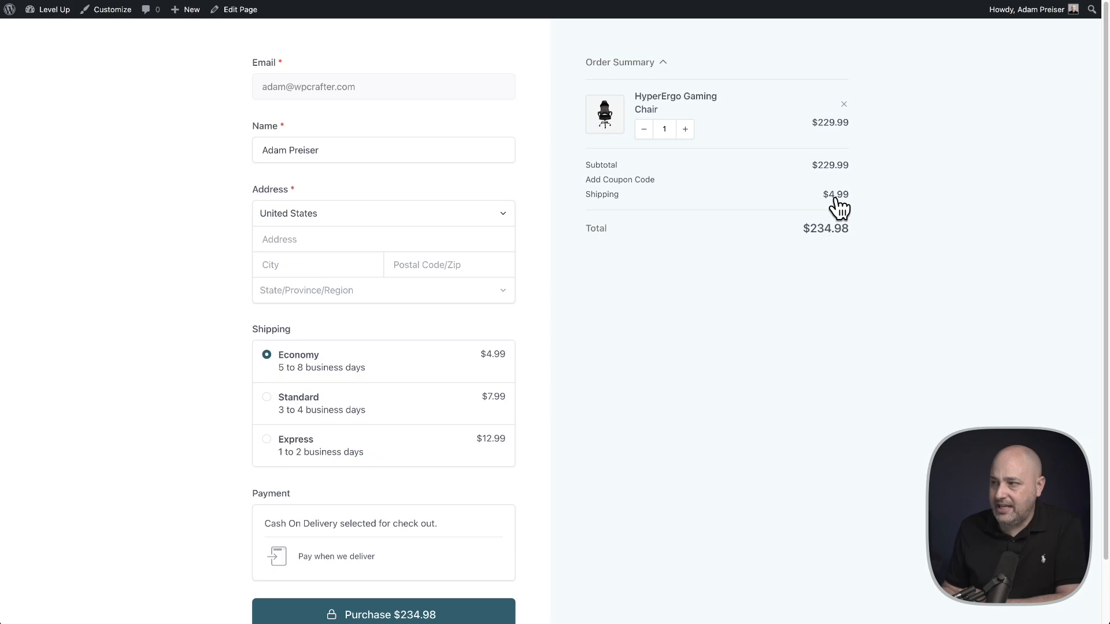
mouse_move(293, 452)
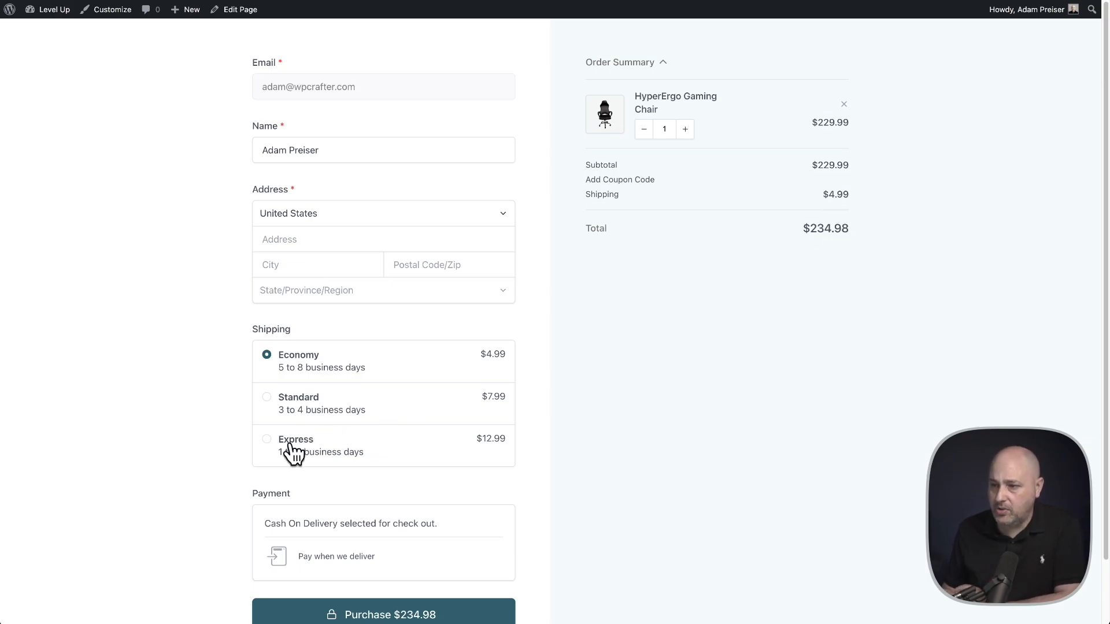
left_click(268, 439)
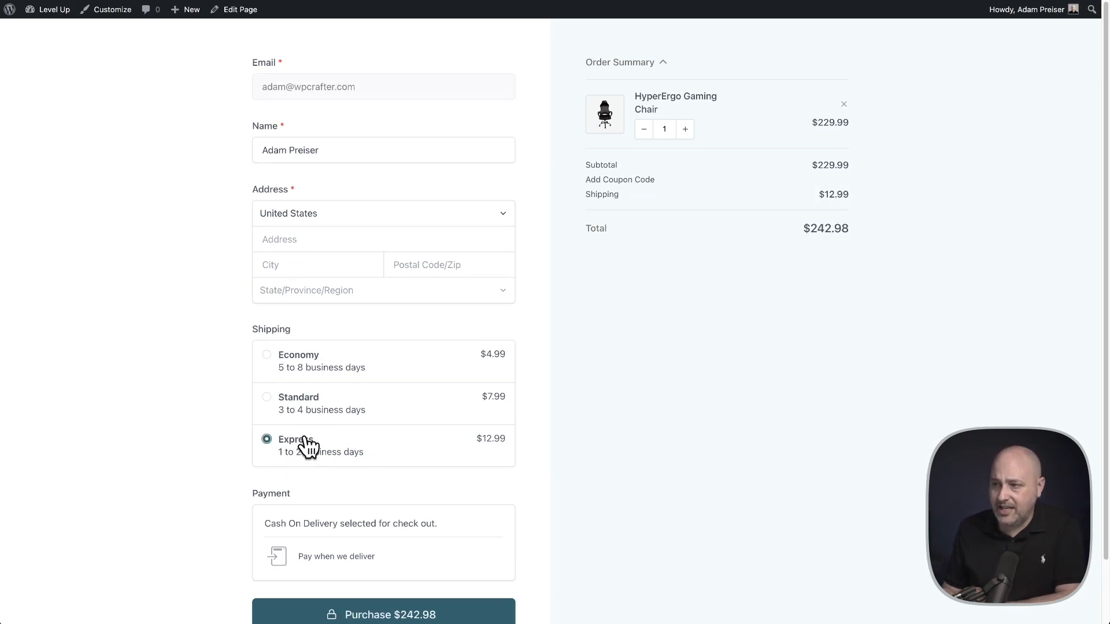
mouse_move(828, 209)
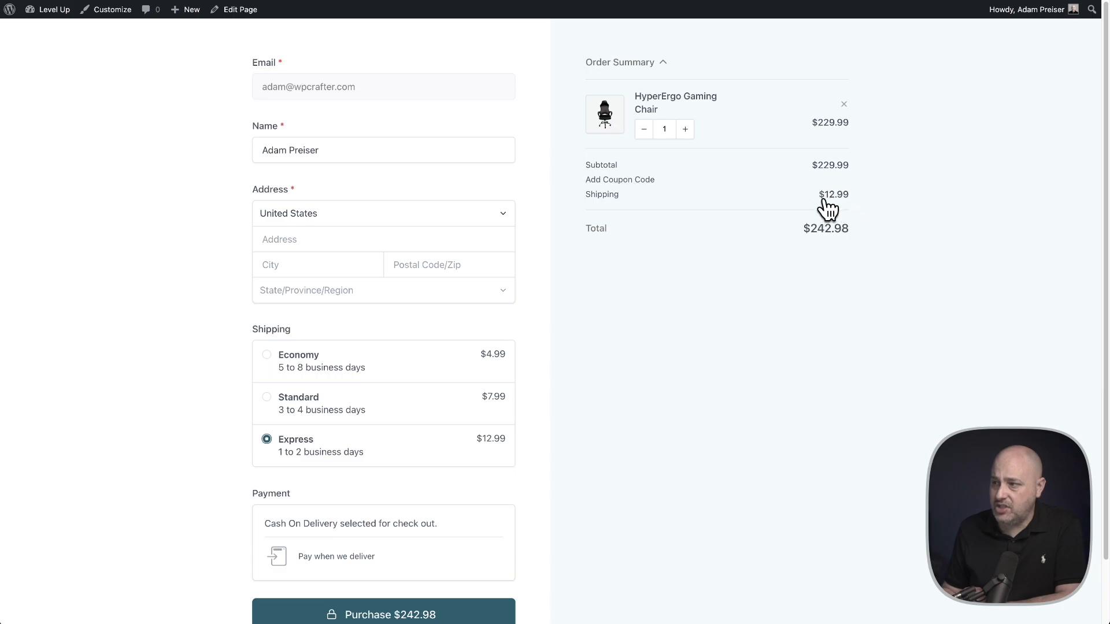
mouse_move(719, 275)
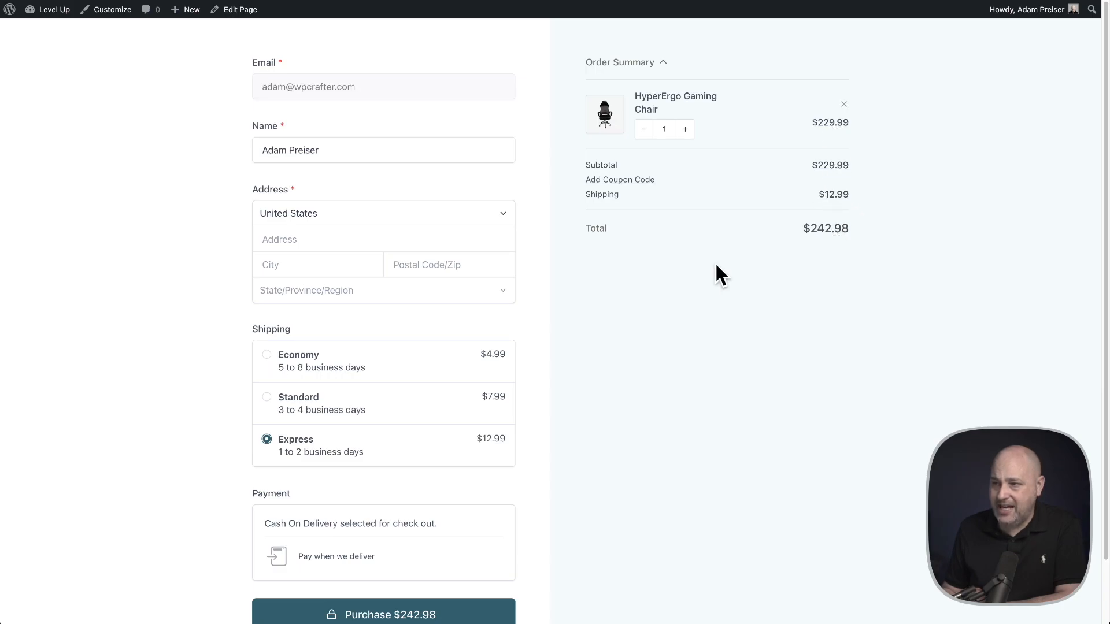
mouse_move(587, 352)
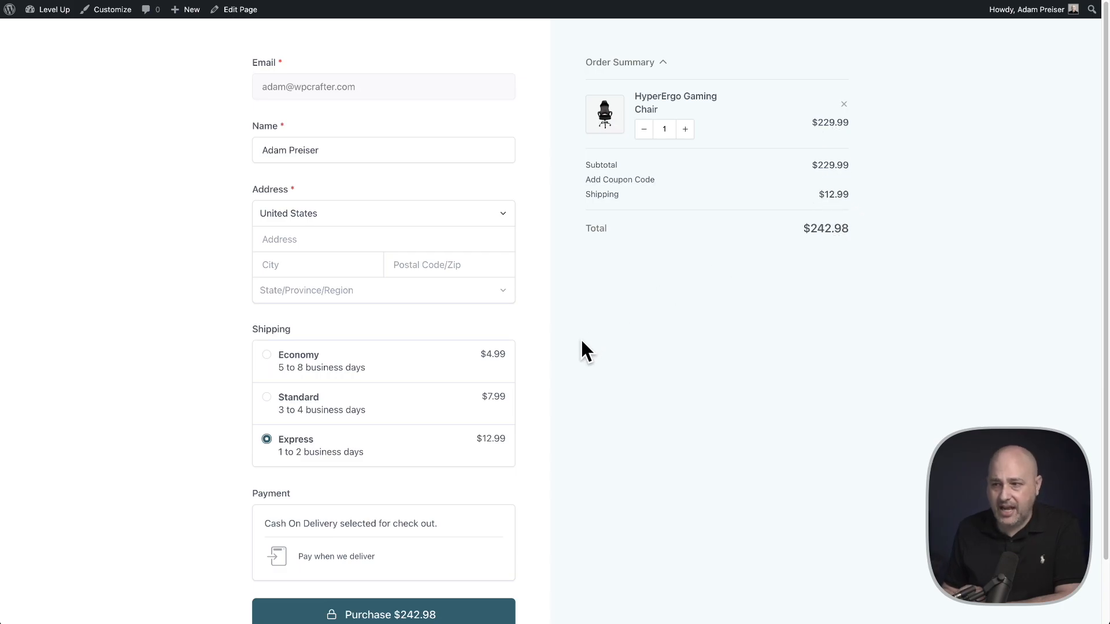
mouse_move(413, 363)
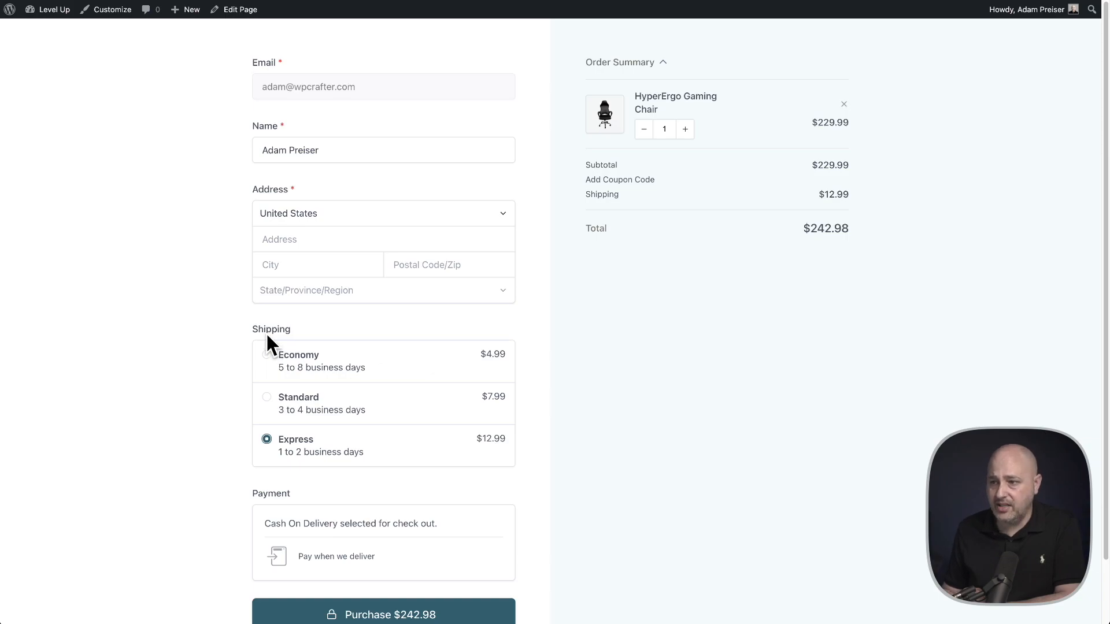
mouse_move(353, 373)
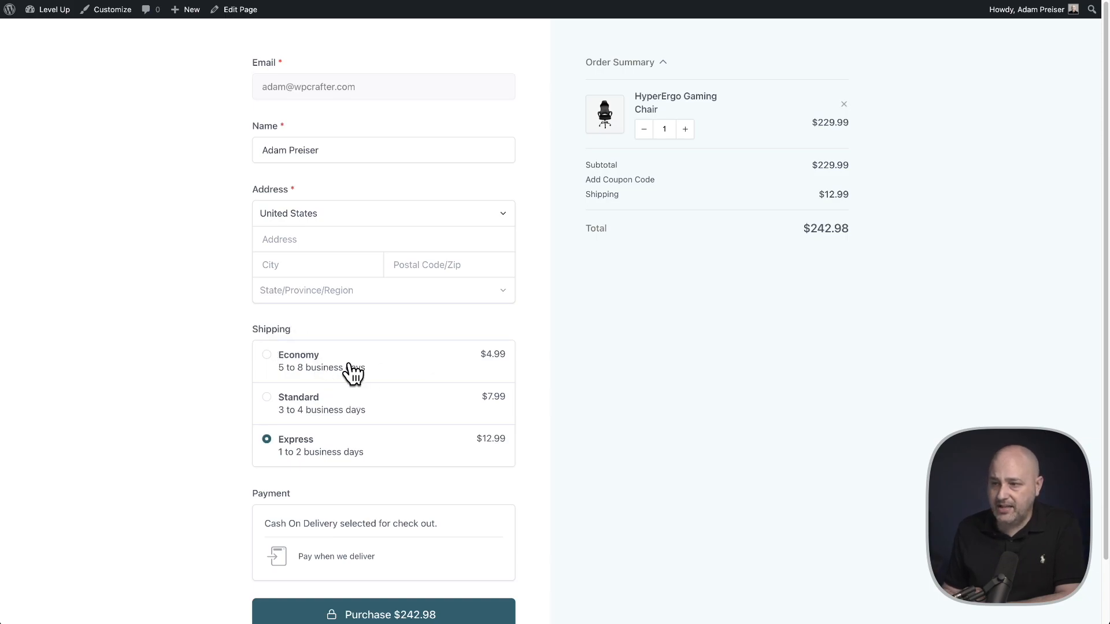
mouse_move(360, 467)
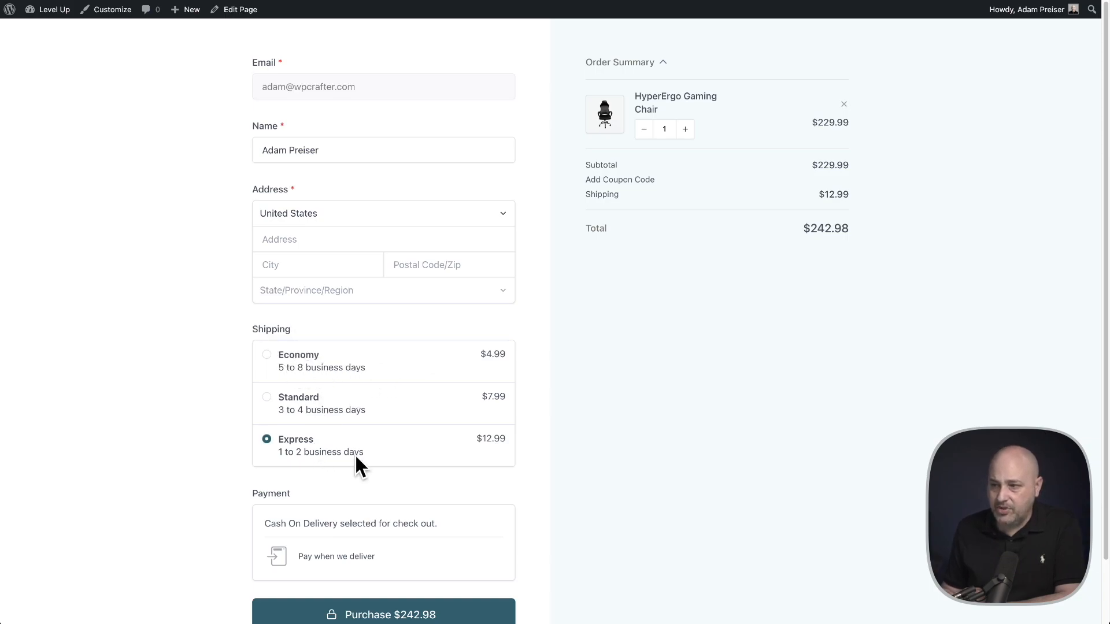
mouse_move(626, 303)
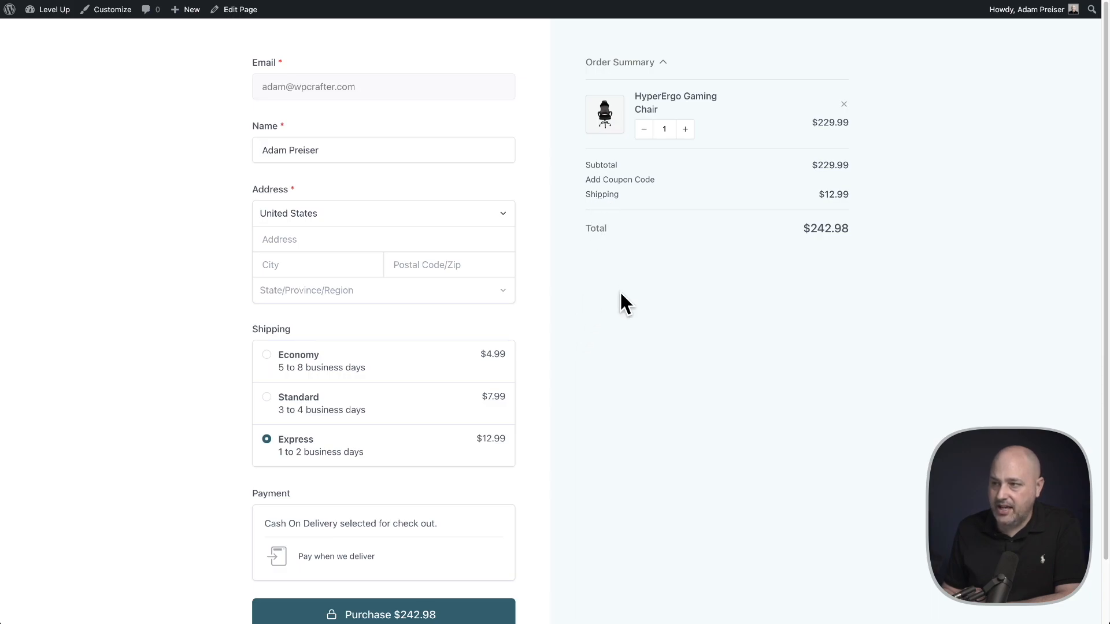
mouse_move(650, 212)
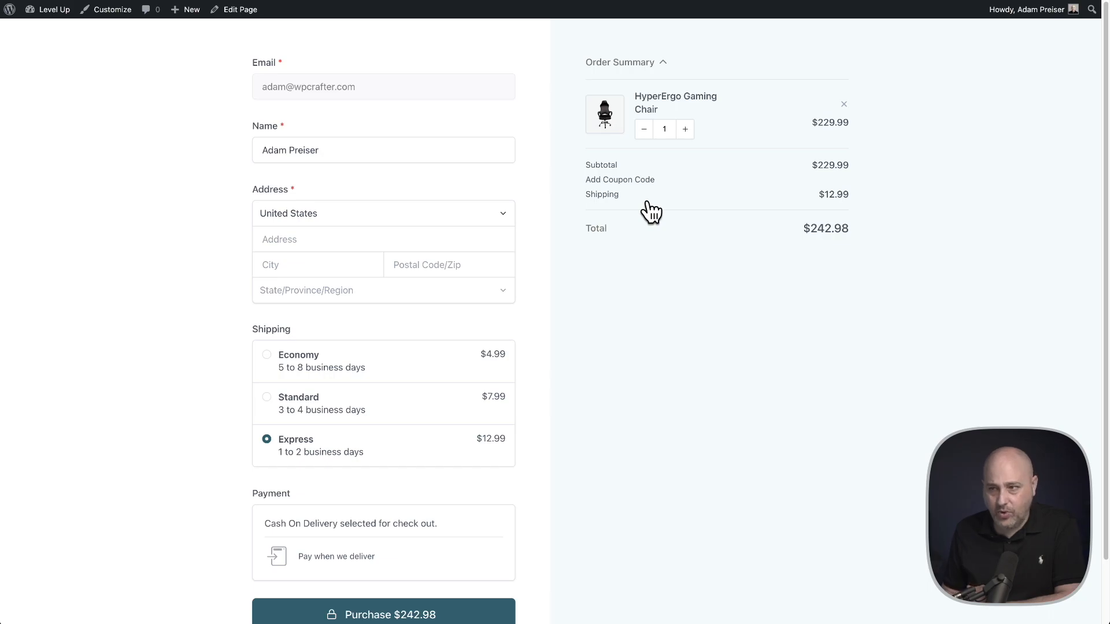
mouse_move(593, 363)
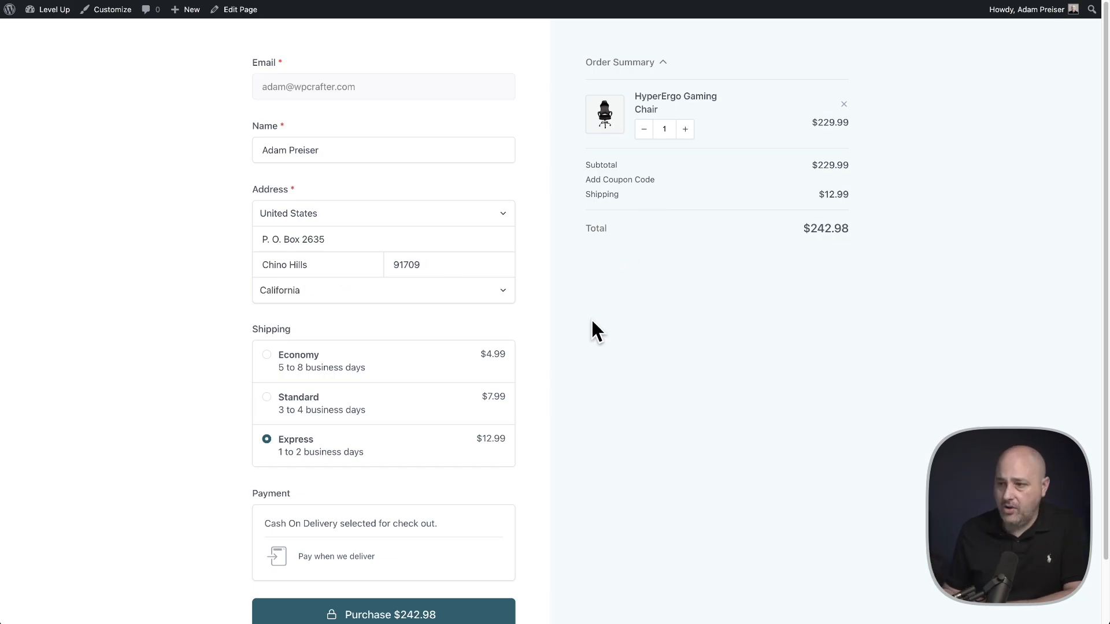
Purchase the $242.98 order and continue past the thank-you confirmation
scroll("down", 3)
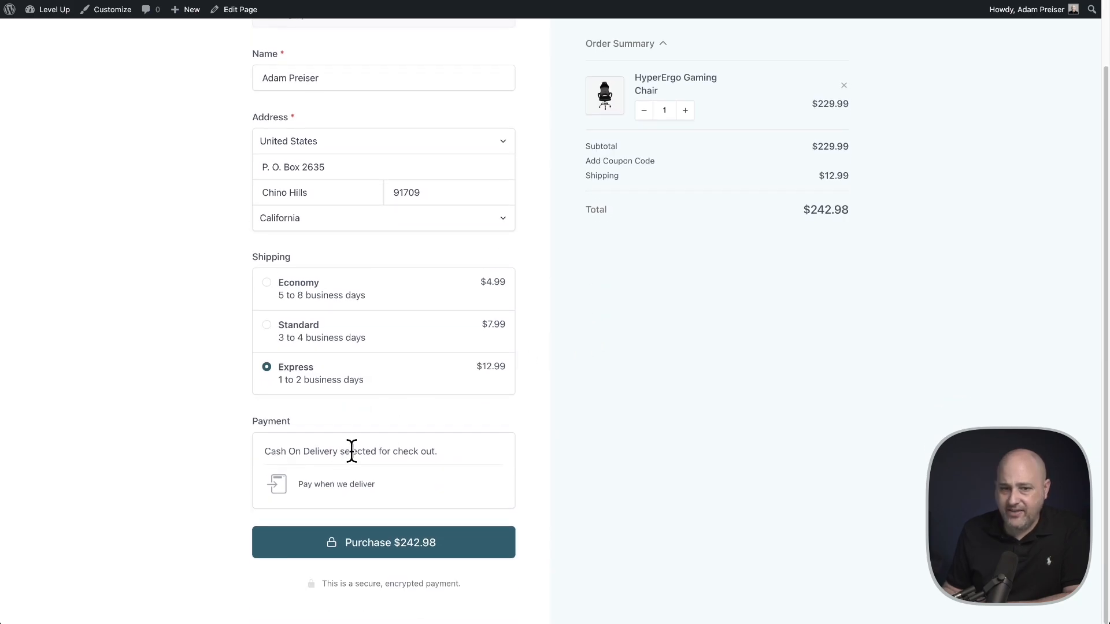
left_click(382, 542)
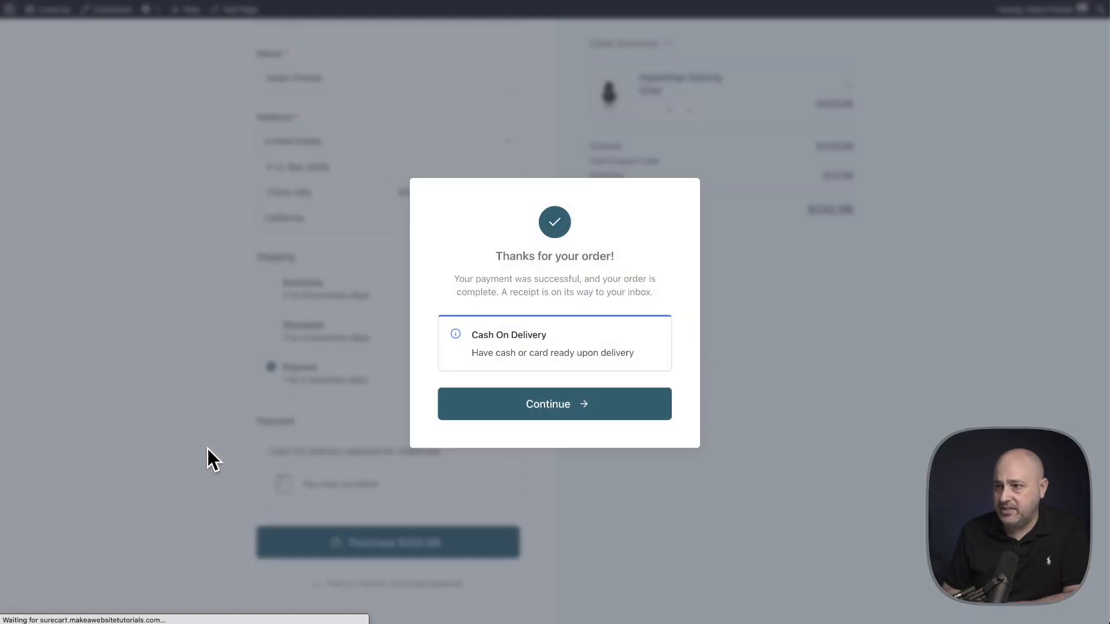
mouse_move(554, 381)
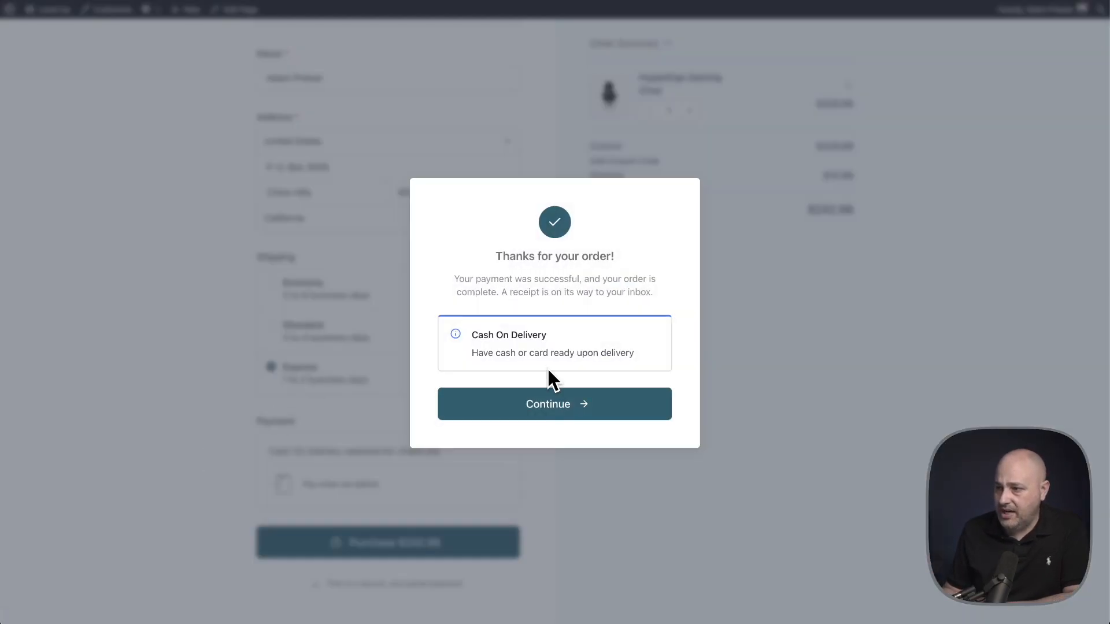
left_click(554, 404)
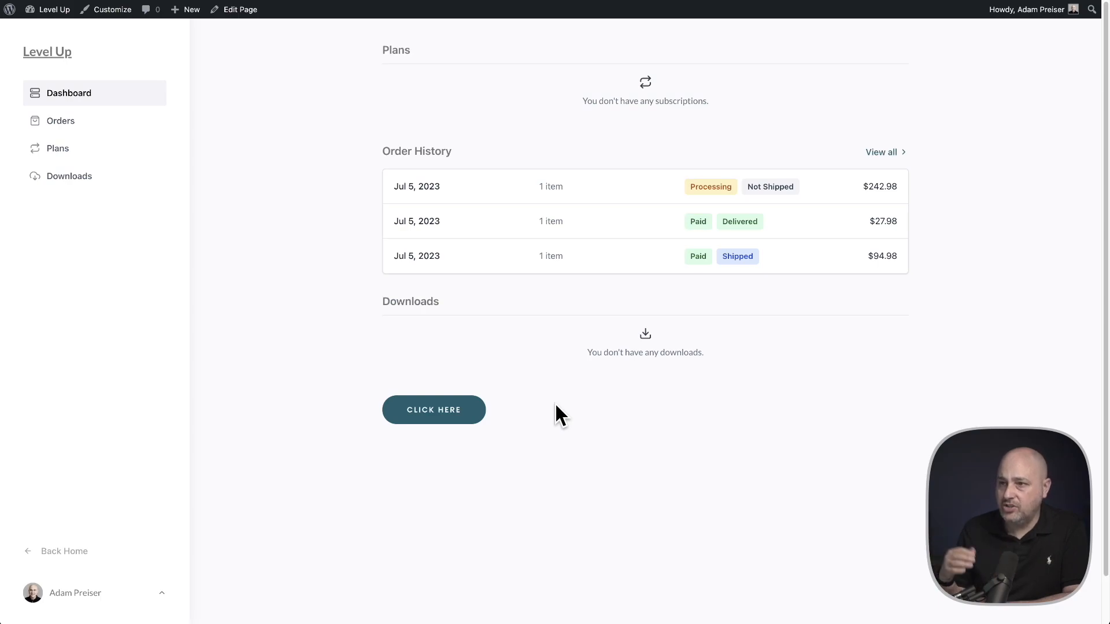
Open the customer dashboard's Orders page listing all three July 5 orders
left_click(433, 409)
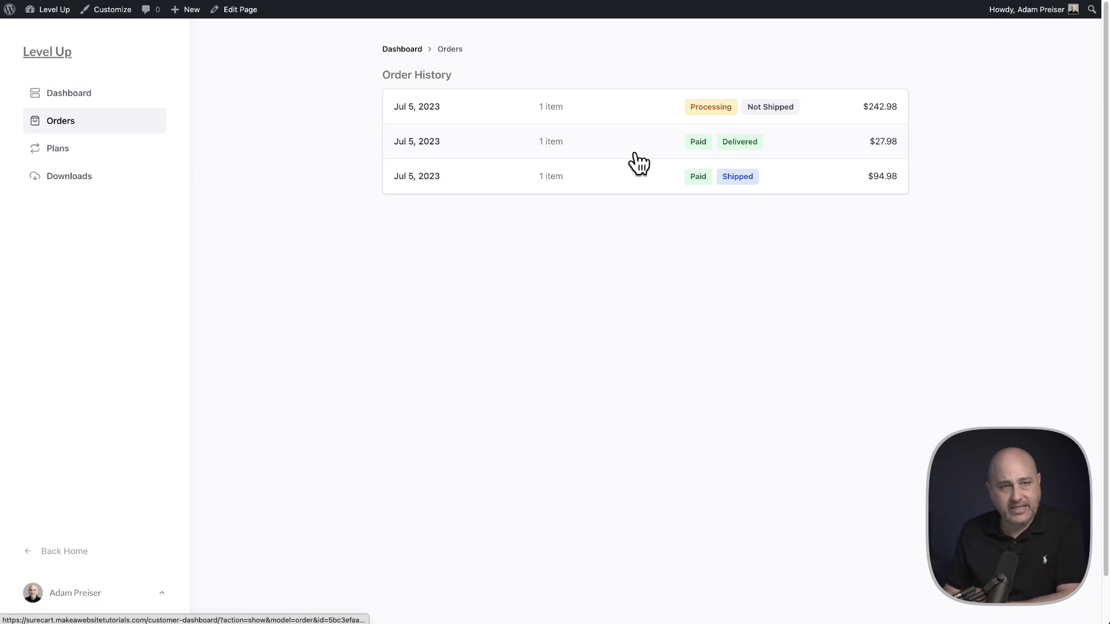
mouse_move(655, 177)
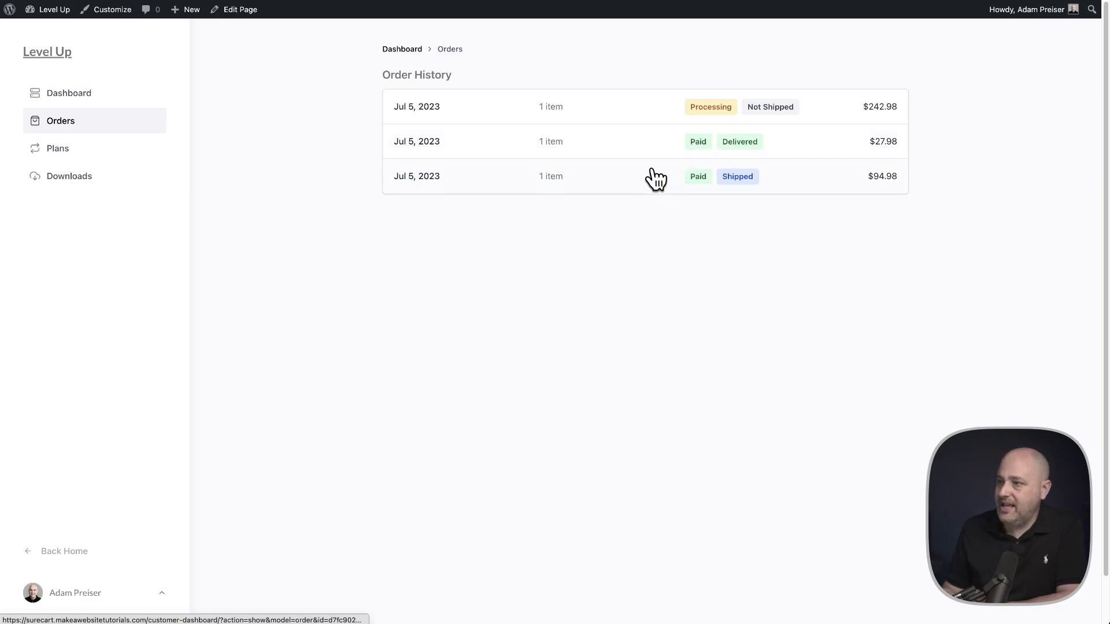
mouse_move(704, 198)
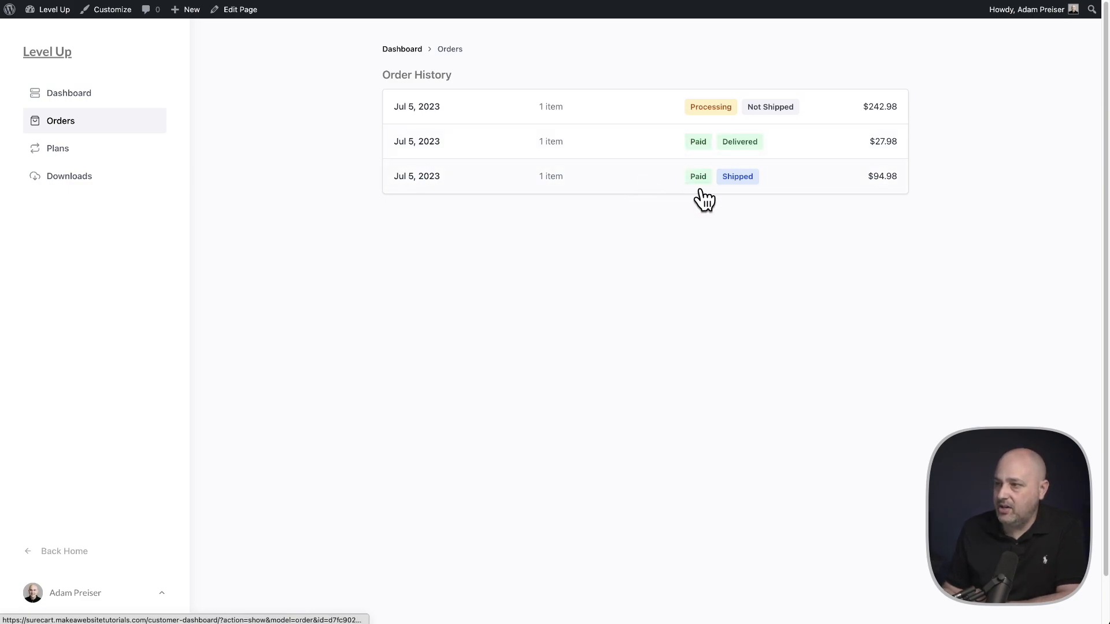
mouse_move(737, 192)
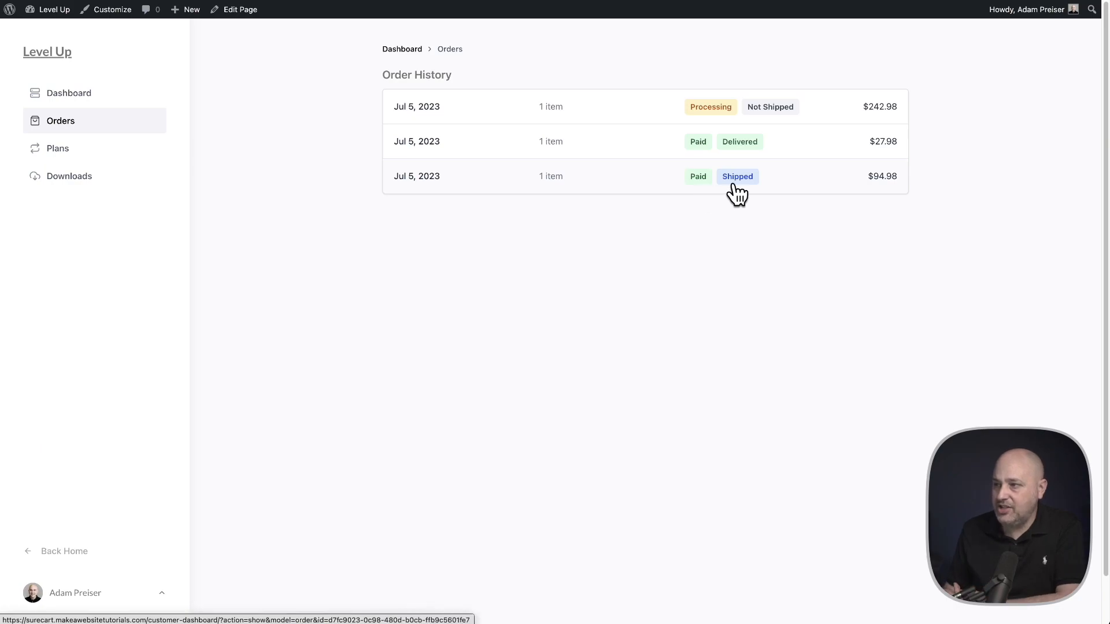
mouse_move(664, 95)
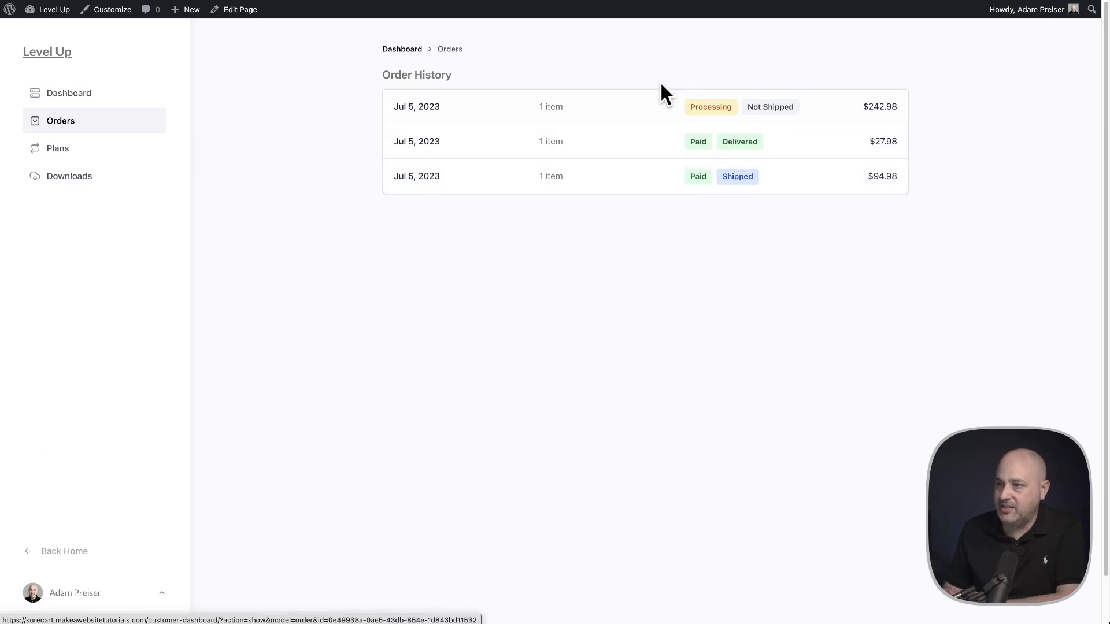
mouse_move(696, 130)
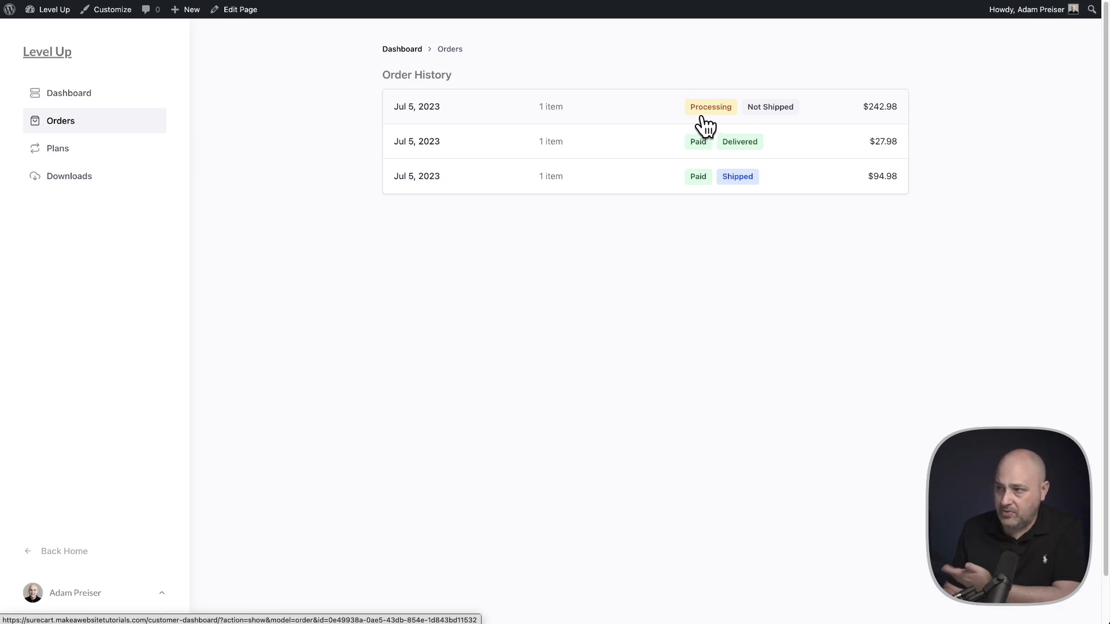
mouse_move(538, 160)
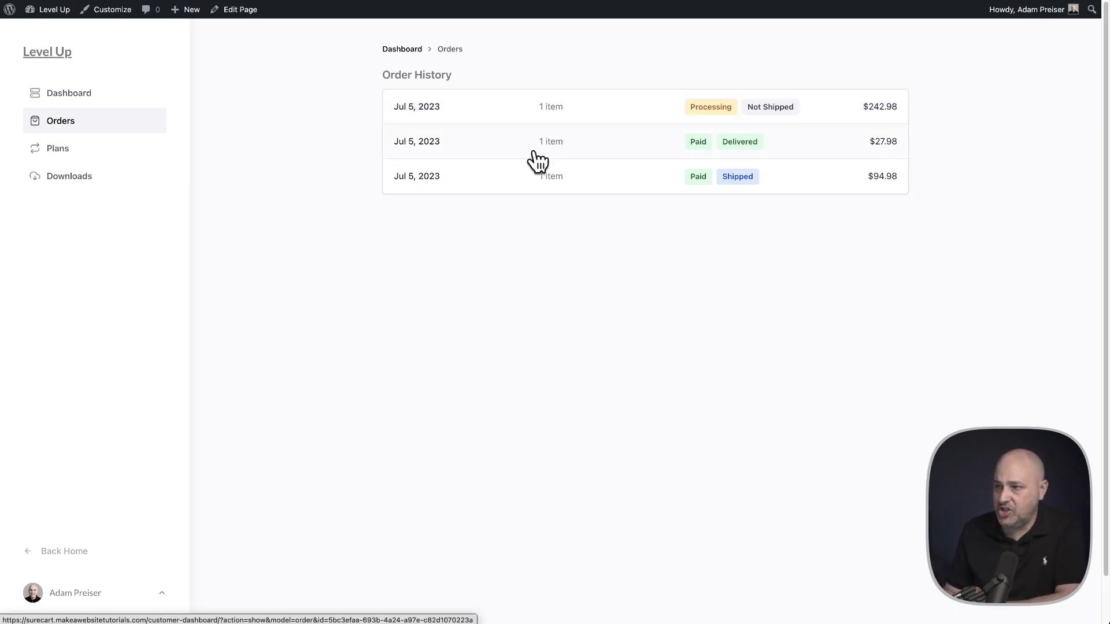
mouse_move(478, 185)
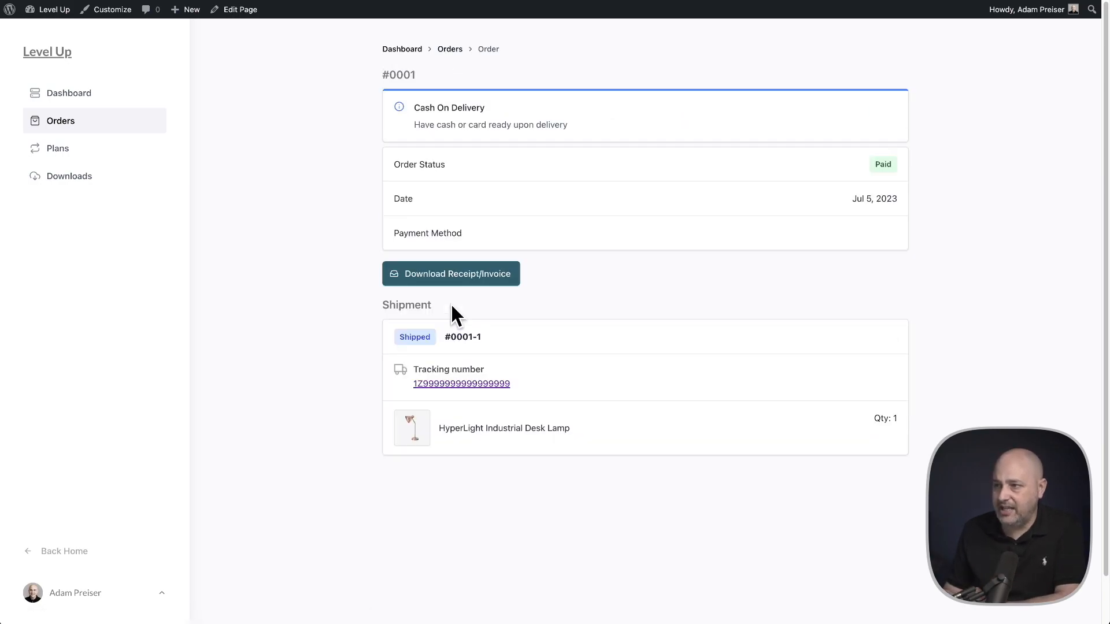
mouse_move(433, 346)
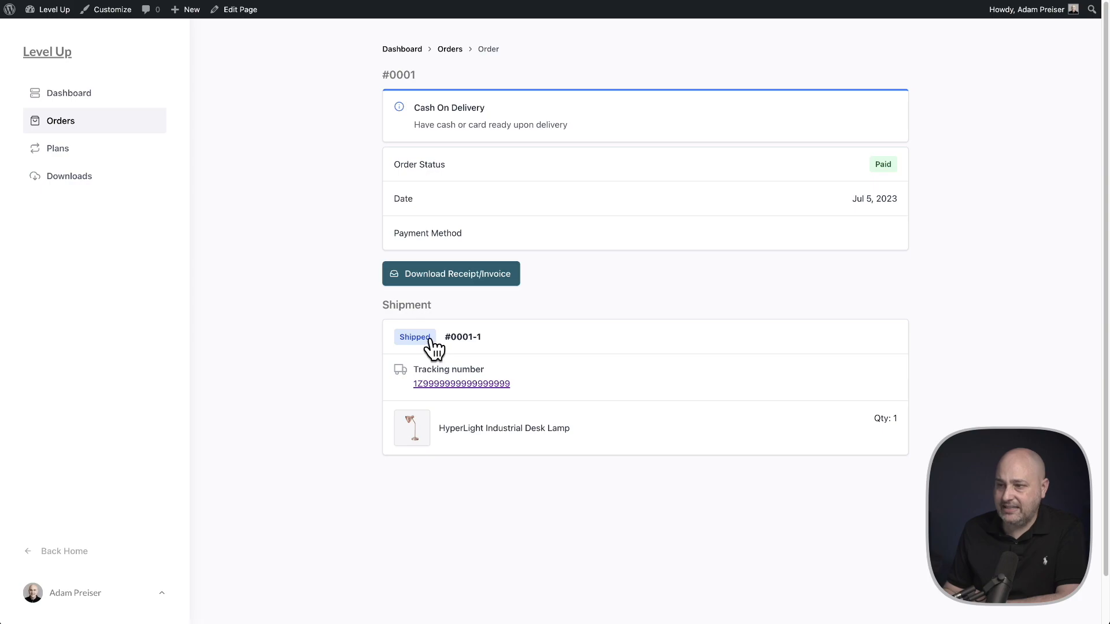
mouse_move(418, 350)
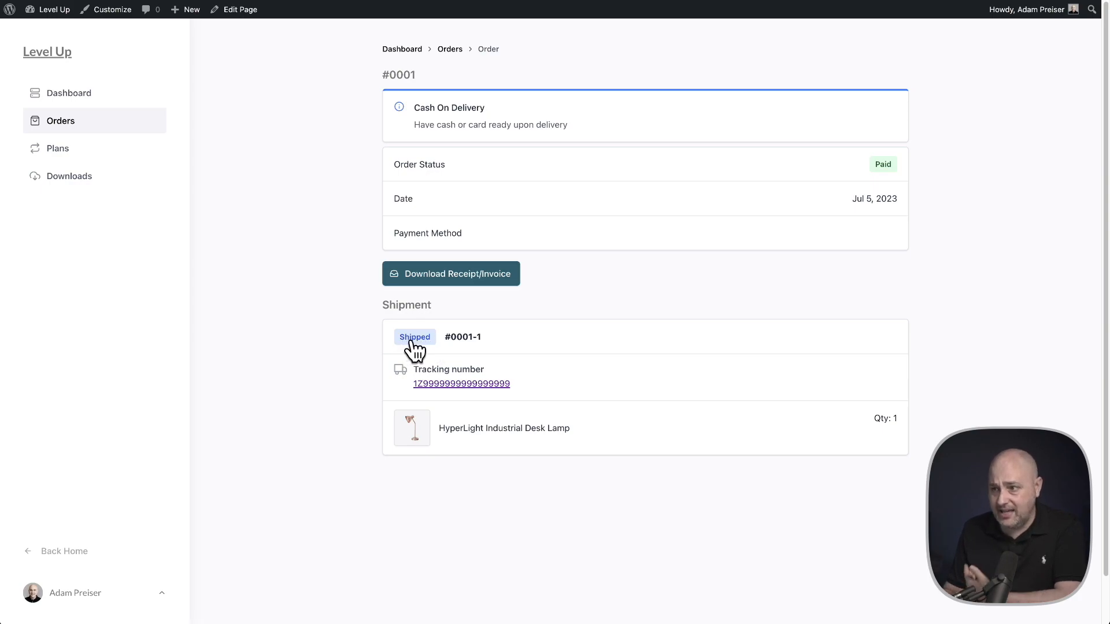
mouse_move(485, 407)
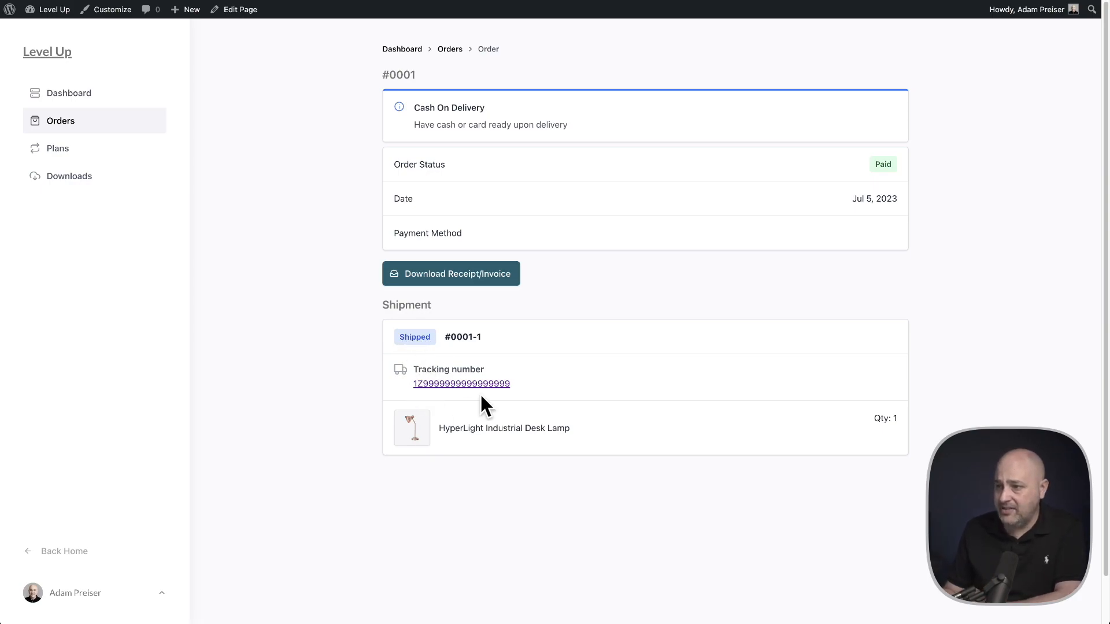
mouse_move(461, 384)
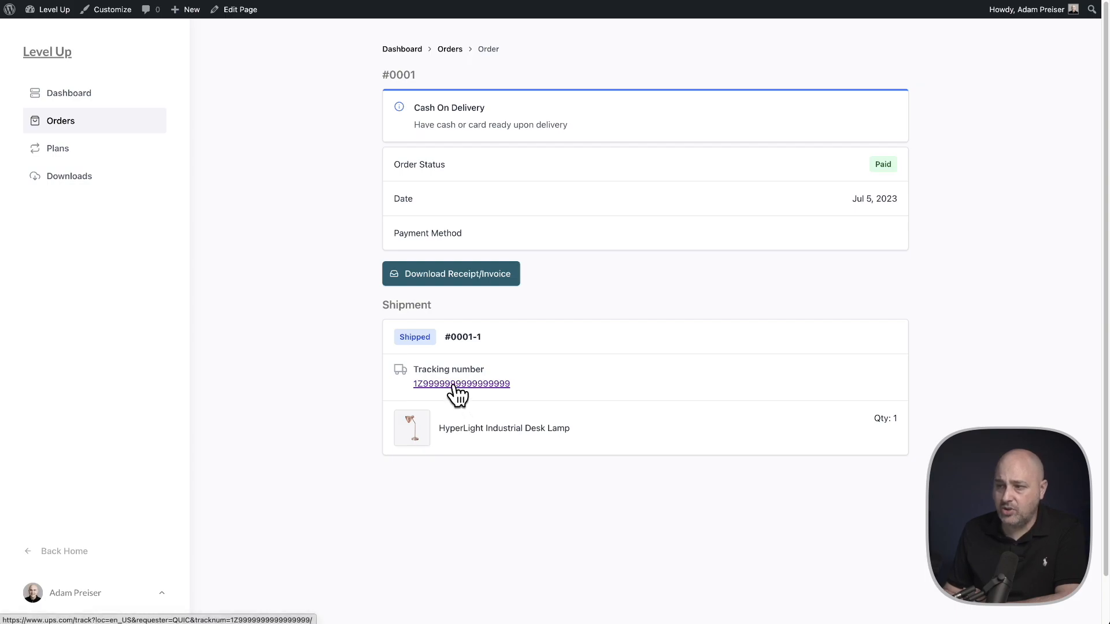
mouse_move(554, 414)
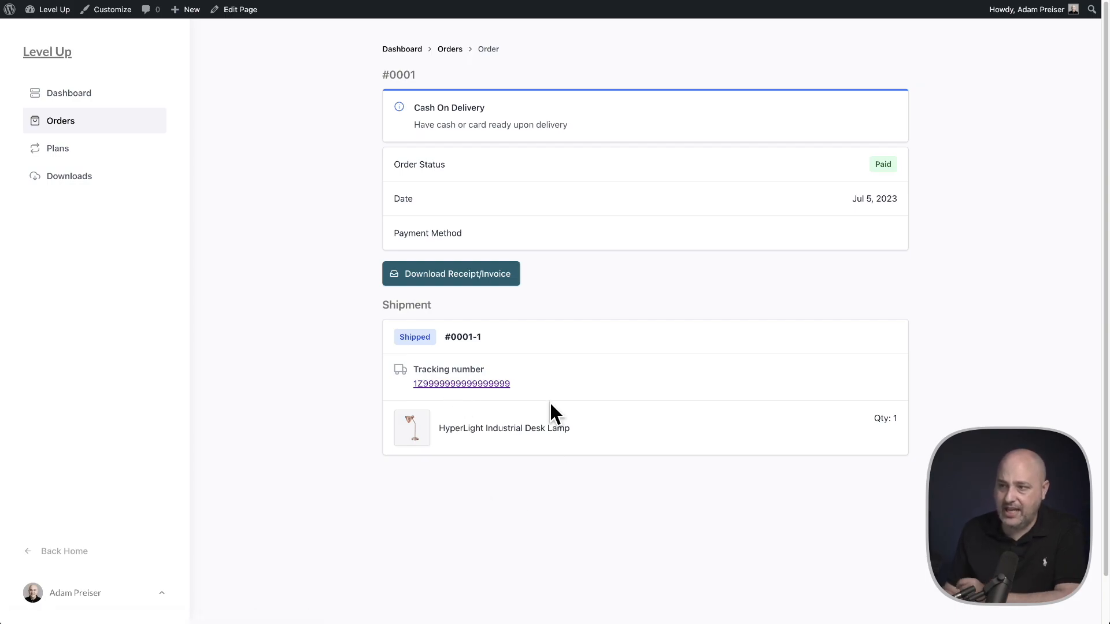
mouse_move(454, 103)
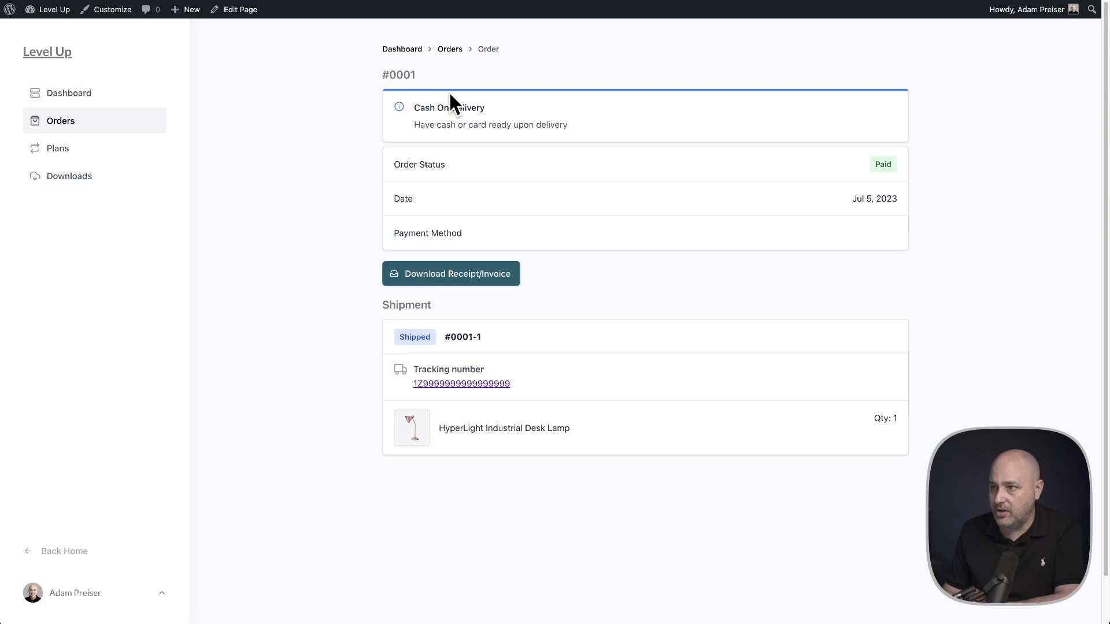
Leave order #0001's shipment details for the WordPress admin dashboard
left_click(450, 48)
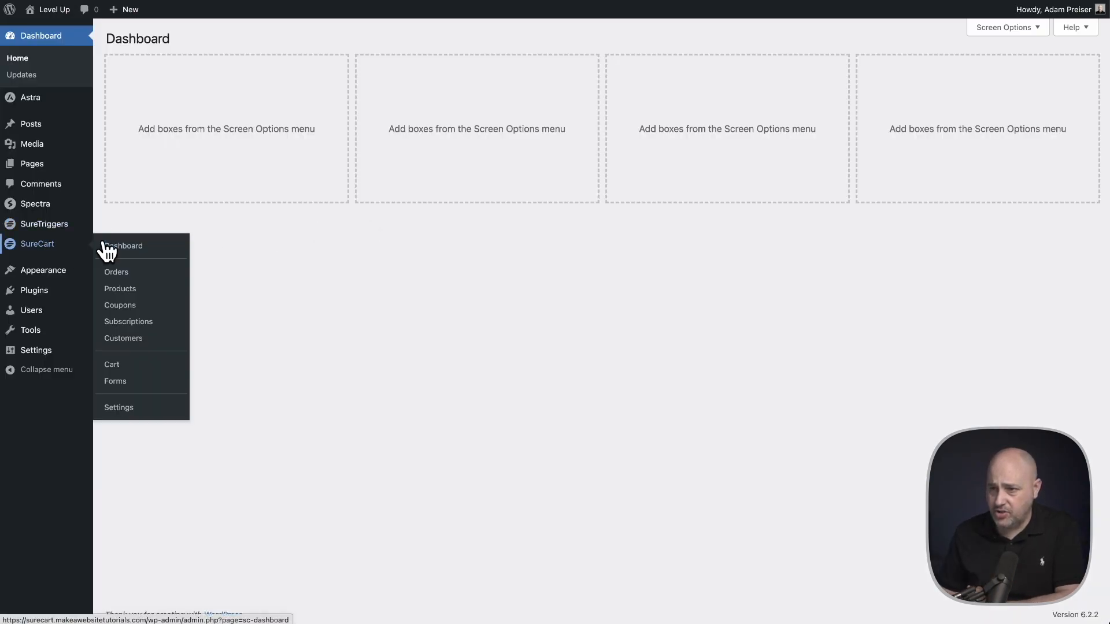
Open SureCart Orders in WP admin, showing #0003 Unfulfilled and Not Shipped
left_click(116, 272)
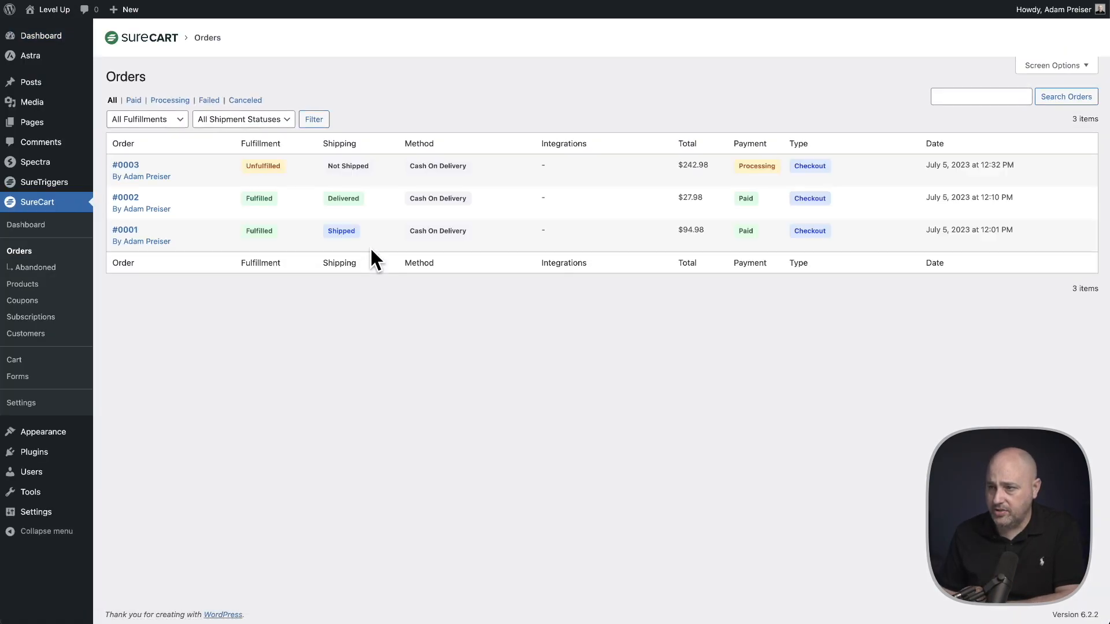
mouse_move(350, 308)
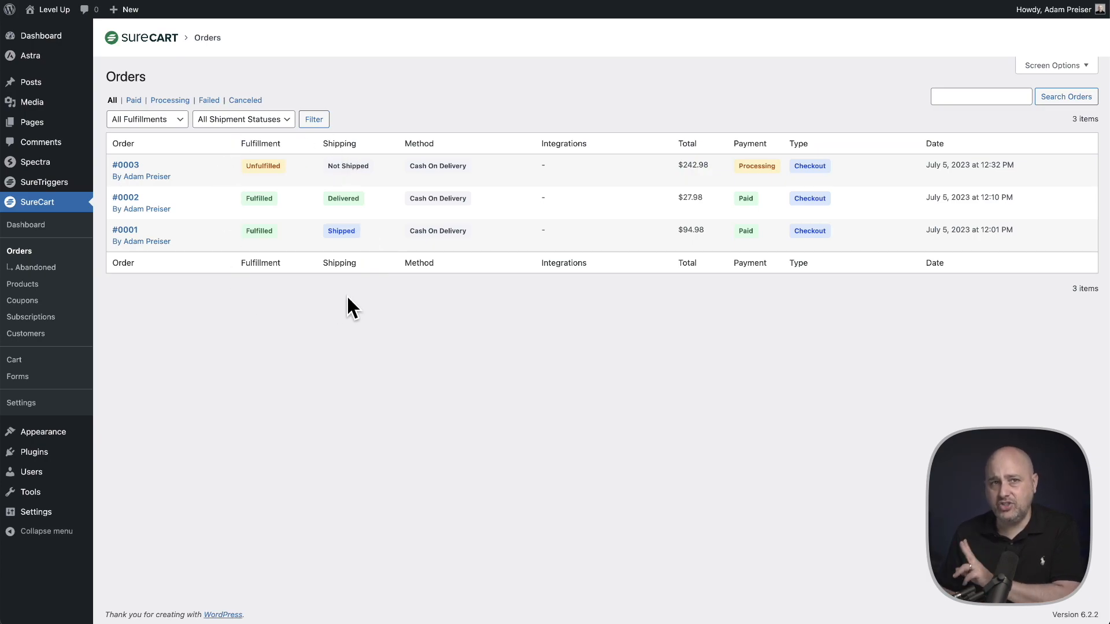
mouse_move(256, 146)
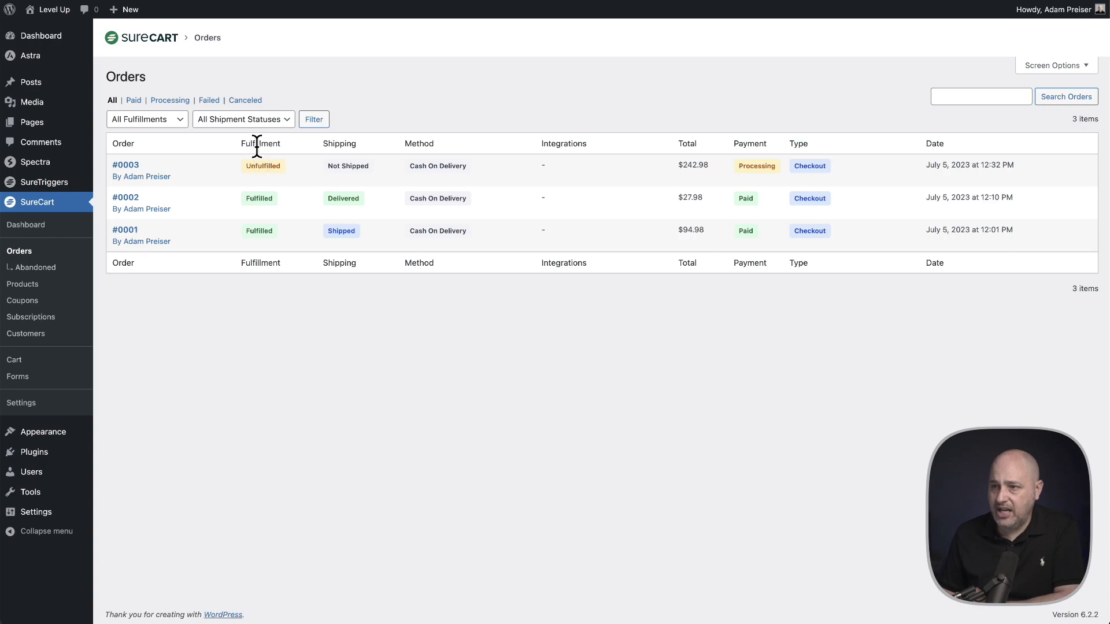
mouse_move(342, 252)
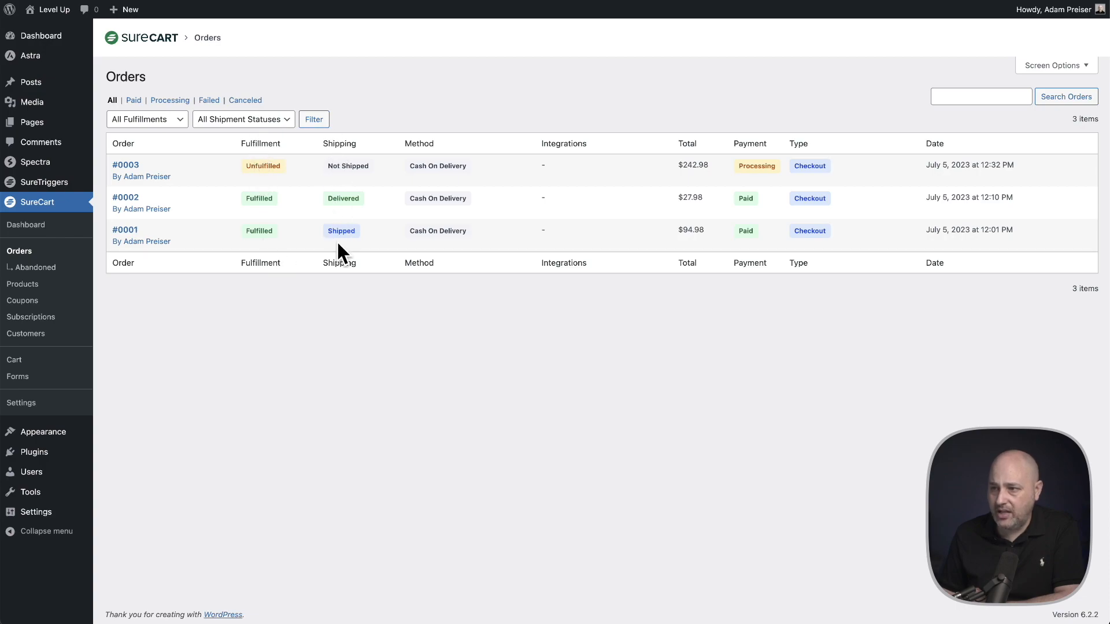
mouse_move(361, 293)
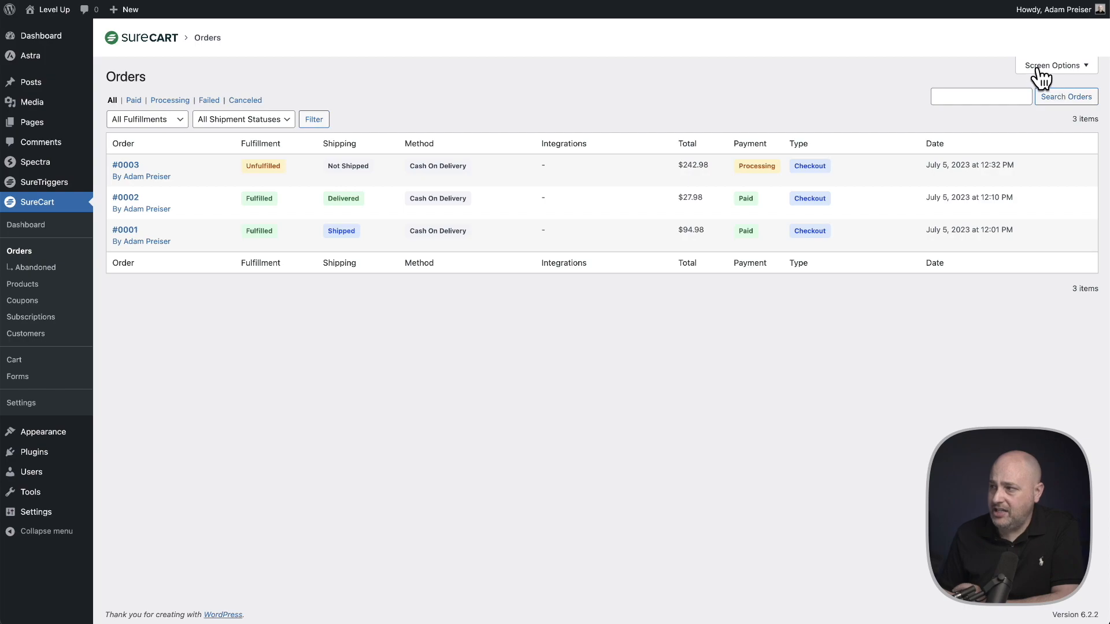
left_click(1054, 65)
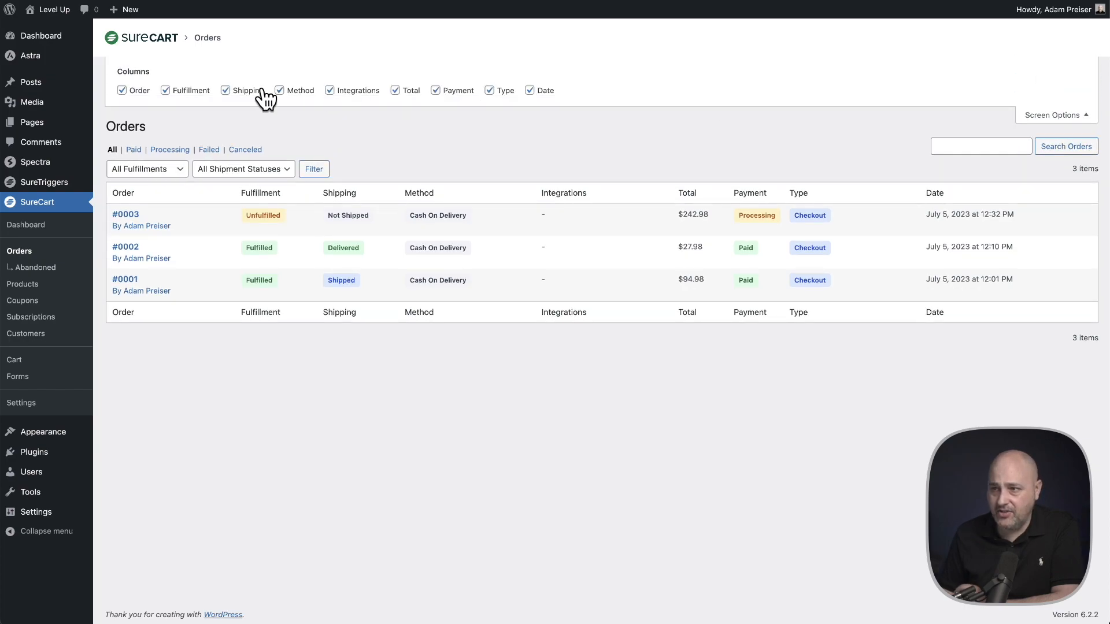
mouse_move(305, 99)
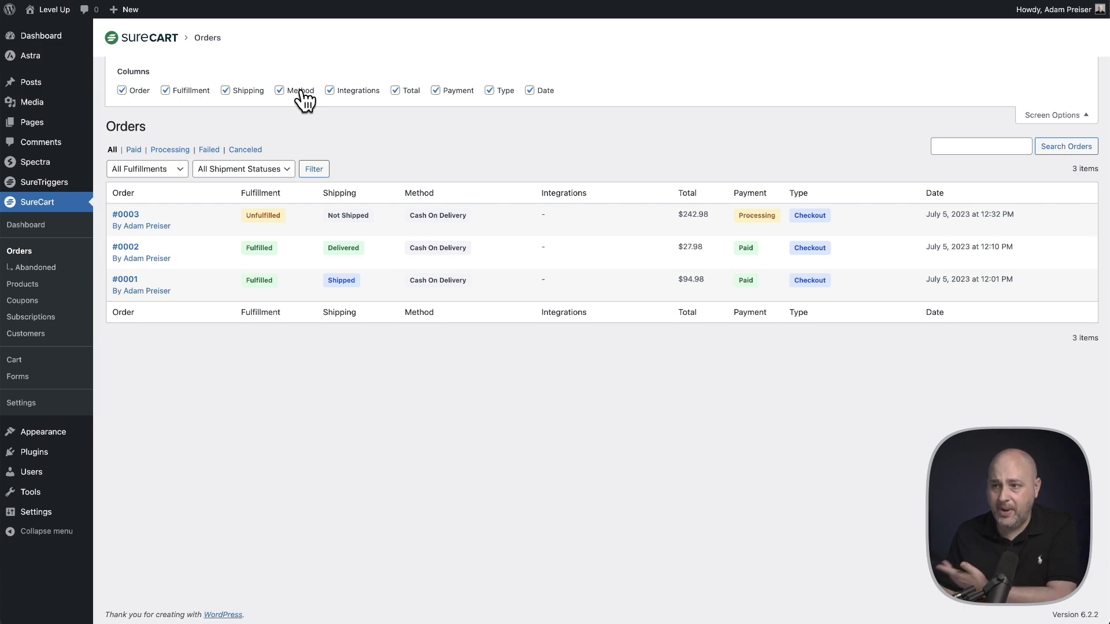
mouse_move(253, 96)
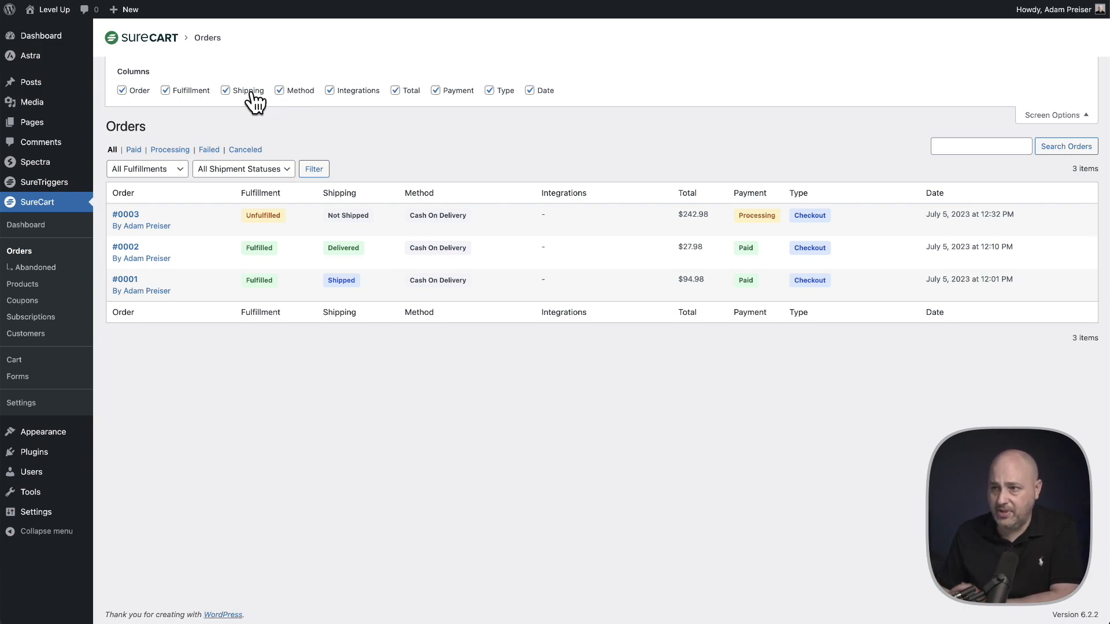
left_click(164, 90)
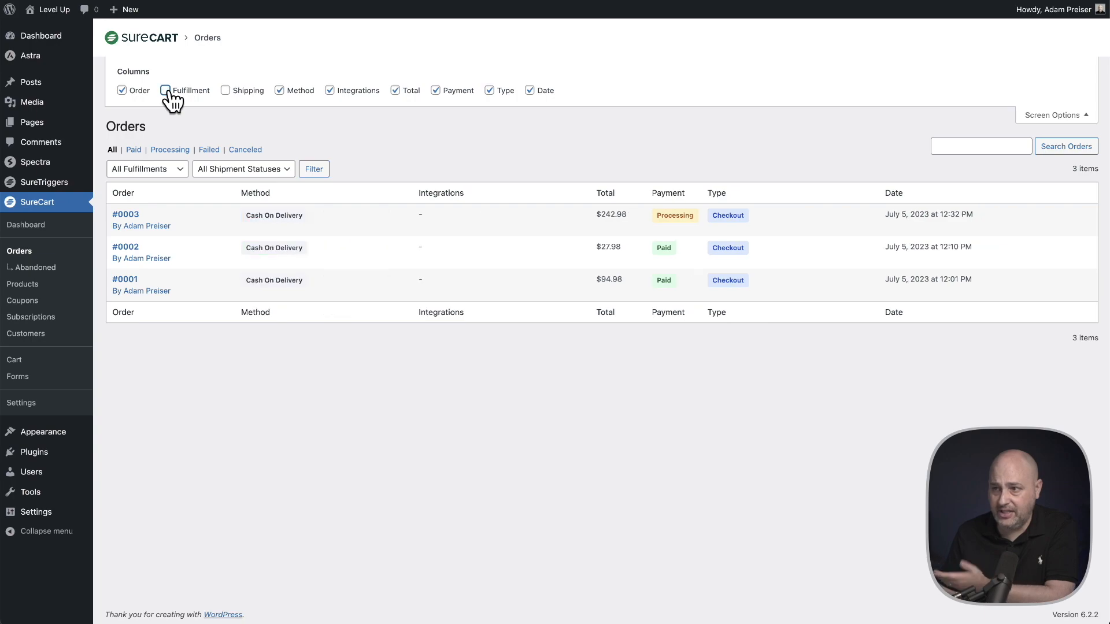
left_click(165, 90)
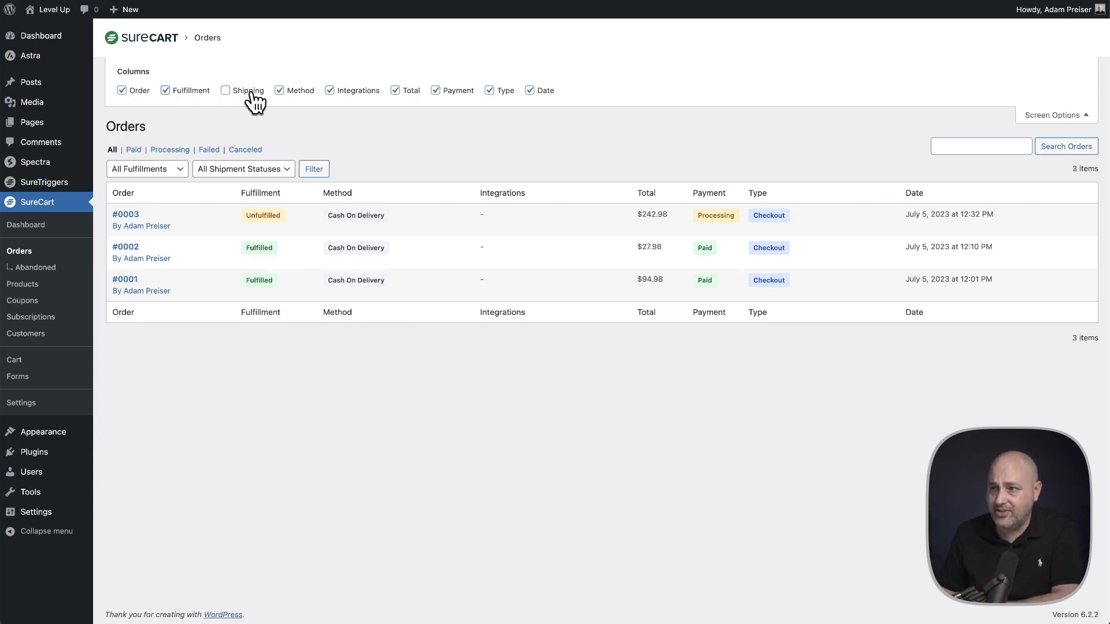
left_click(225, 90)
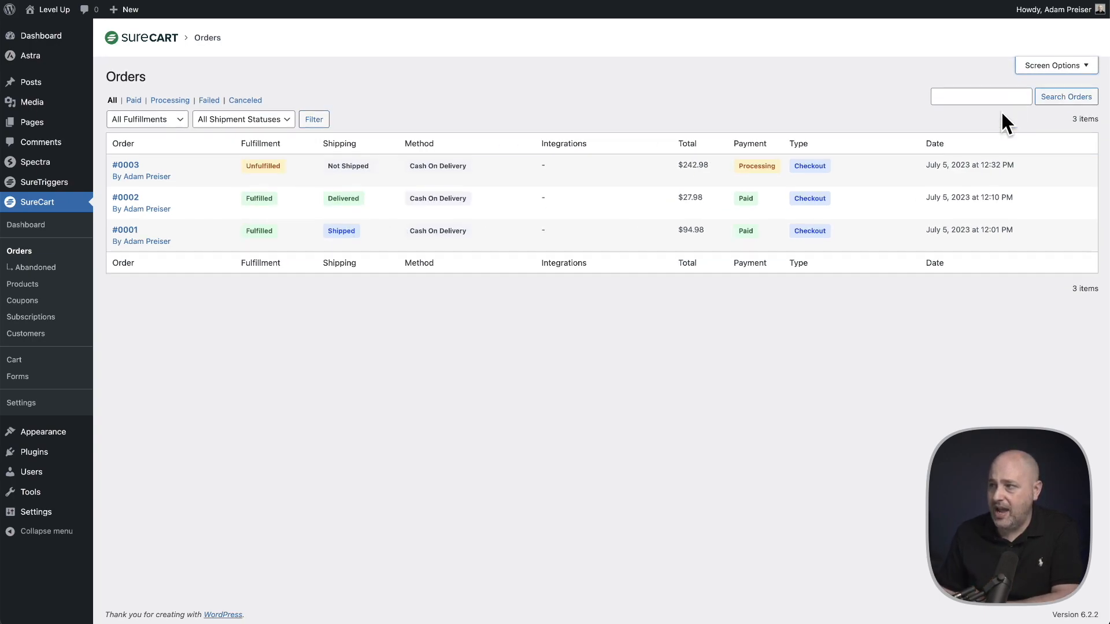
mouse_move(353, 110)
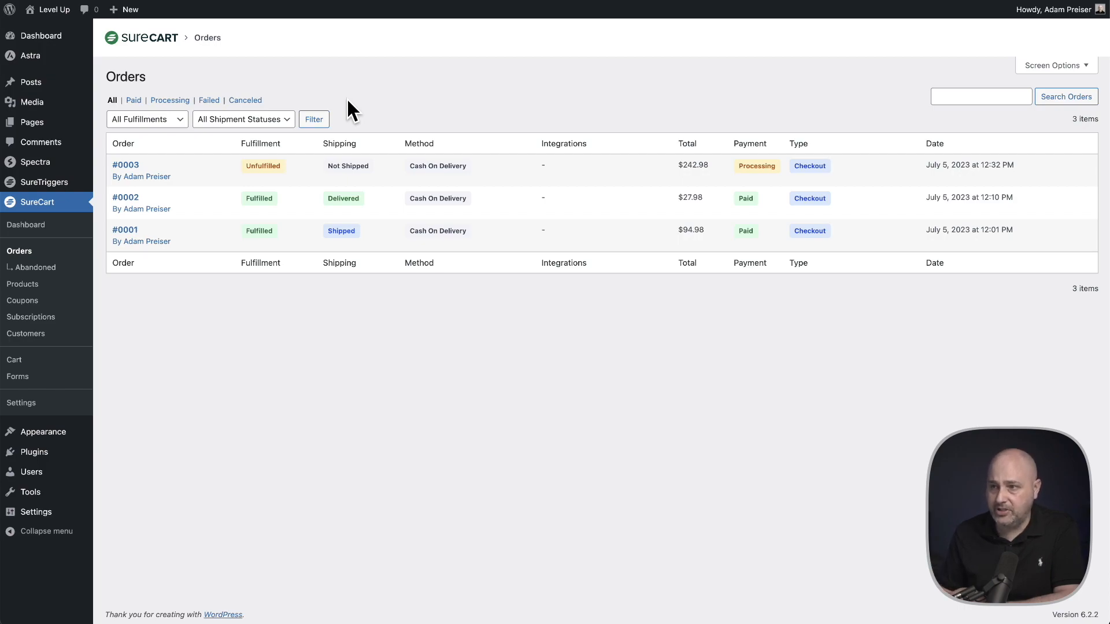
left_click(146, 120)
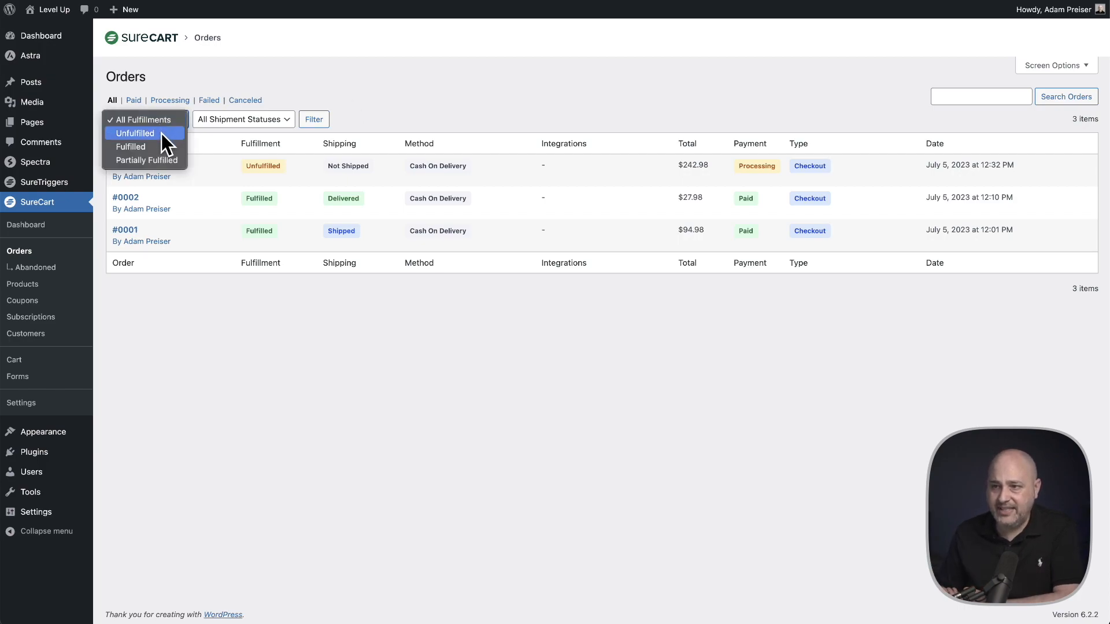
mouse_move(170, 160)
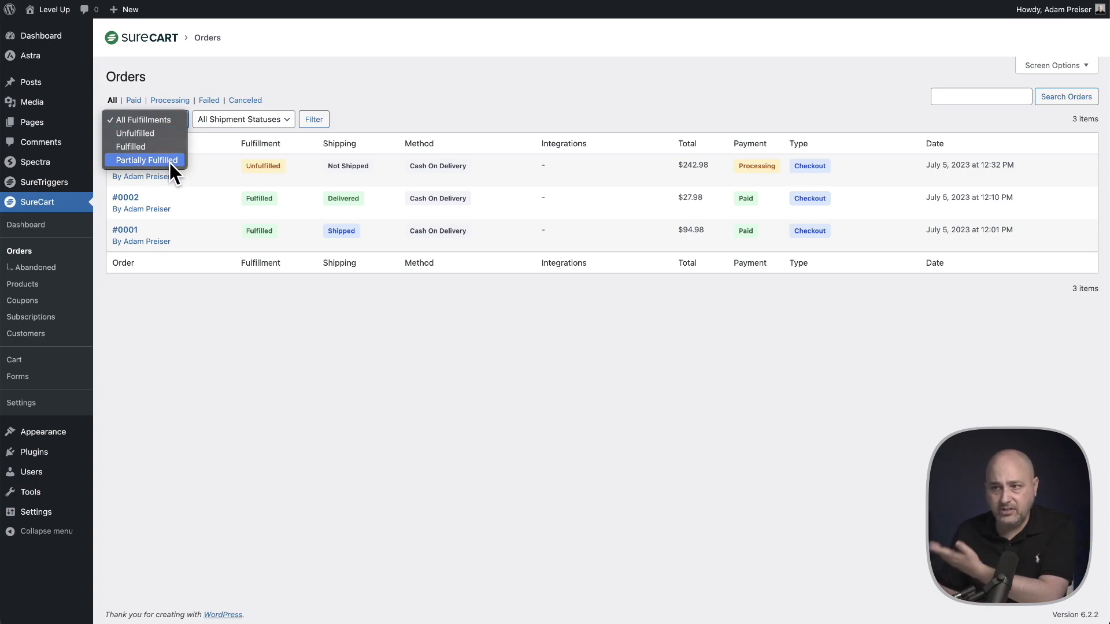
left_click(242, 119)
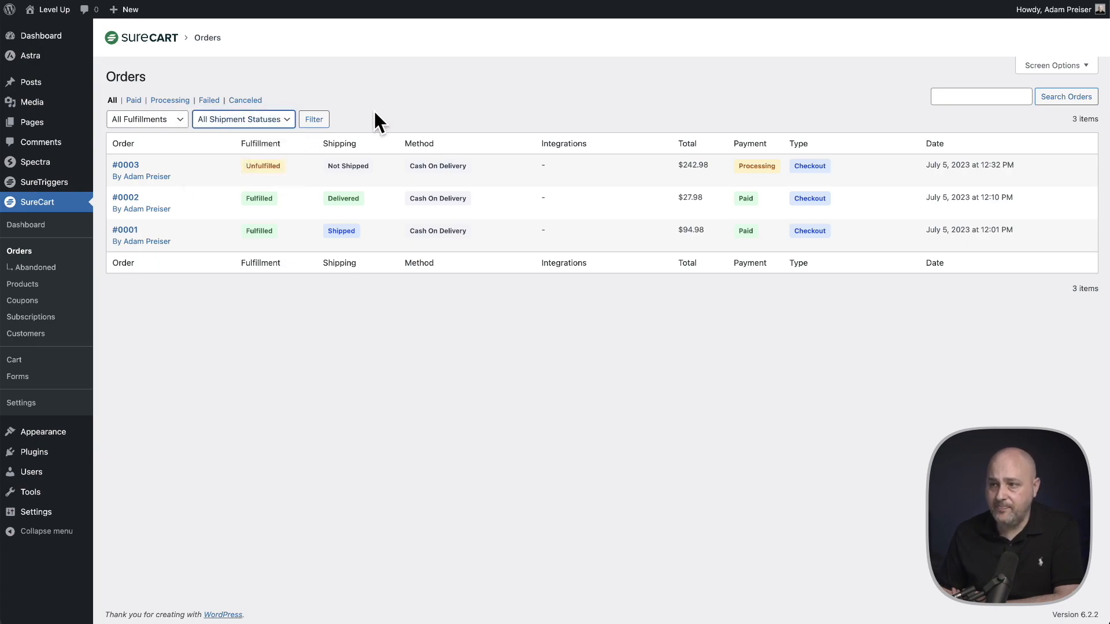
mouse_move(219, 192)
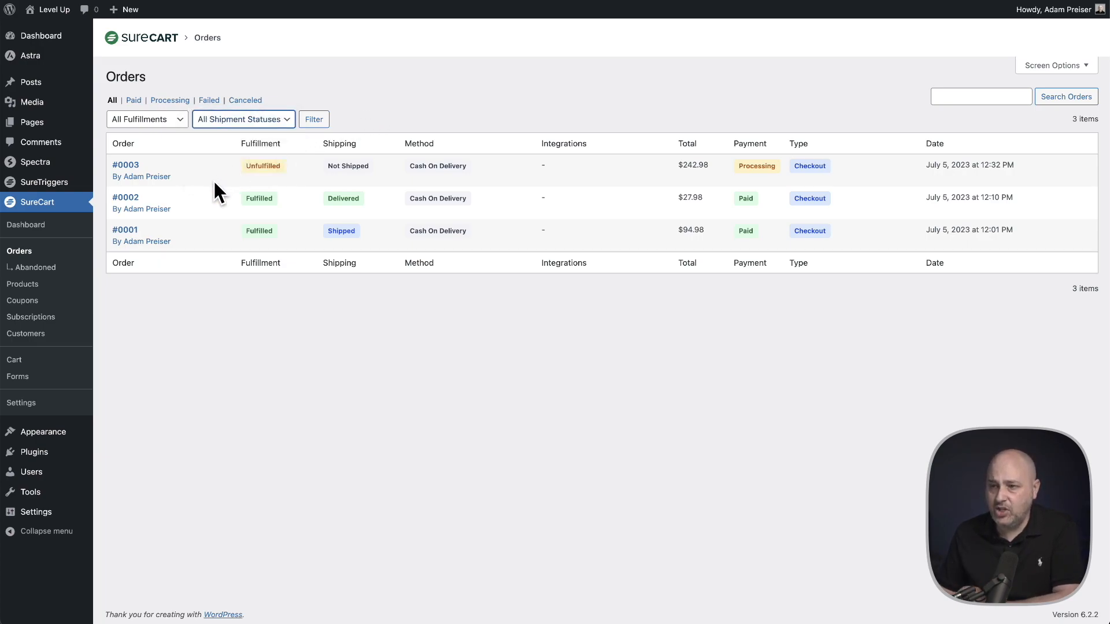
mouse_move(163, 202)
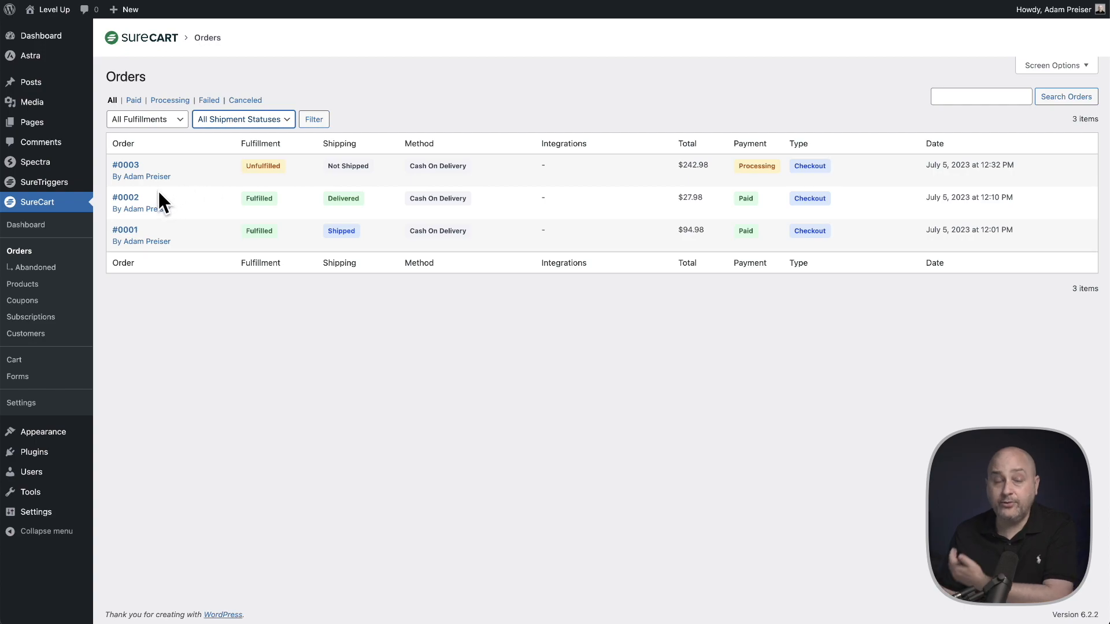
left_click(126, 197)
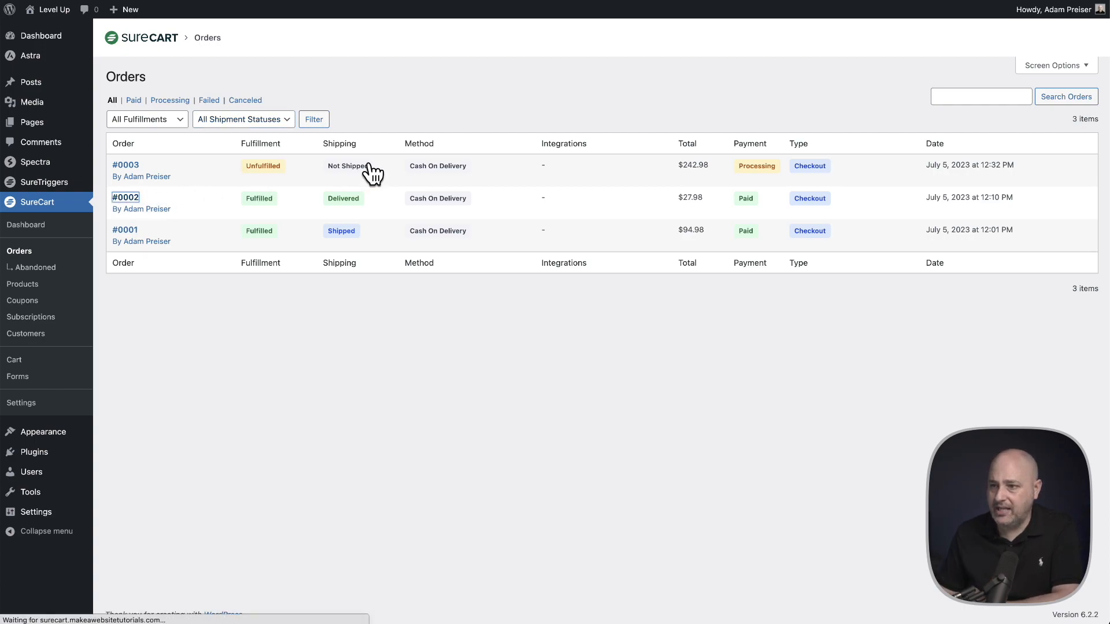
Return from order #0002 to the Orders list and open order #0003
left_click(125, 197)
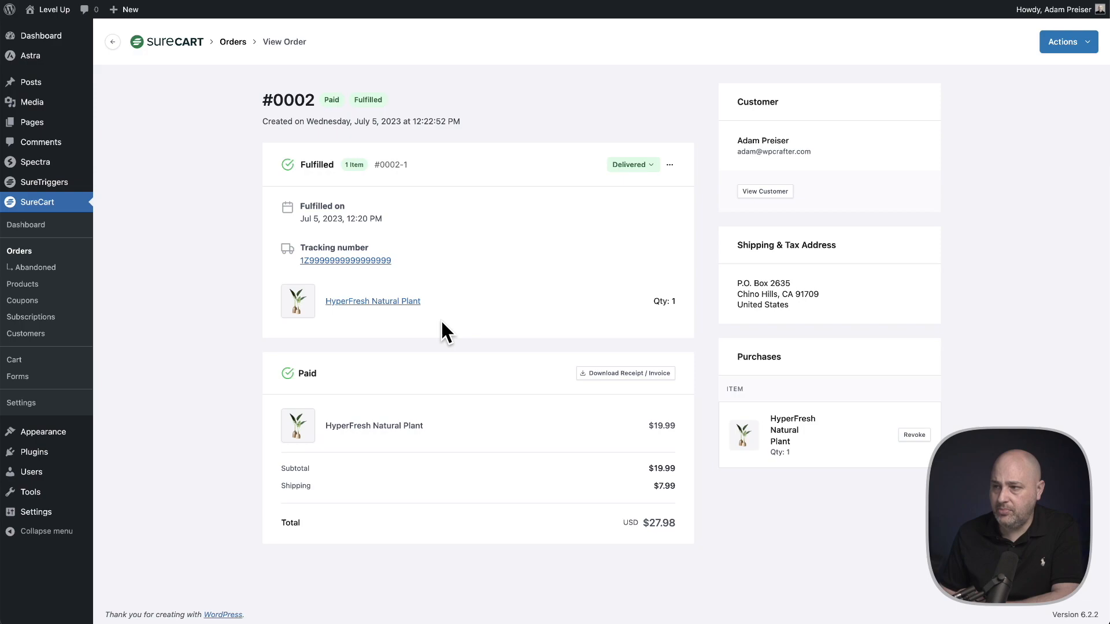
mouse_move(317, 166)
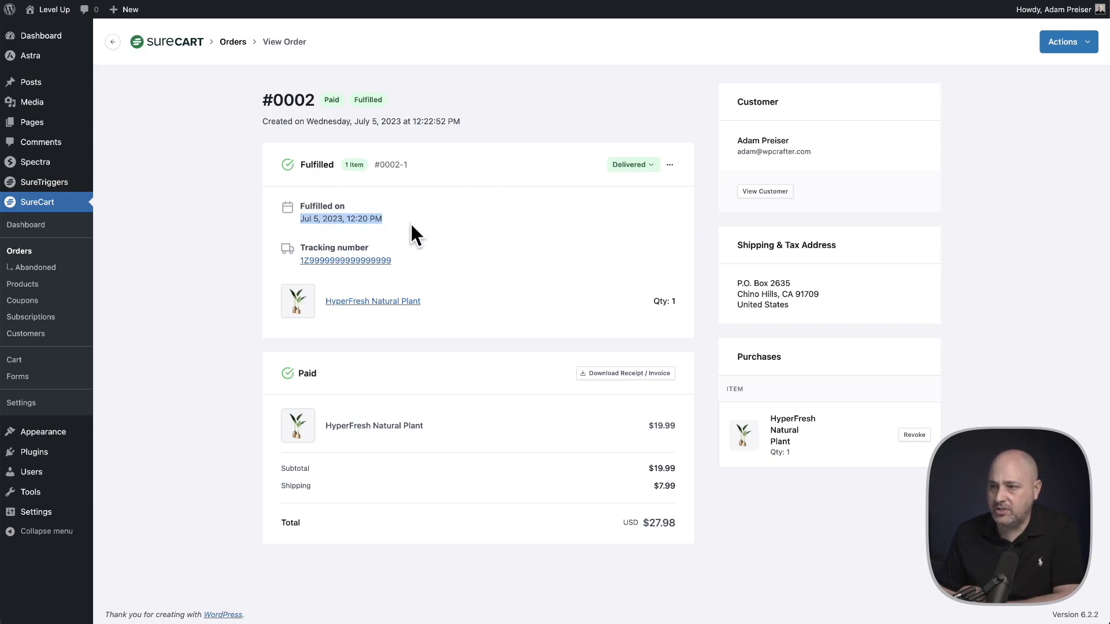
mouse_move(442, 311)
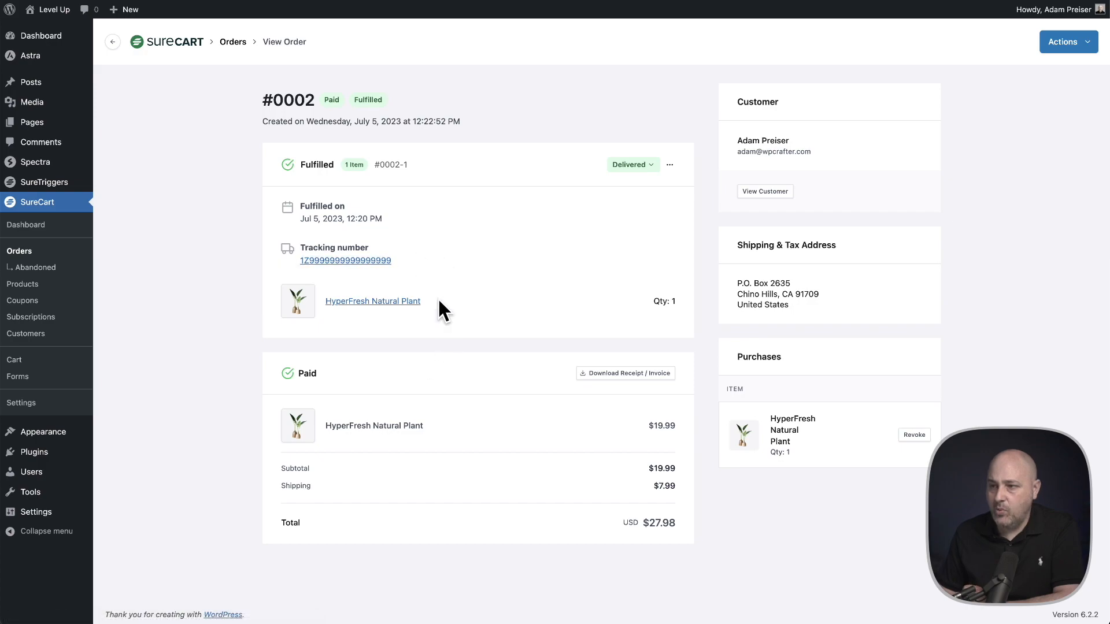
mouse_move(290, 485)
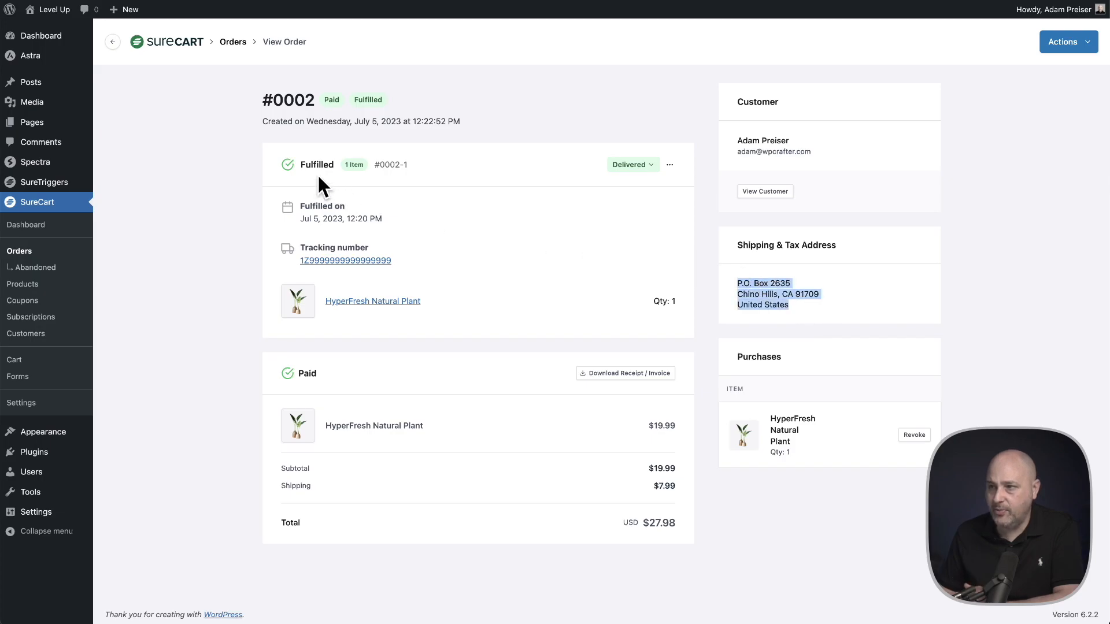
left_click(232, 41)
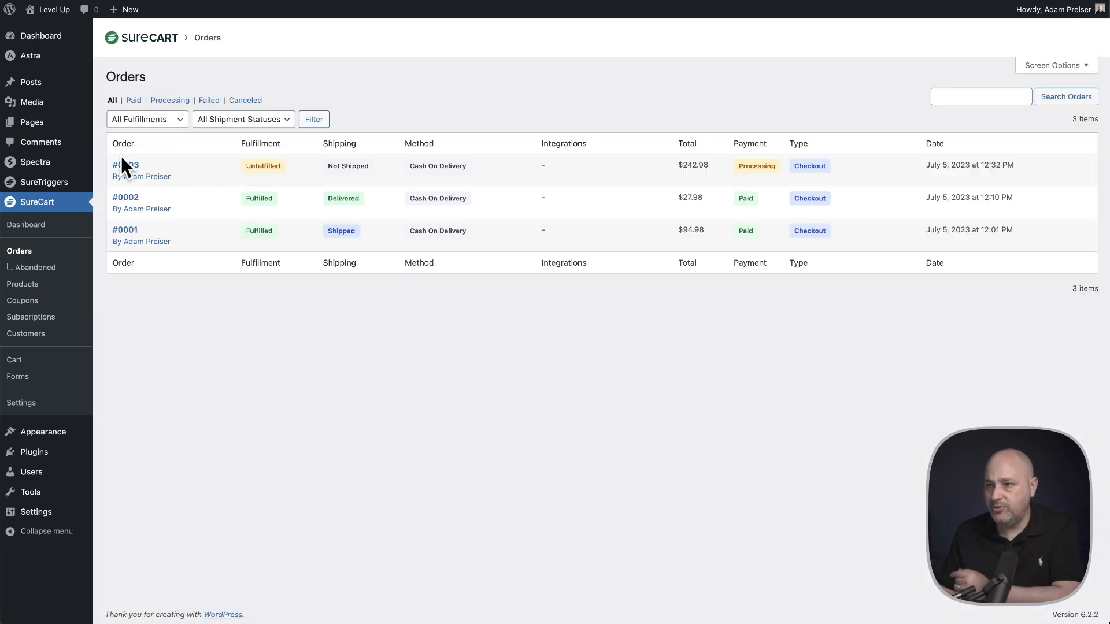
left_click(125, 165)
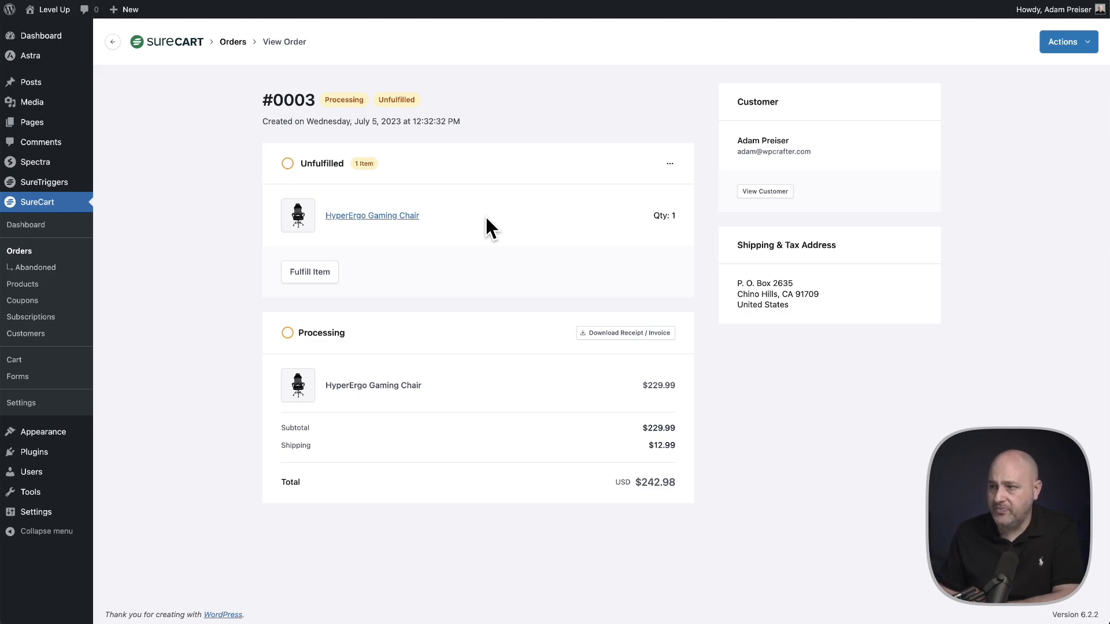
Open the HyperErgo Gaming Chair fulfillment panel, leaving tracking number and link empty
left_click(309, 272)
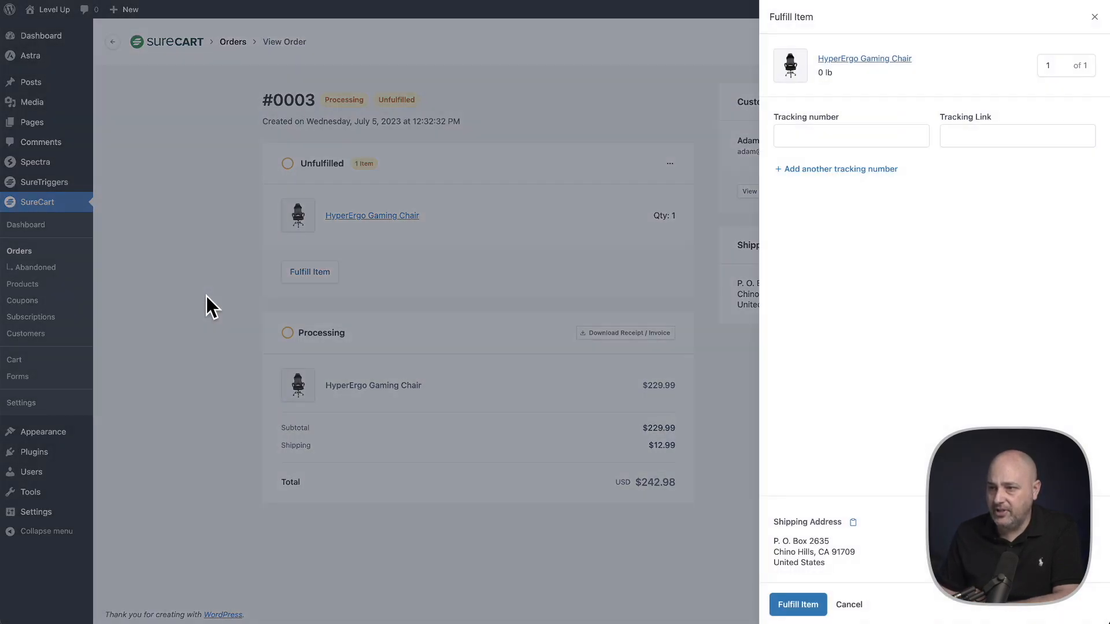
left_click(851, 136)
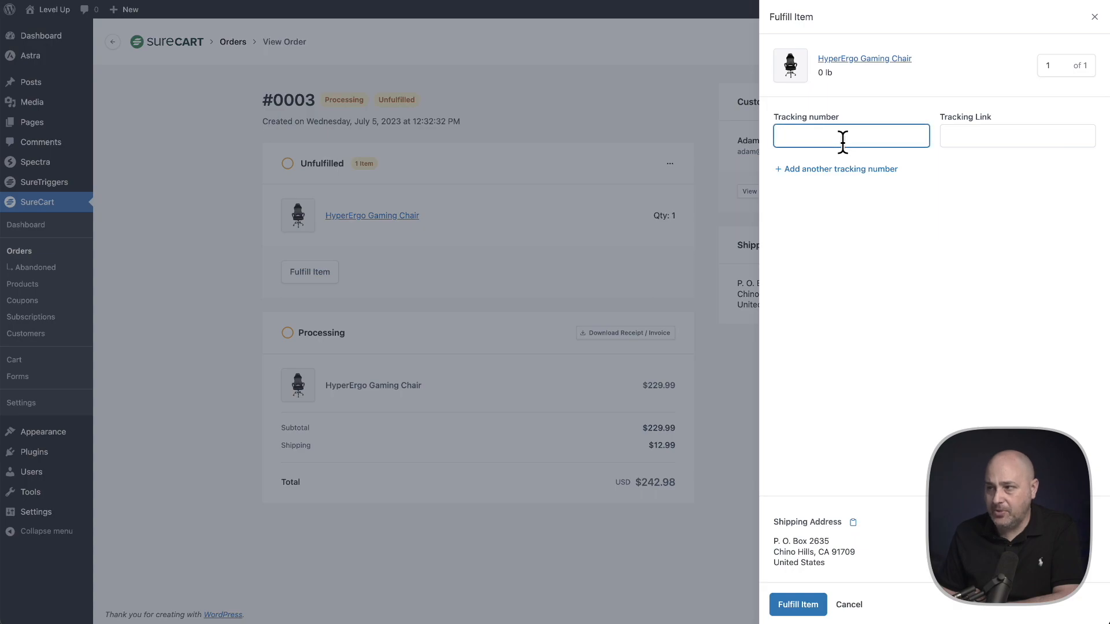
left_click(1016, 135)
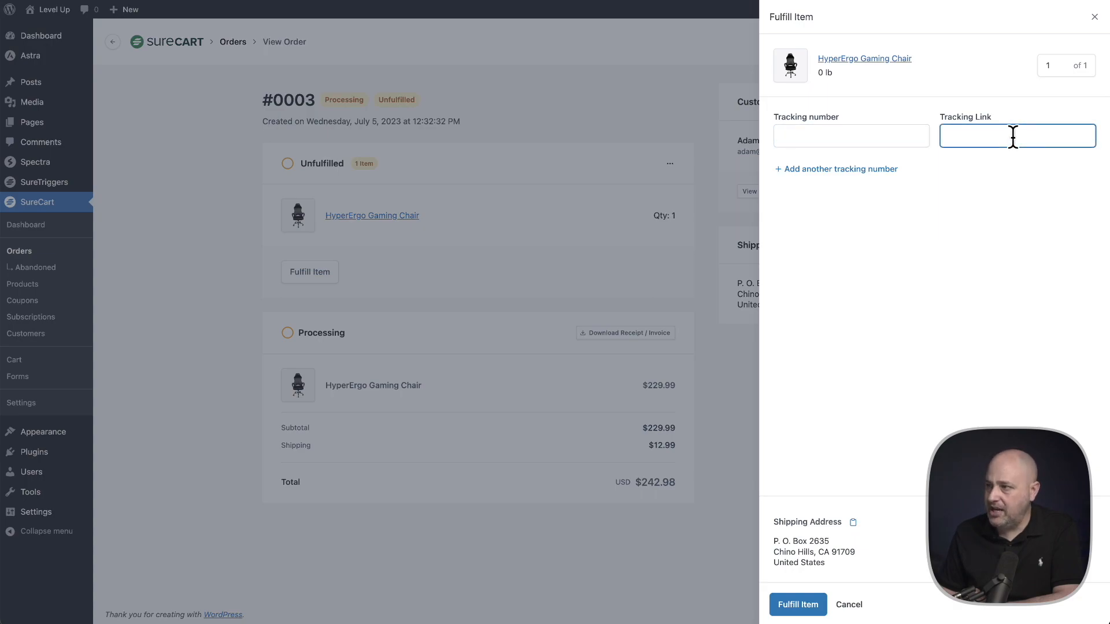
mouse_move(1035, 81)
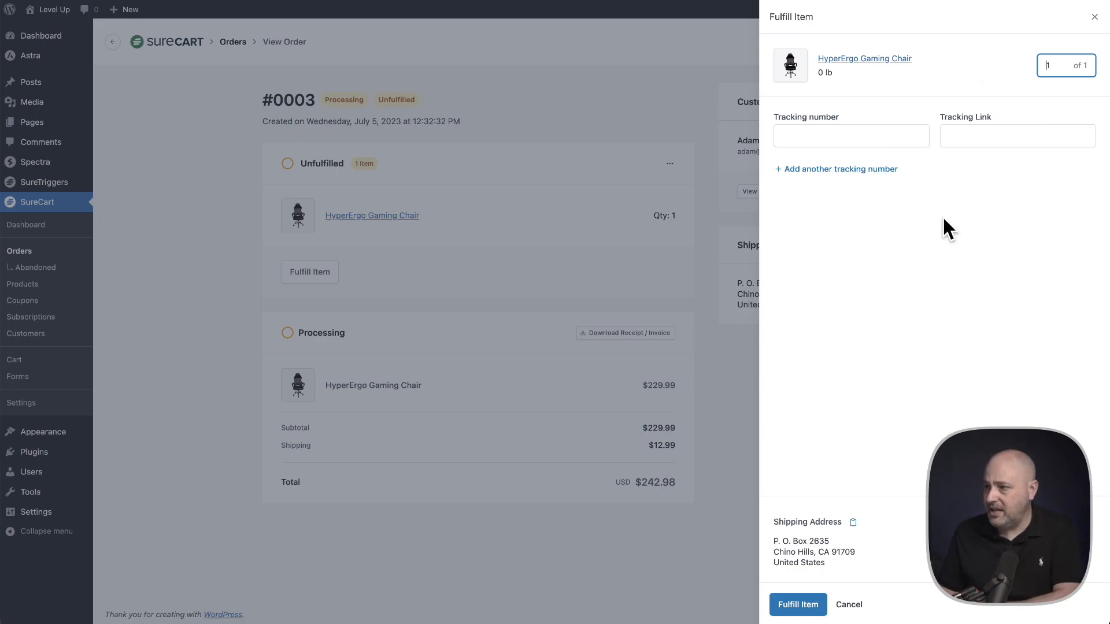
mouse_move(850, 503)
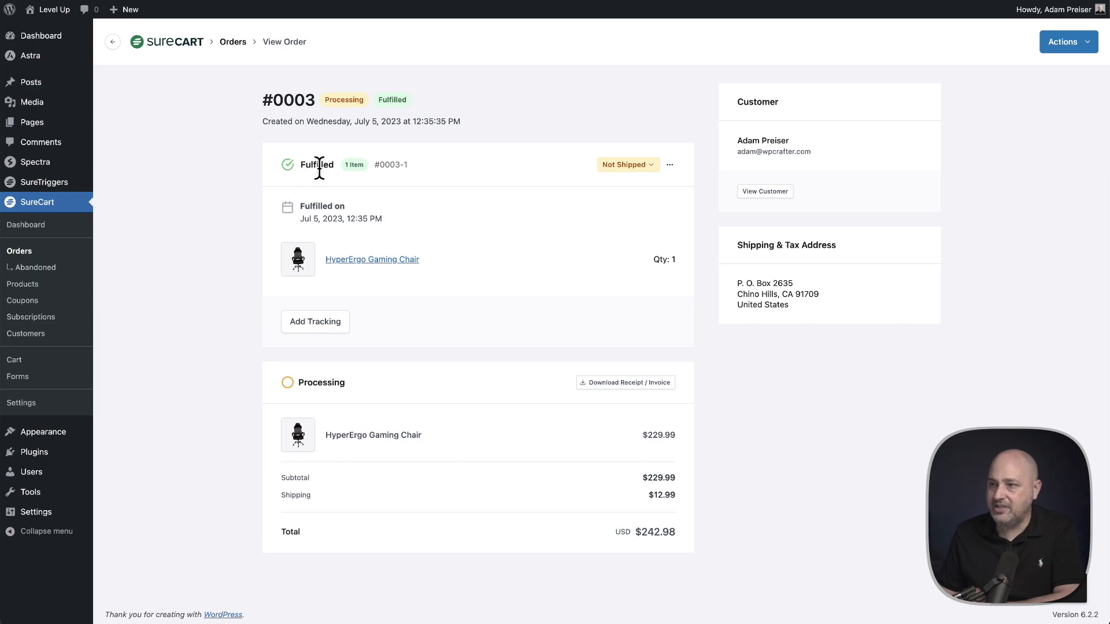
mouse_move(392, 103)
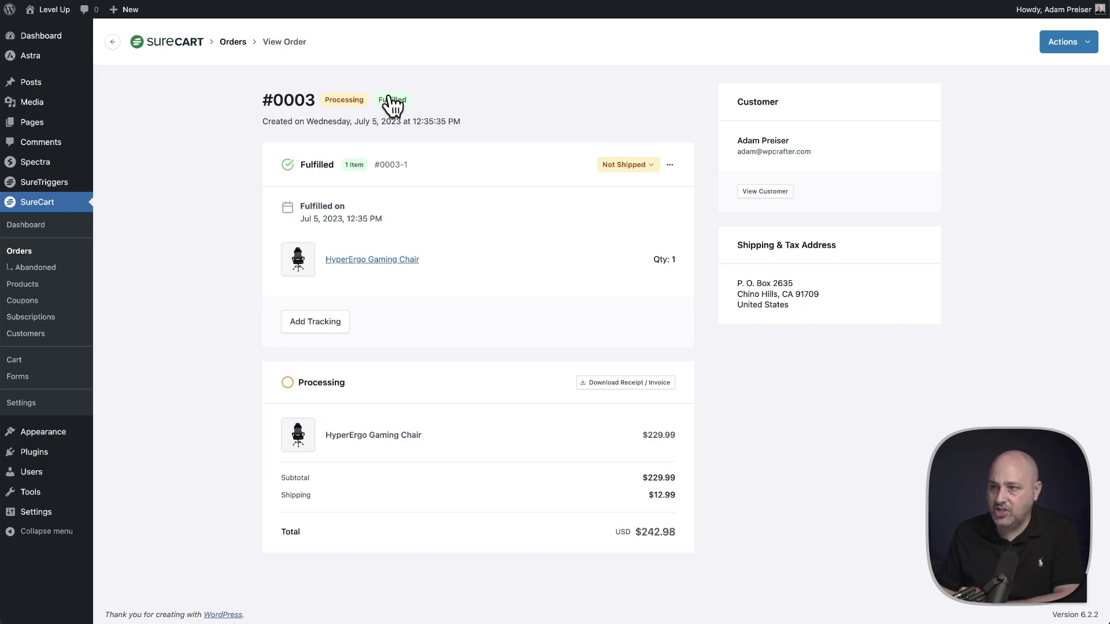
mouse_move(327, 187)
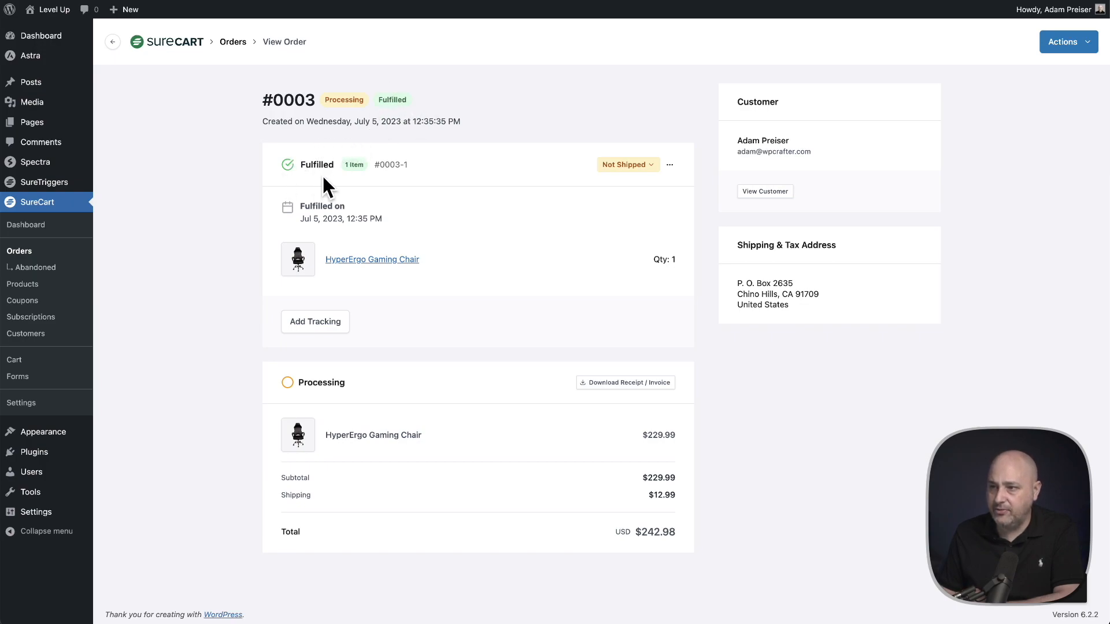
mouse_move(584, 182)
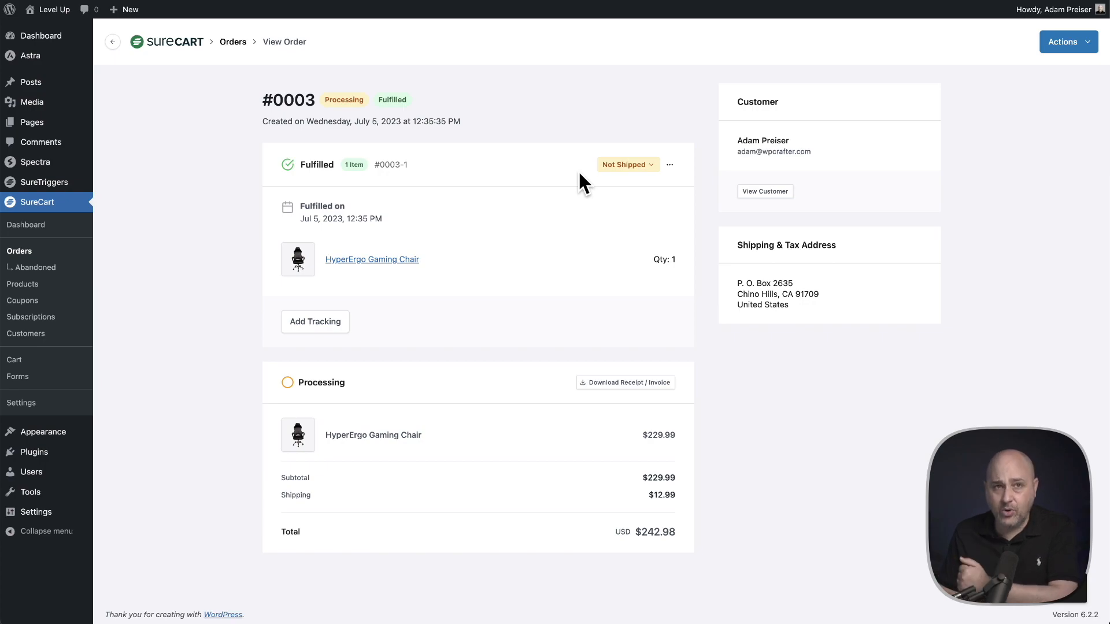
Change order #0003's shipment status to Shipped and confirm Mark Paid
left_click(625, 164)
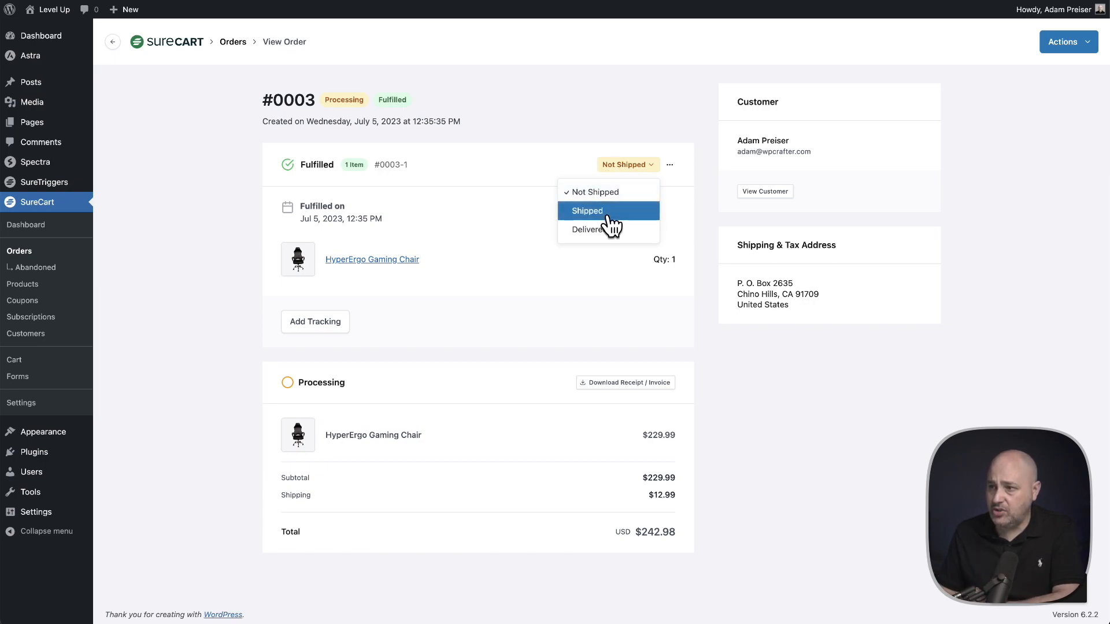
left_click(587, 210)
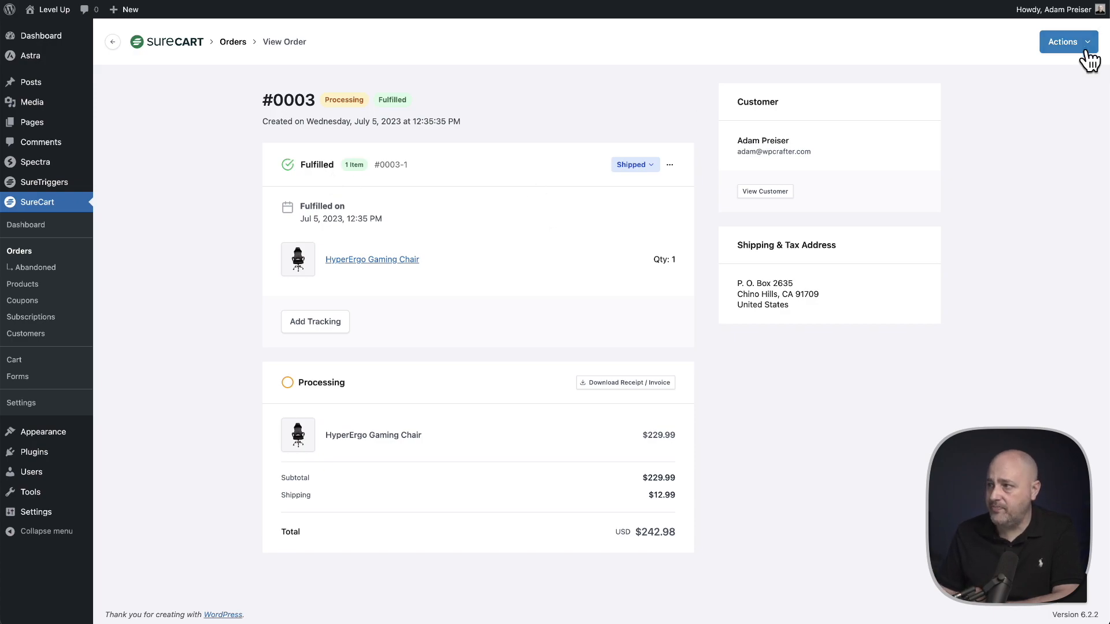
left_click(1069, 41)
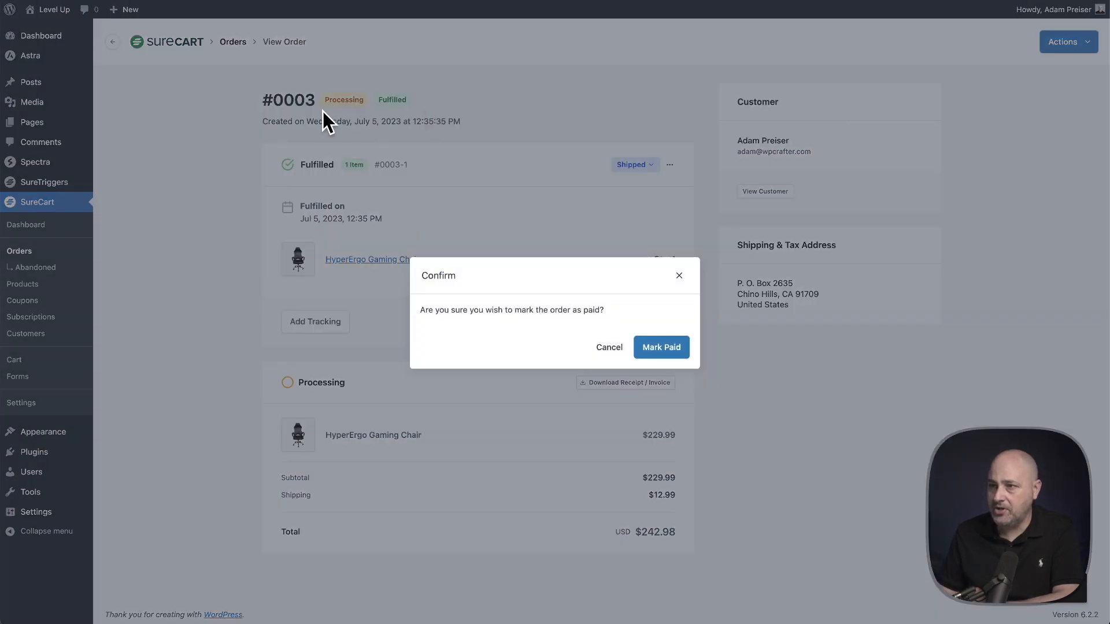
left_click(659, 347)
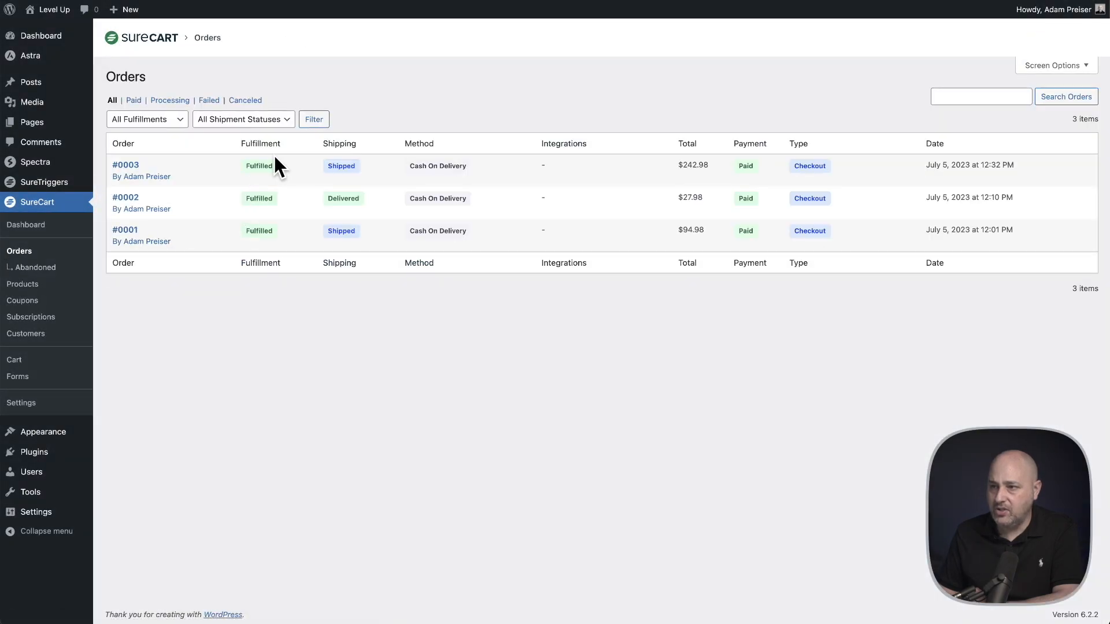
mouse_move(236, 175)
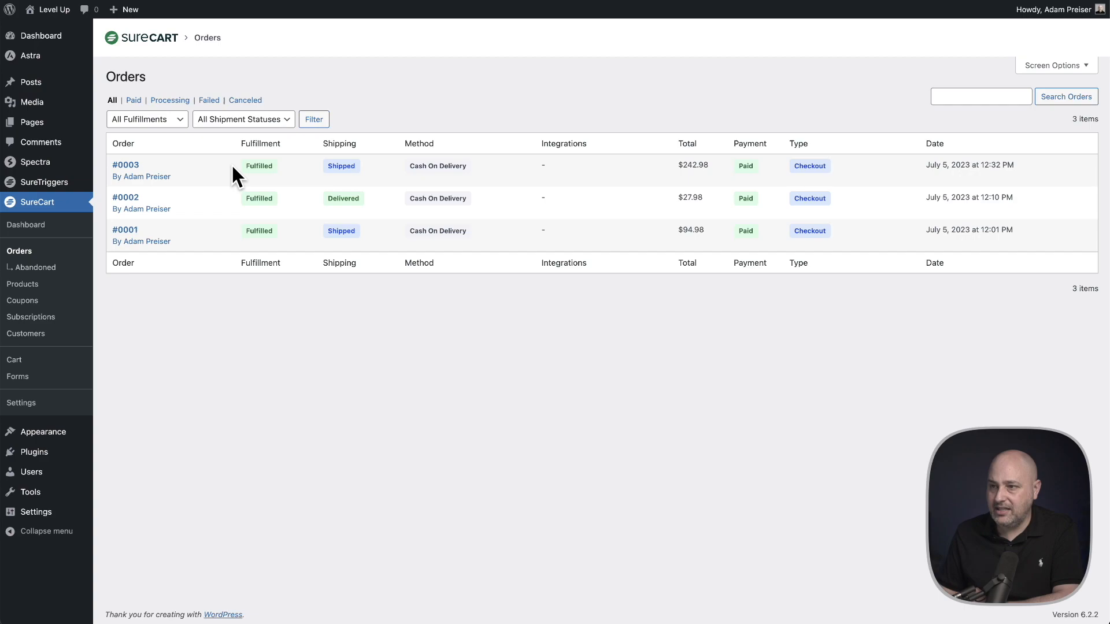
mouse_move(342, 166)
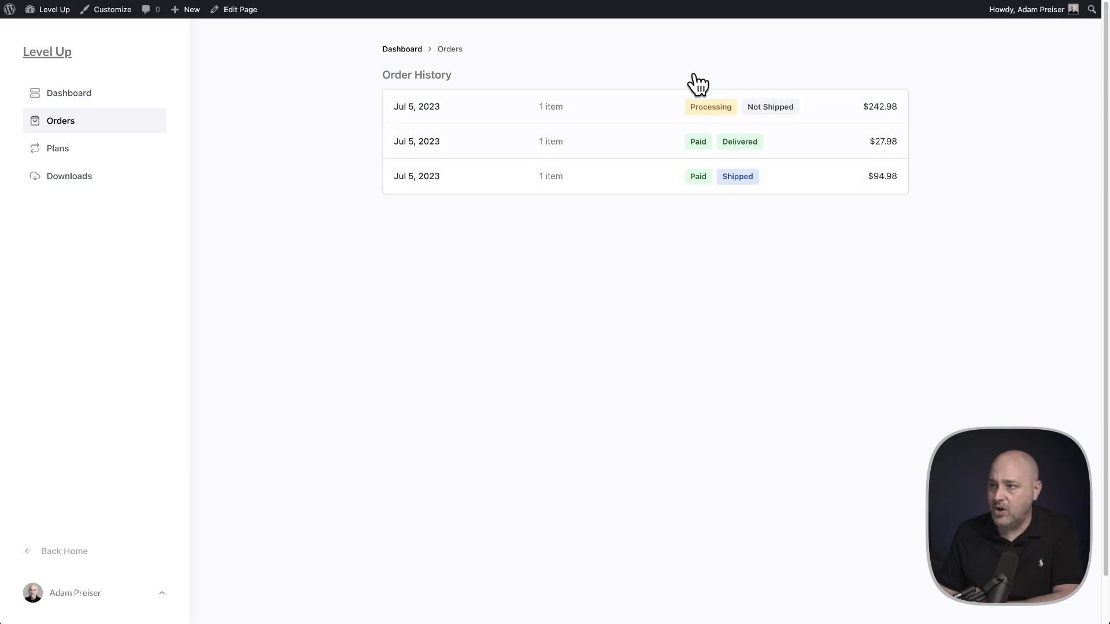
Reload the customer order history, view the $242.98 order's details, and return to the list
left_click(61, 120)
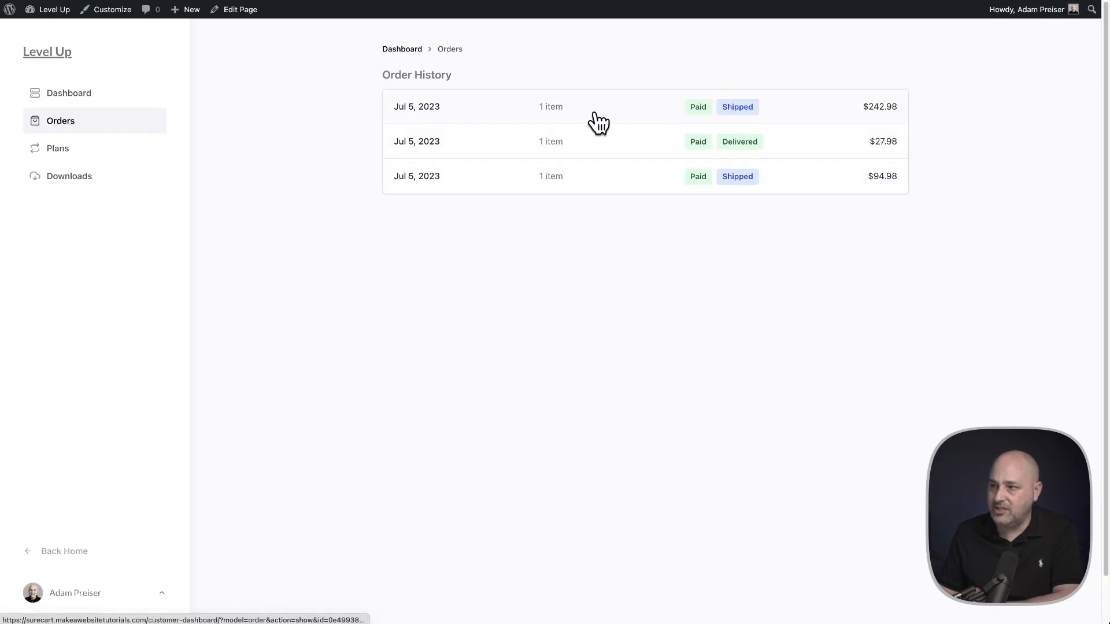
left_click(598, 107)
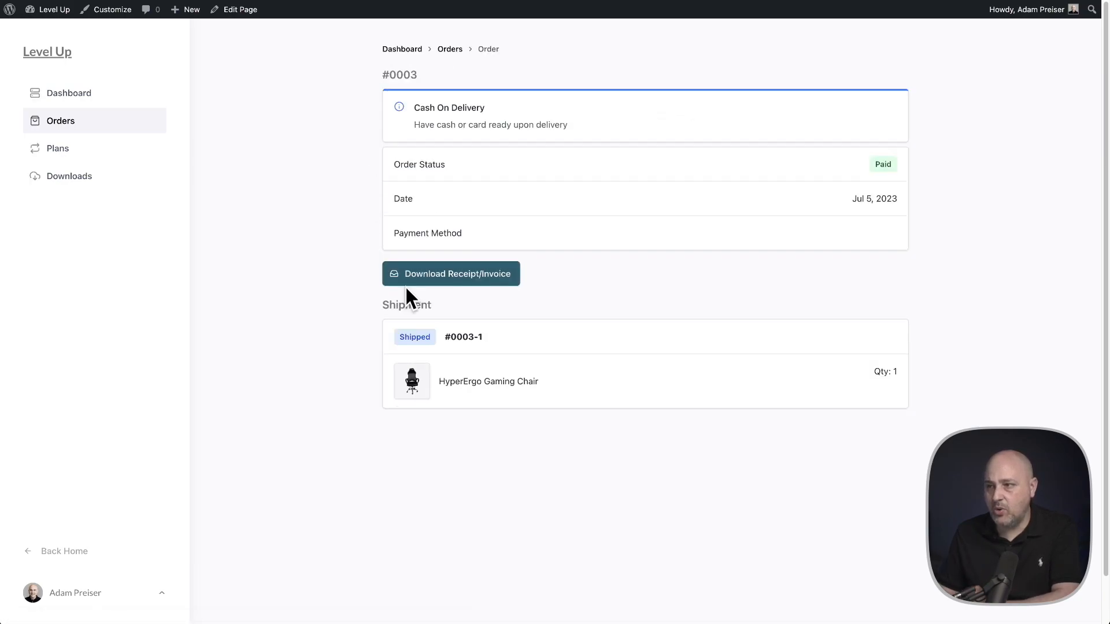
mouse_move(508, 439)
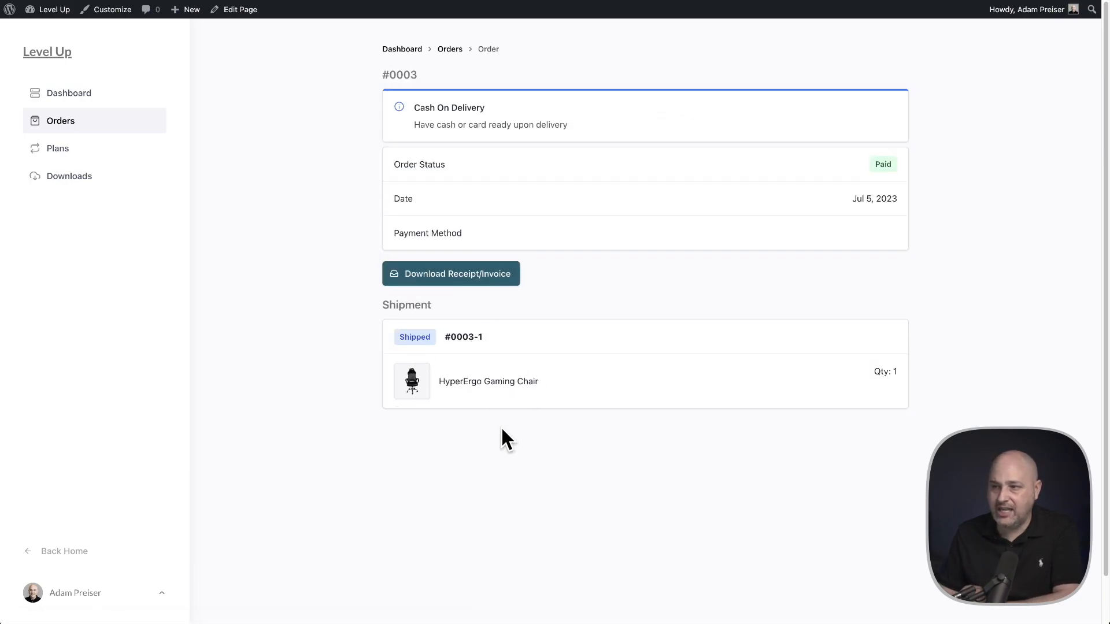
mouse_move(422, 56)
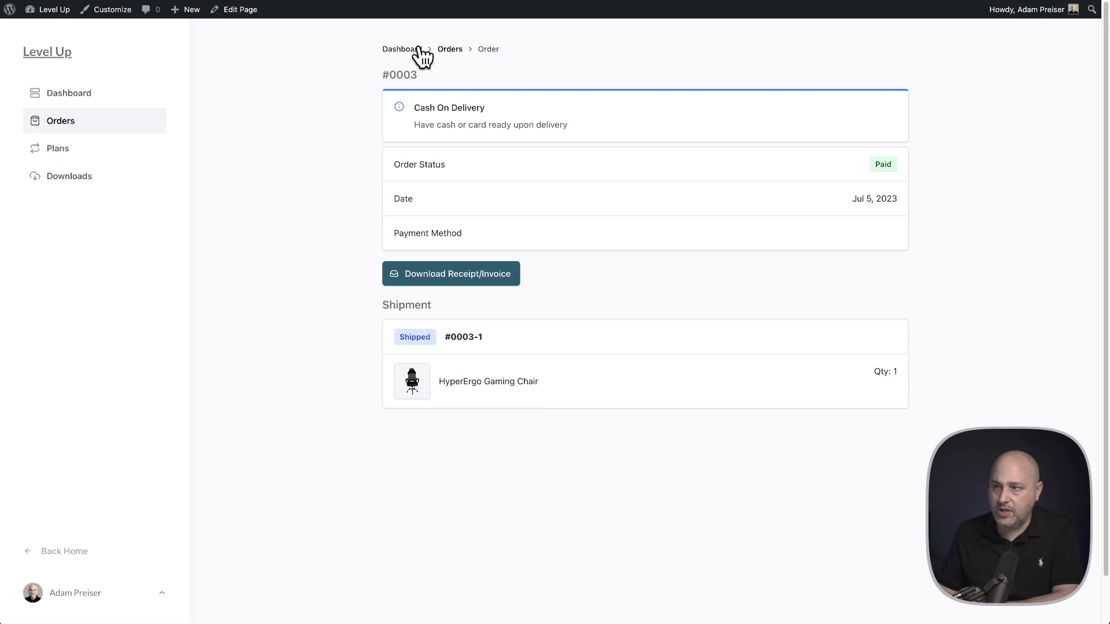
left_click(450, 49)
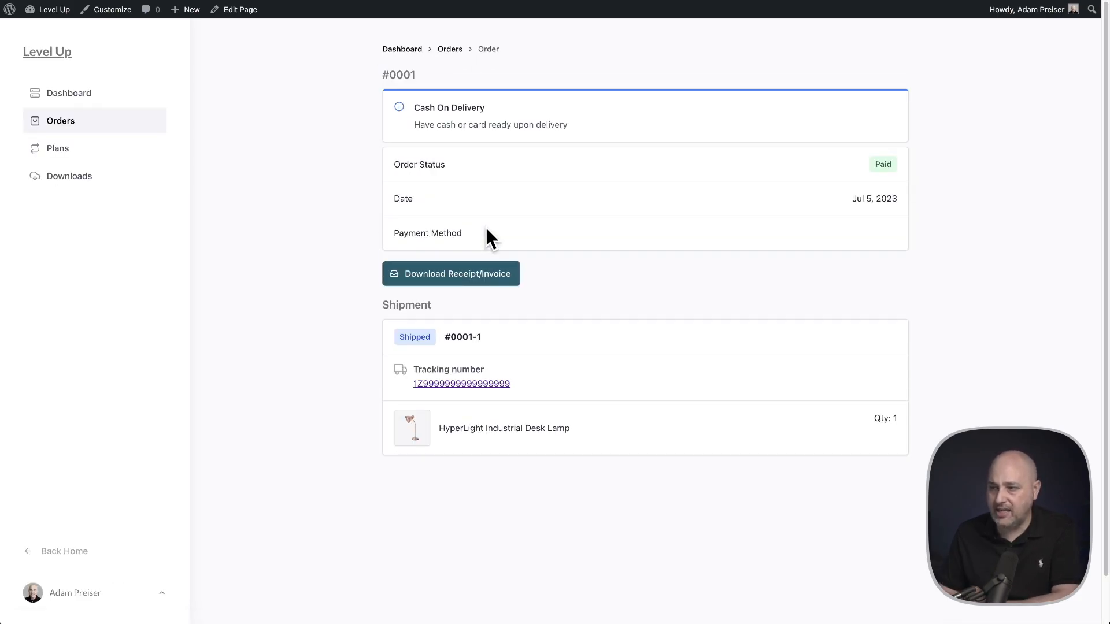
mouse_move(561, 413)
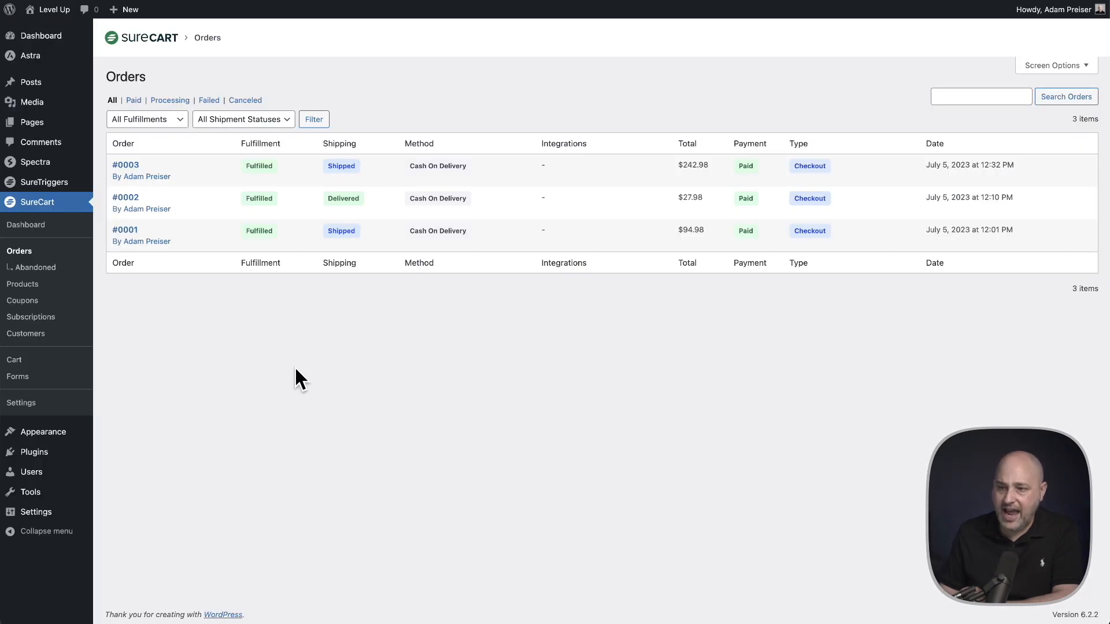
mouse_move(20, 402)
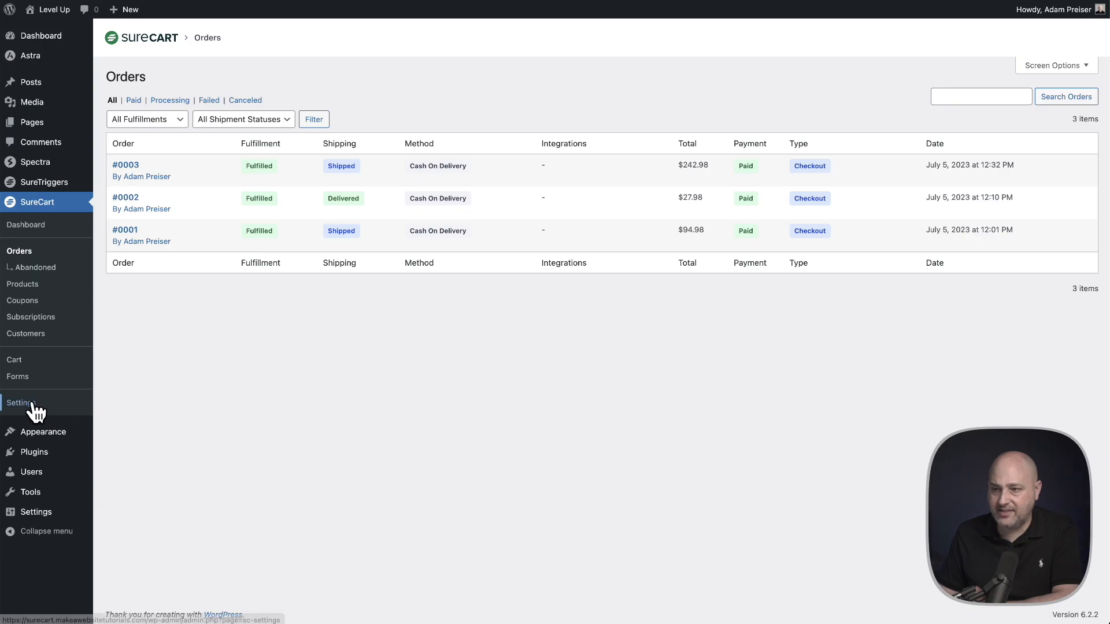
Open the Shipping settings, scroll to profiles and methods, and edit the Express method
left_click(21, 403)
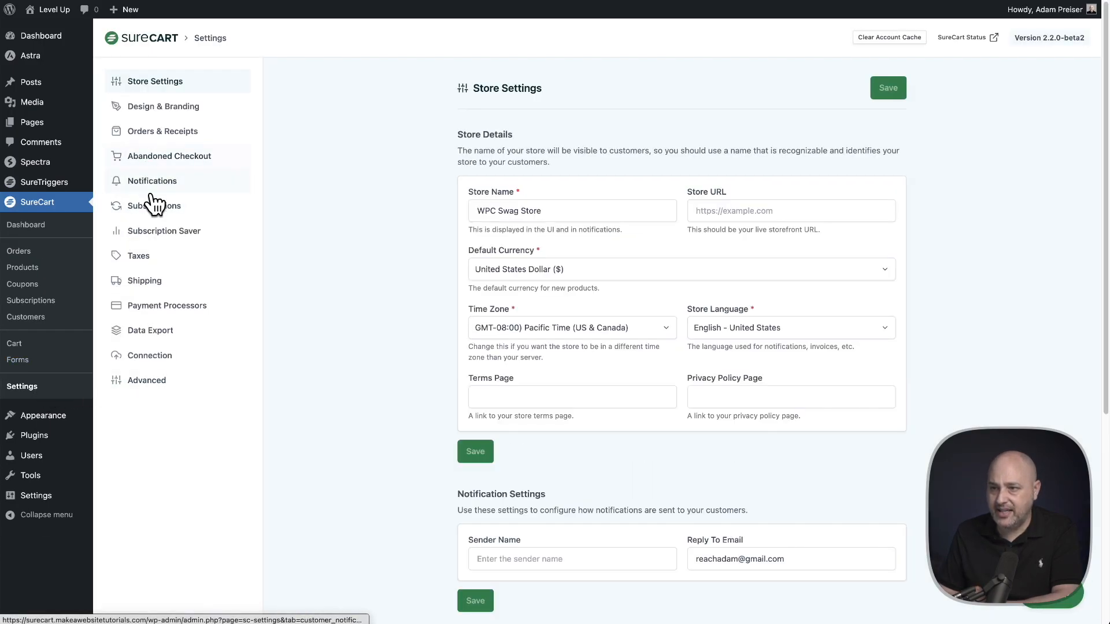
left_click(143, 280)
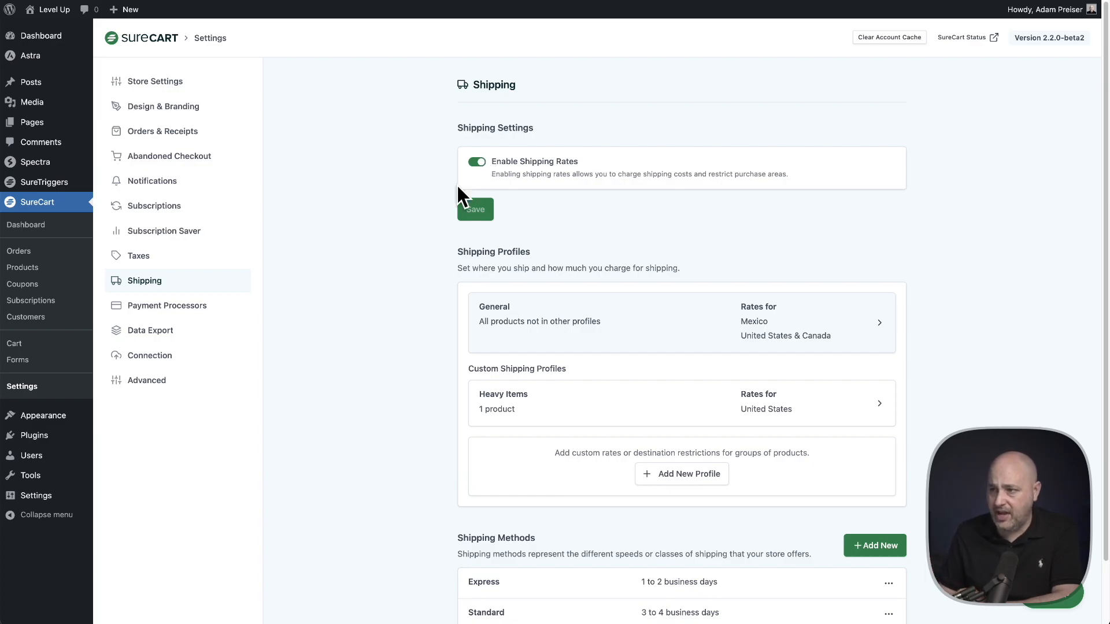
scroll("down", 3)
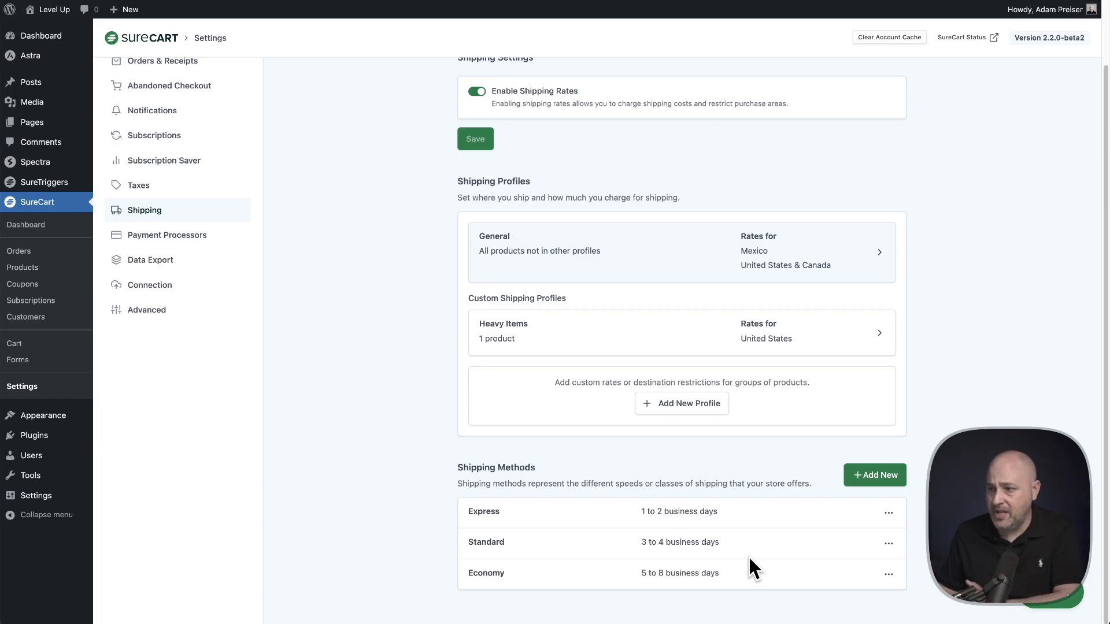
mouse_move(696, 514)
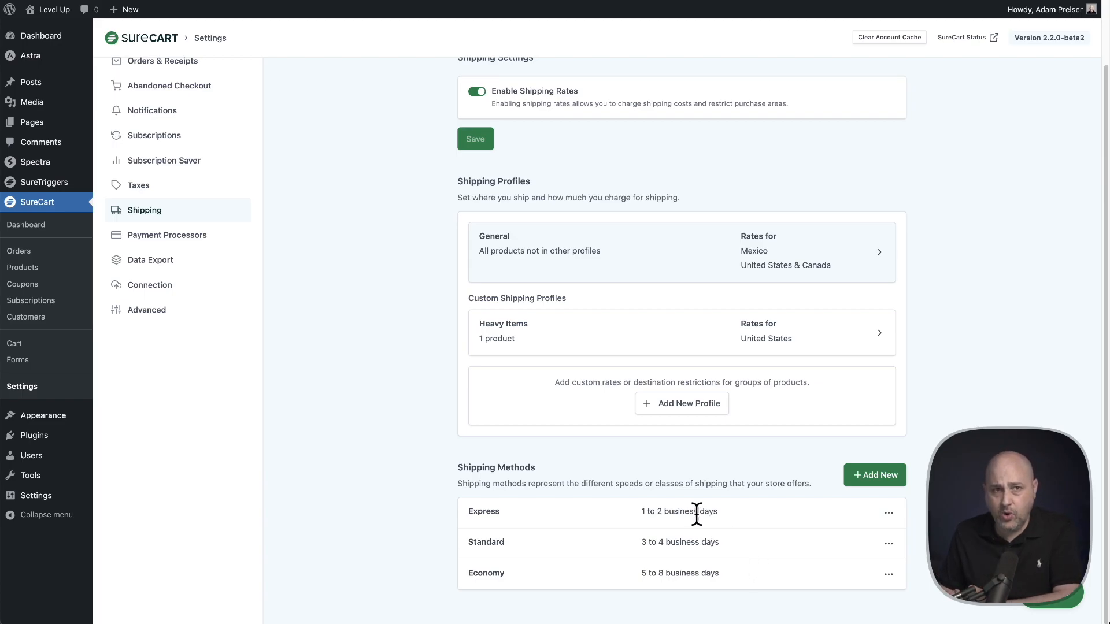
mouse_move(513, 470)
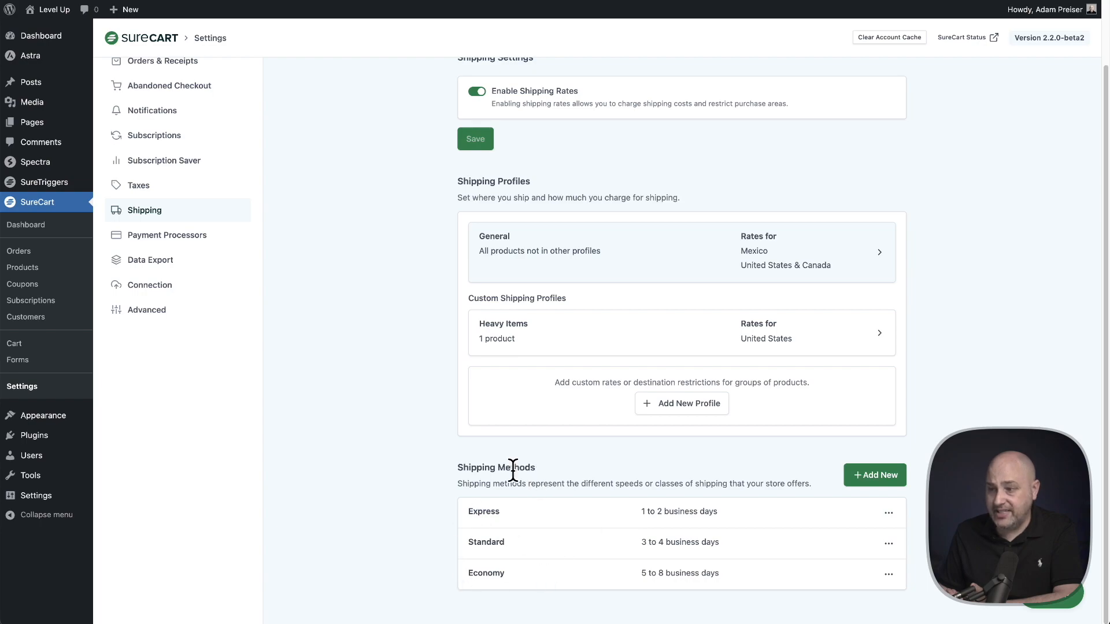
mouse_move(895, 522)
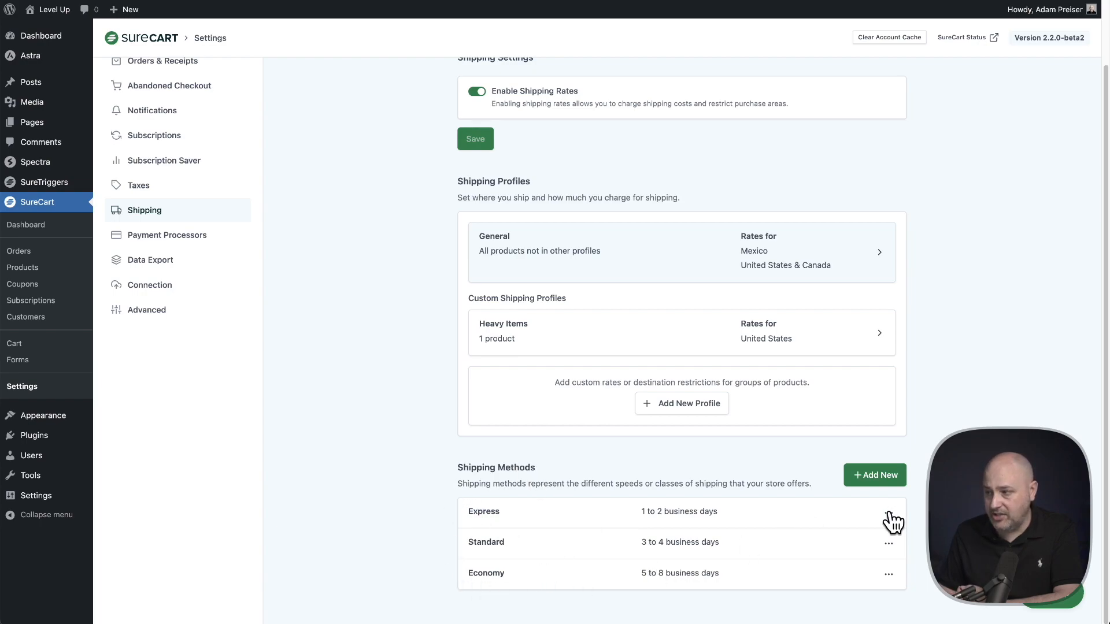
left_click(889, 512)
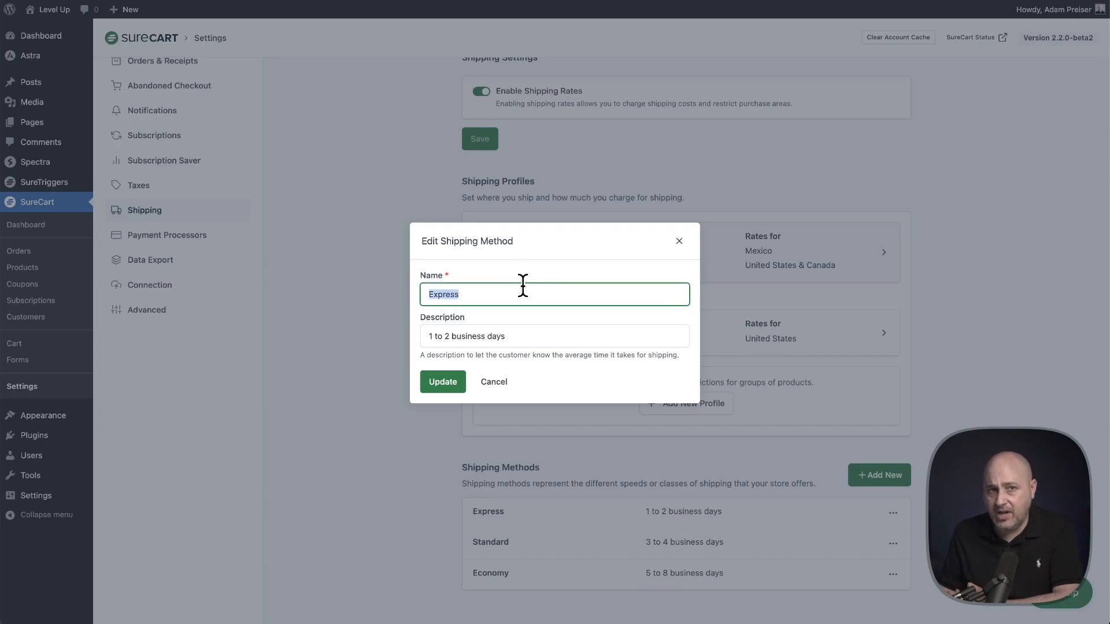
mouse_move(678, 249)
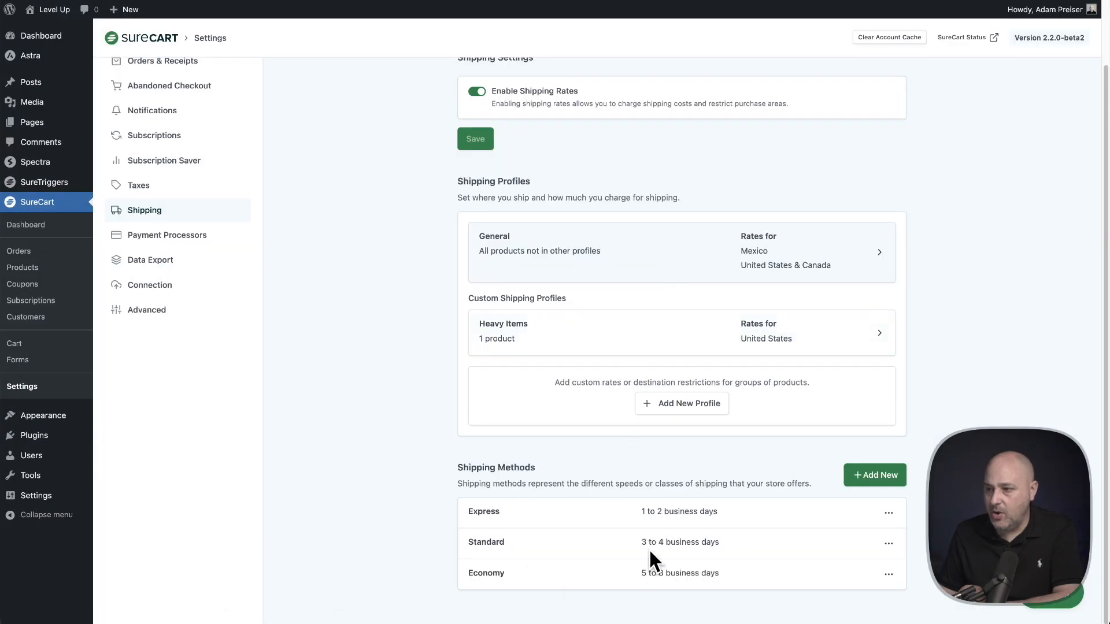
mouse_move(647, 467)
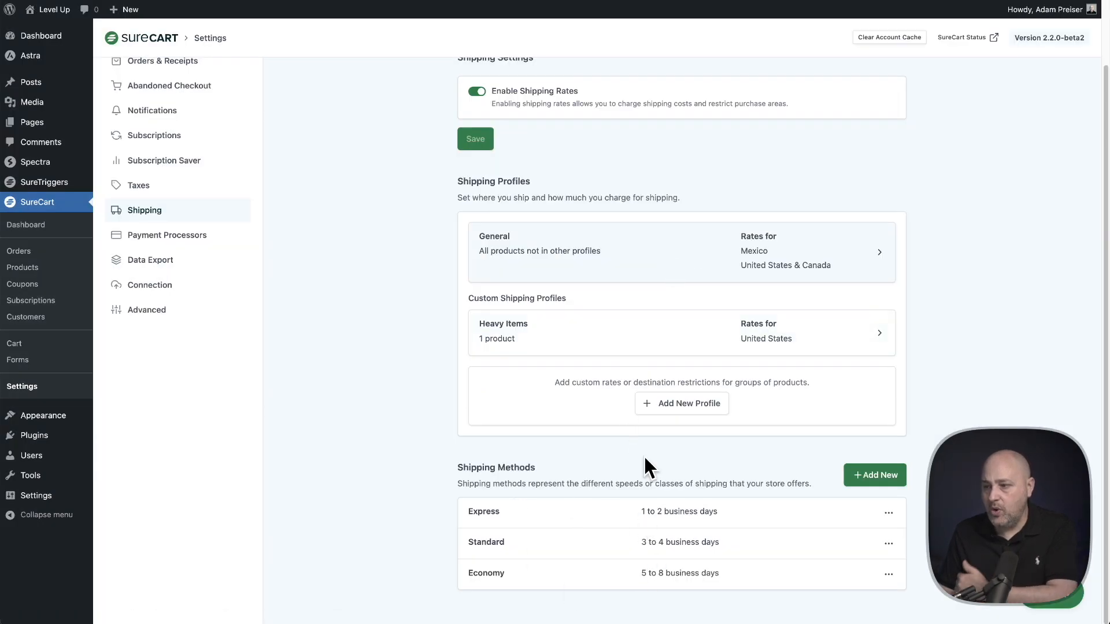
mouse_move(605, 558)
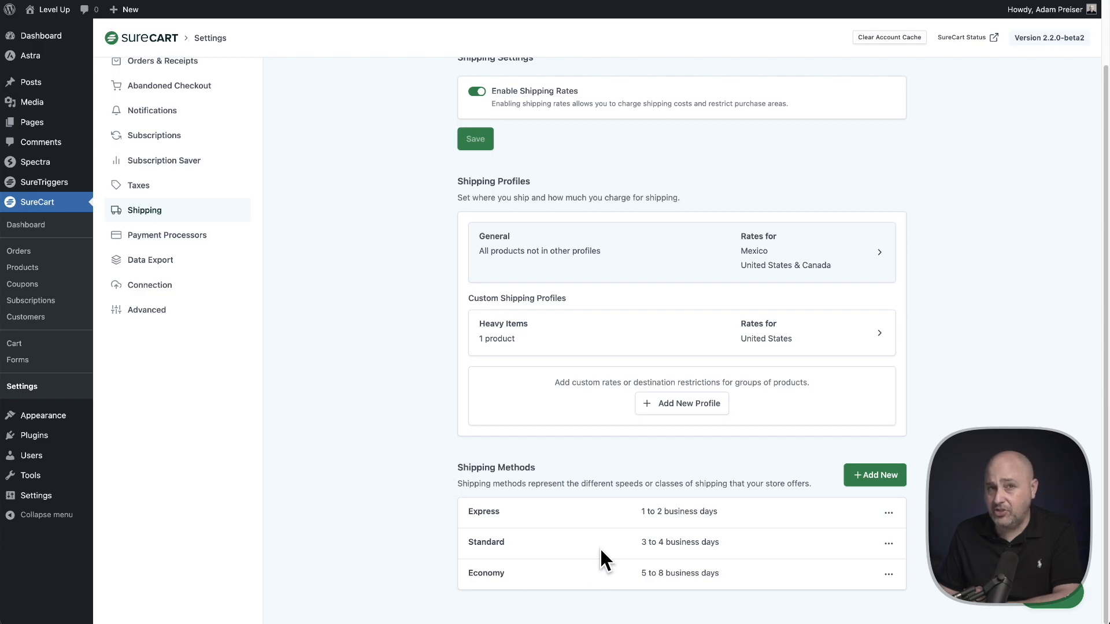
mouse_move(462, 195)
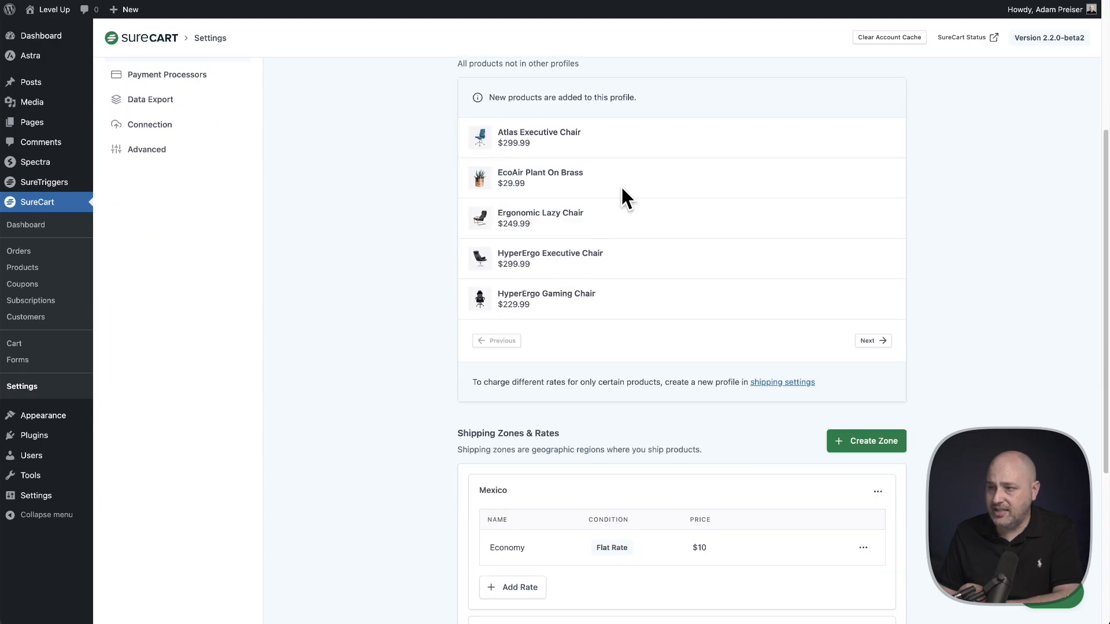
mouse_move(623, 284)
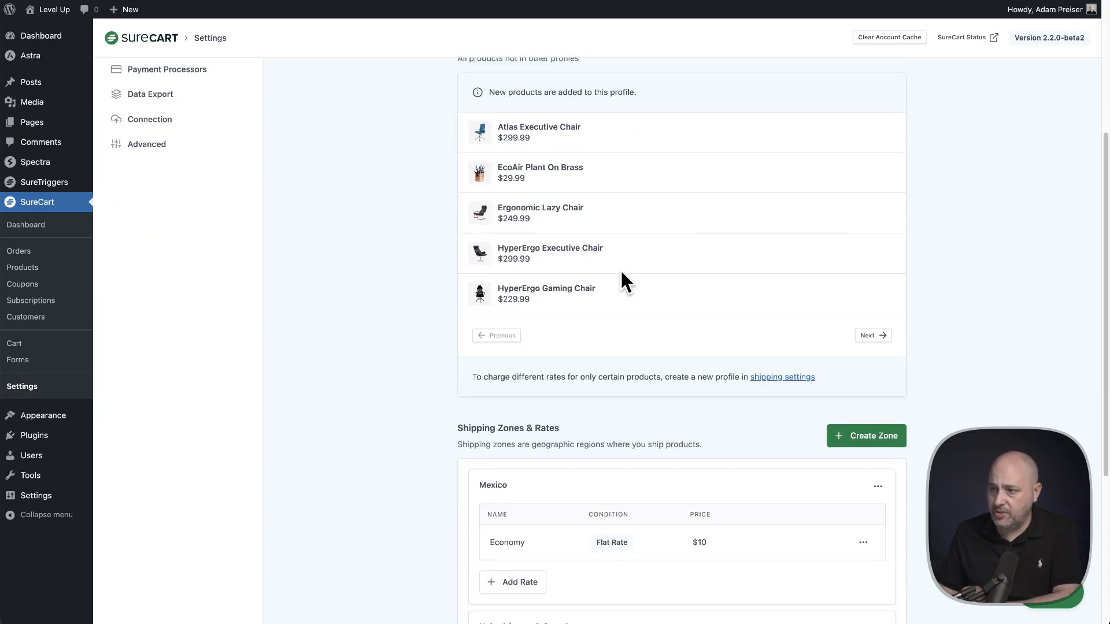
Scroll through the General profile's products and zones, highlighting the United States & Canada zone
scroll("up", 3)
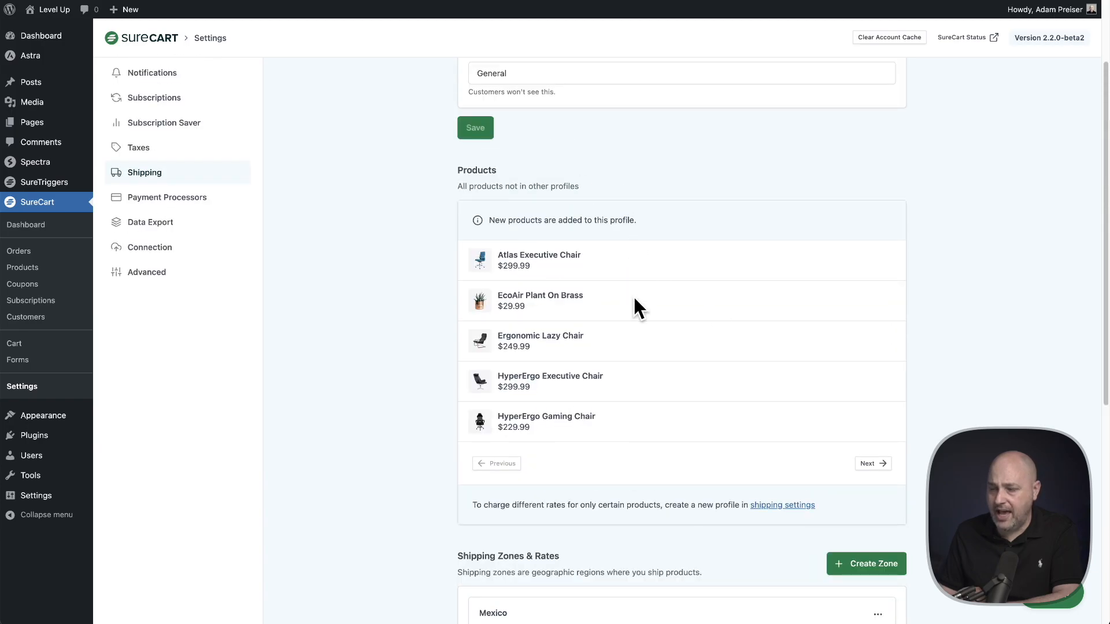
scroll("down", 3)
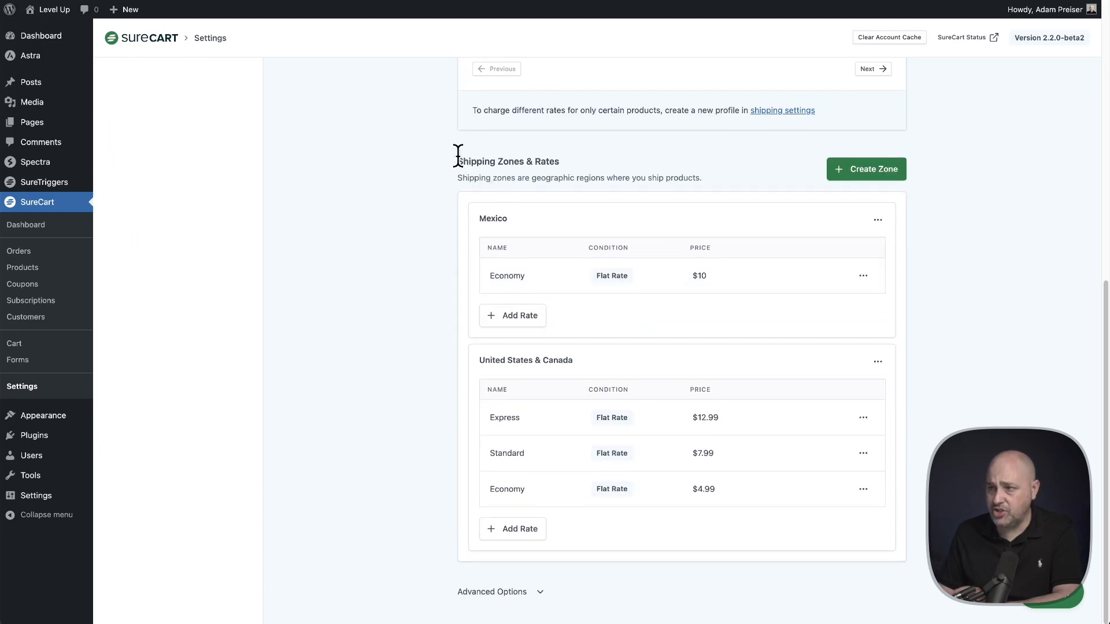
double_click(508, 161)
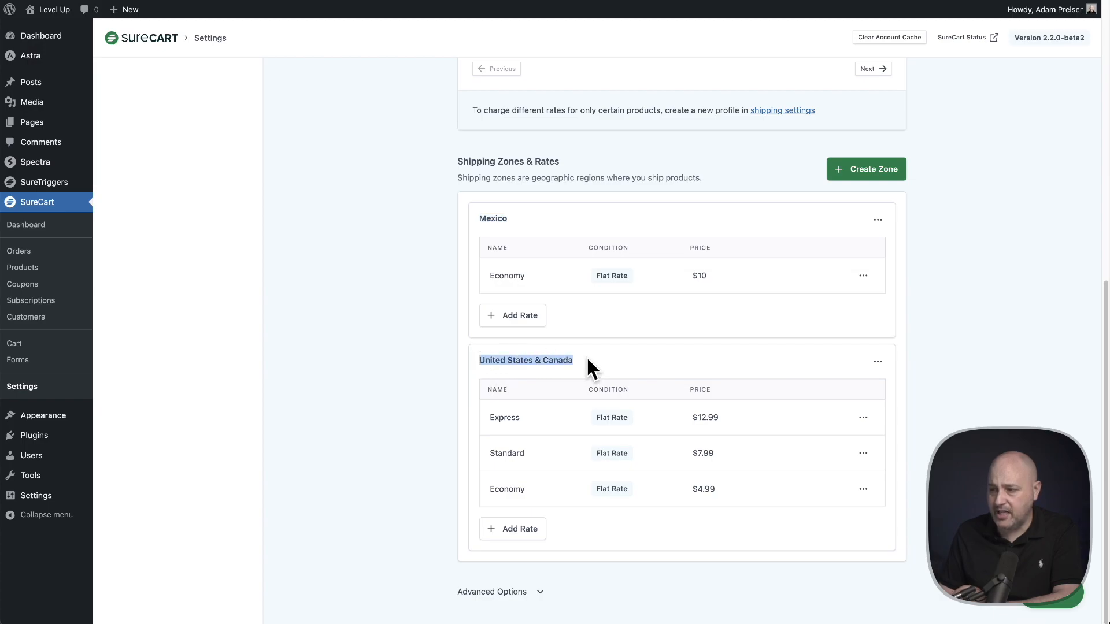
scroll("up", 3)
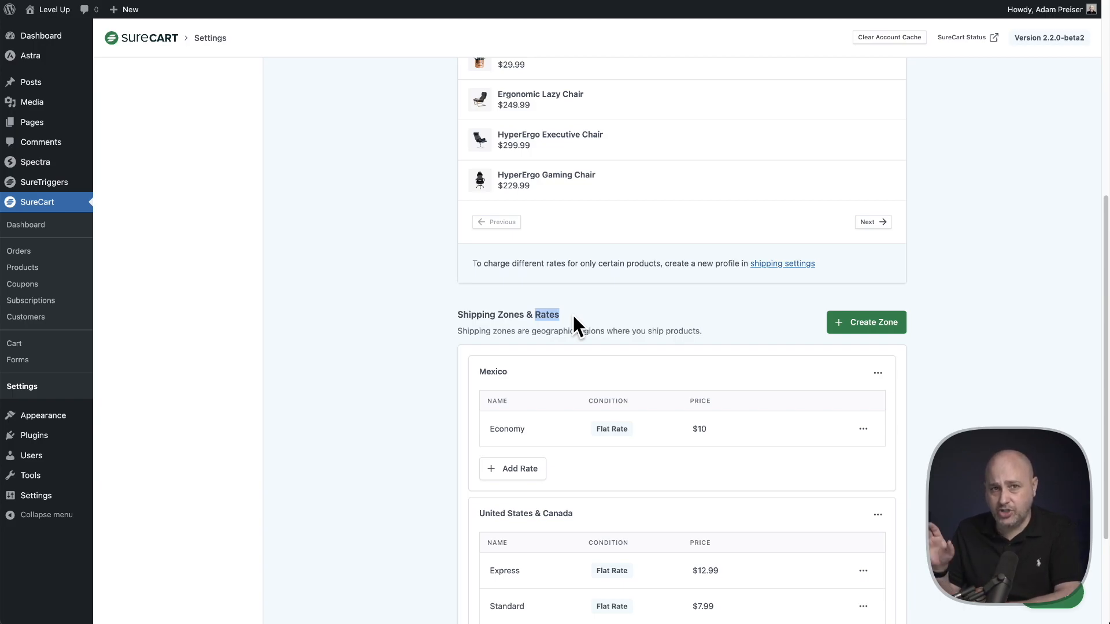
scroll("down", 3)
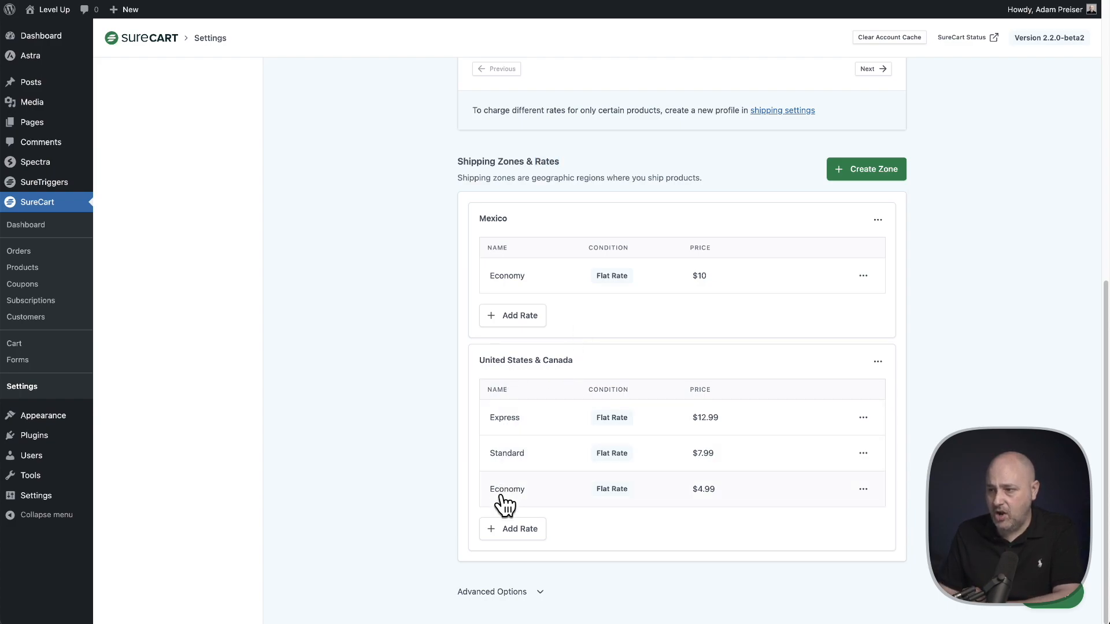
mouse_move(510, 203)
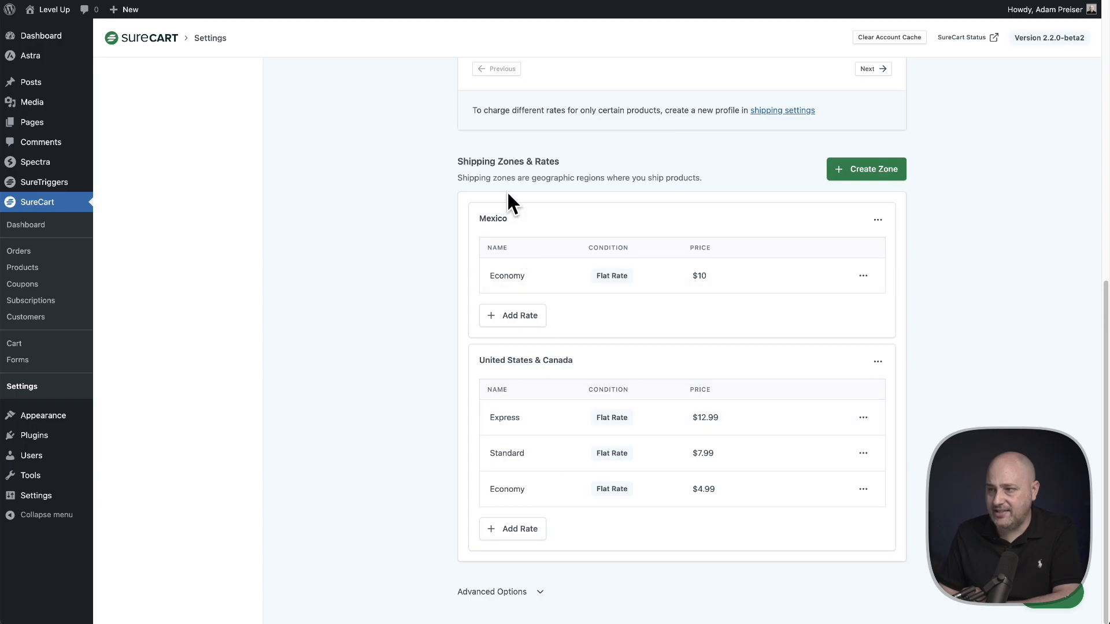
mouse_move(658, 280)
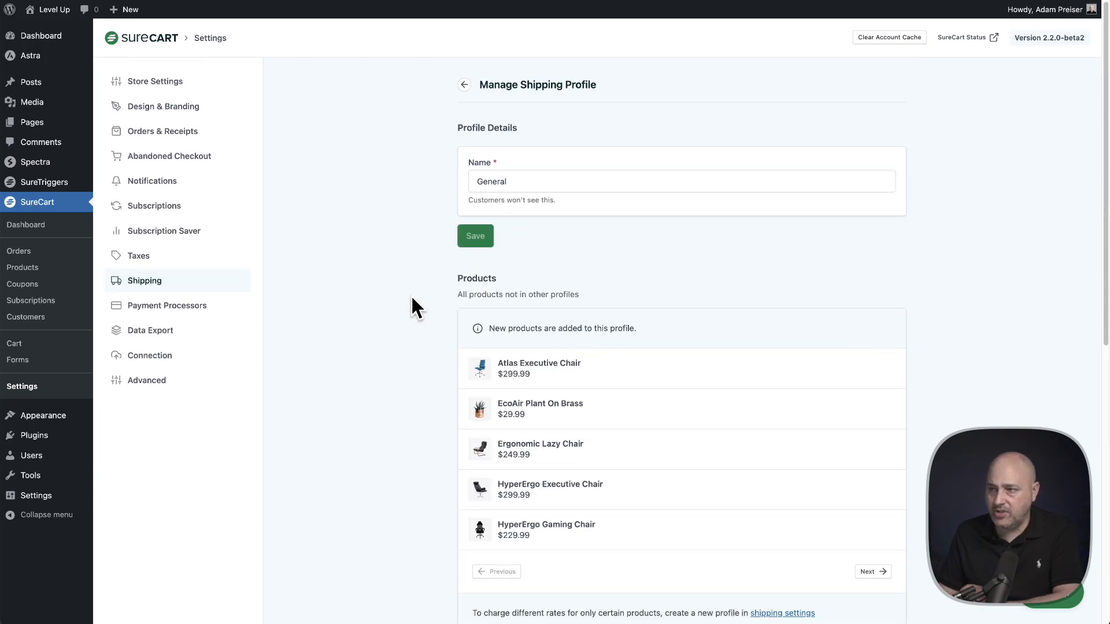
scroll("down", 3)
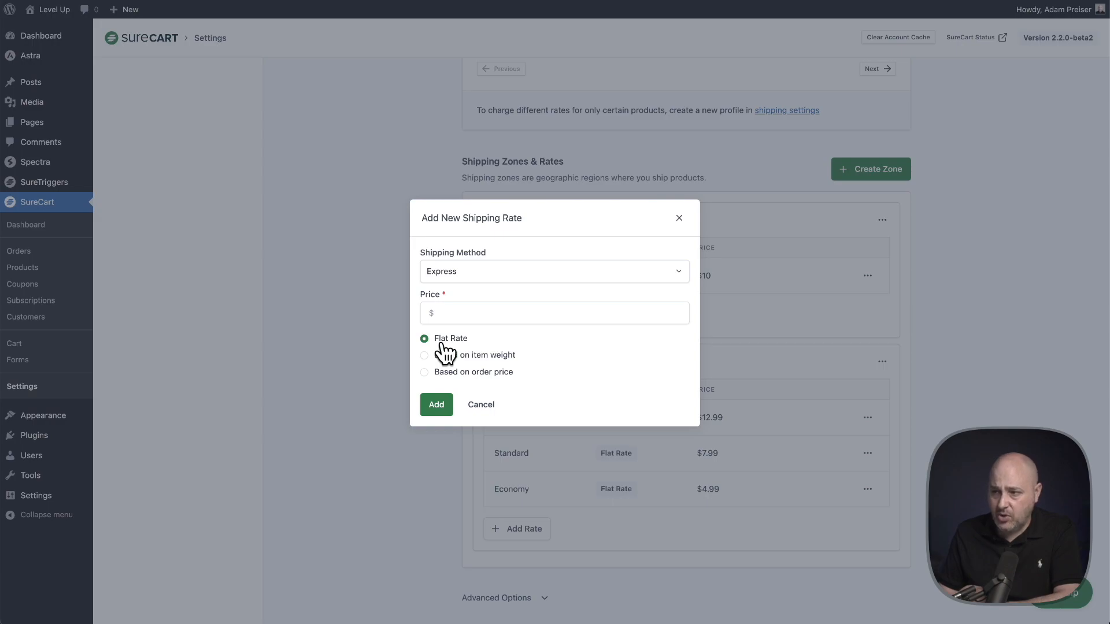
mouse_move(478, 375)
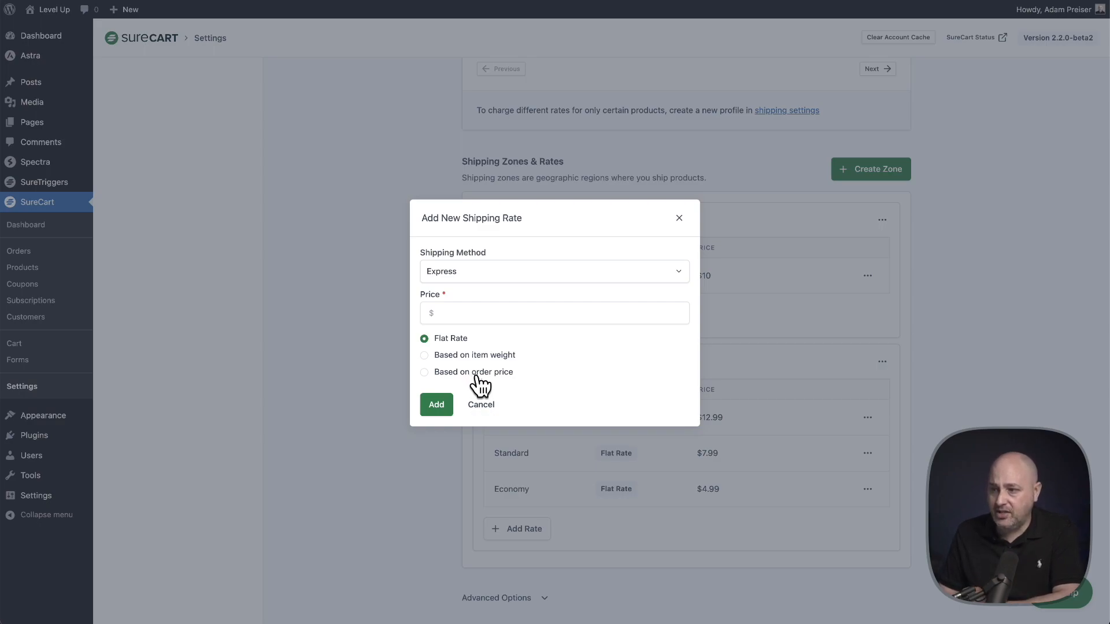
mouse_move(485, 393)
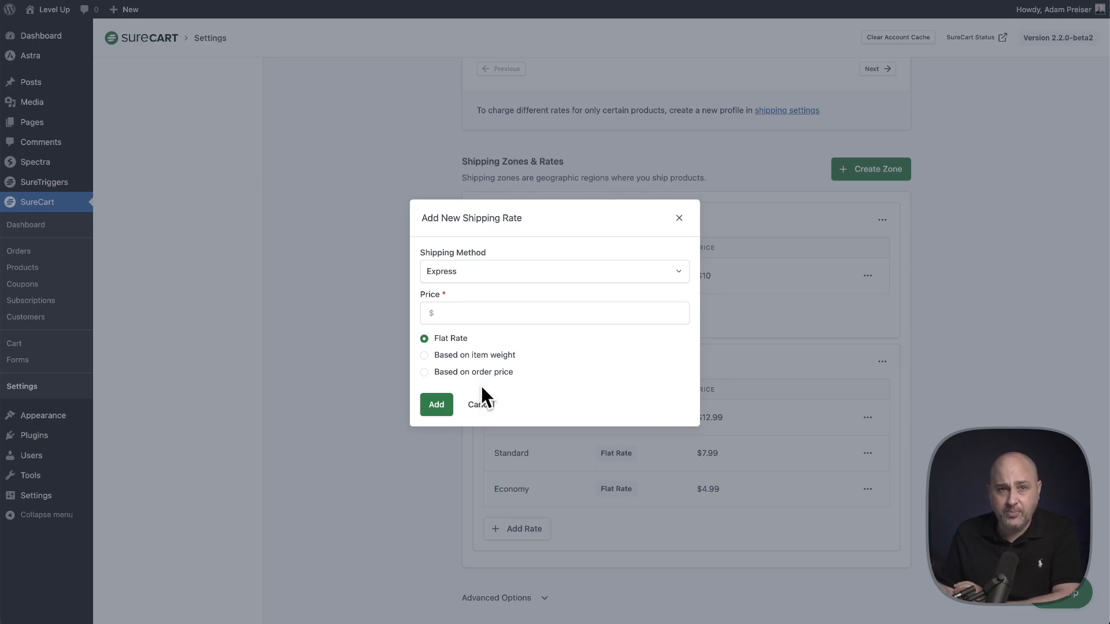
mouse_move(483, 410)
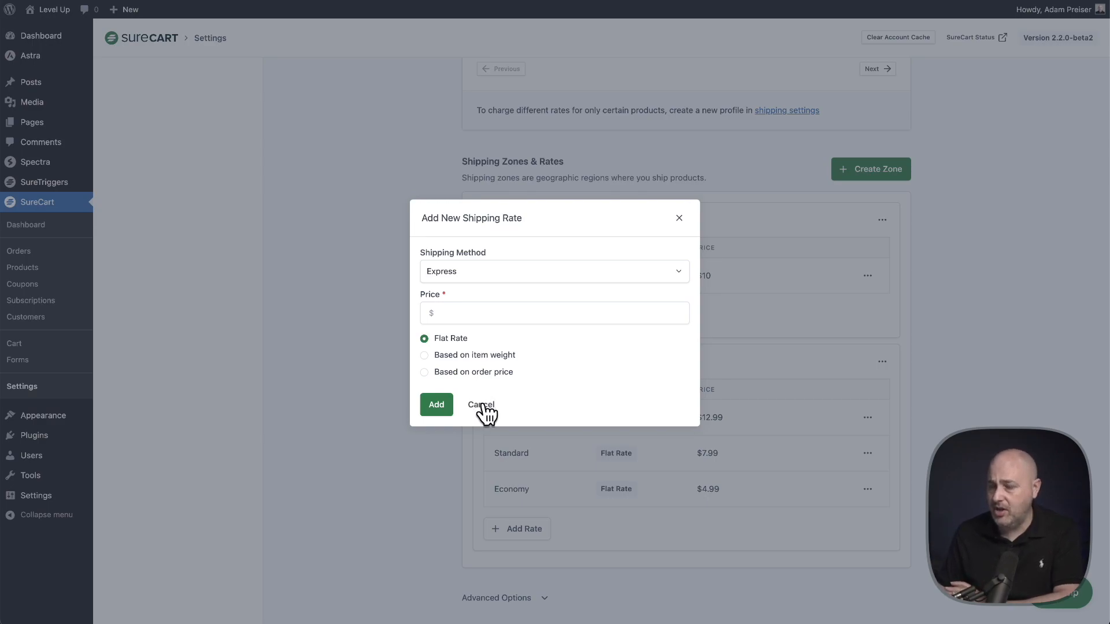
left_click(479, 404)
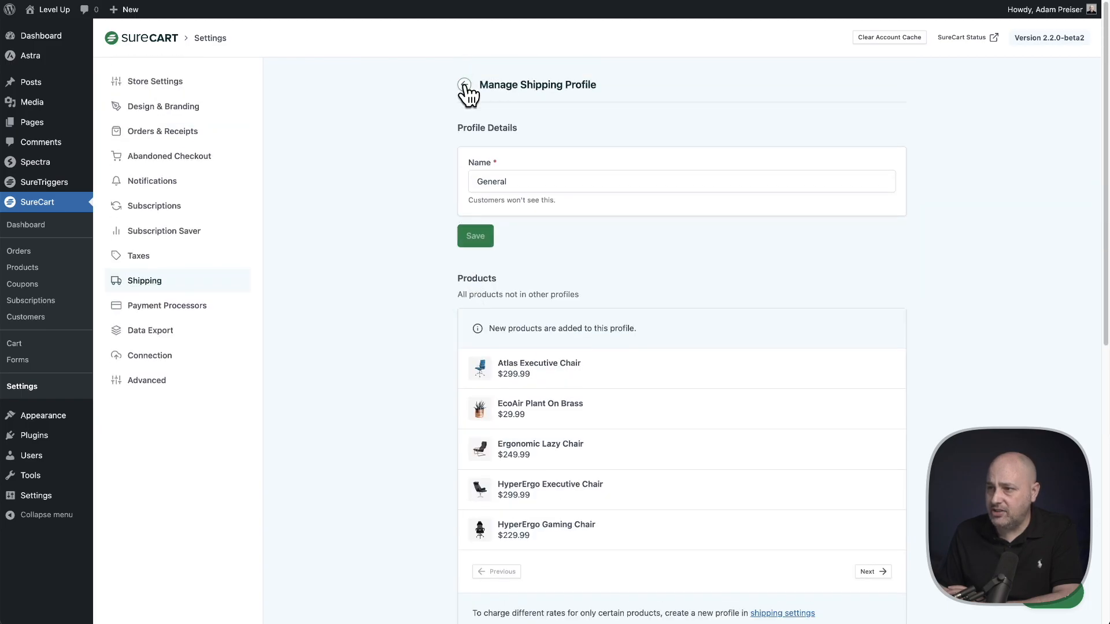
Go back from Manage Shipping Profile to the main Shipping settings page
left_click(464, 84)
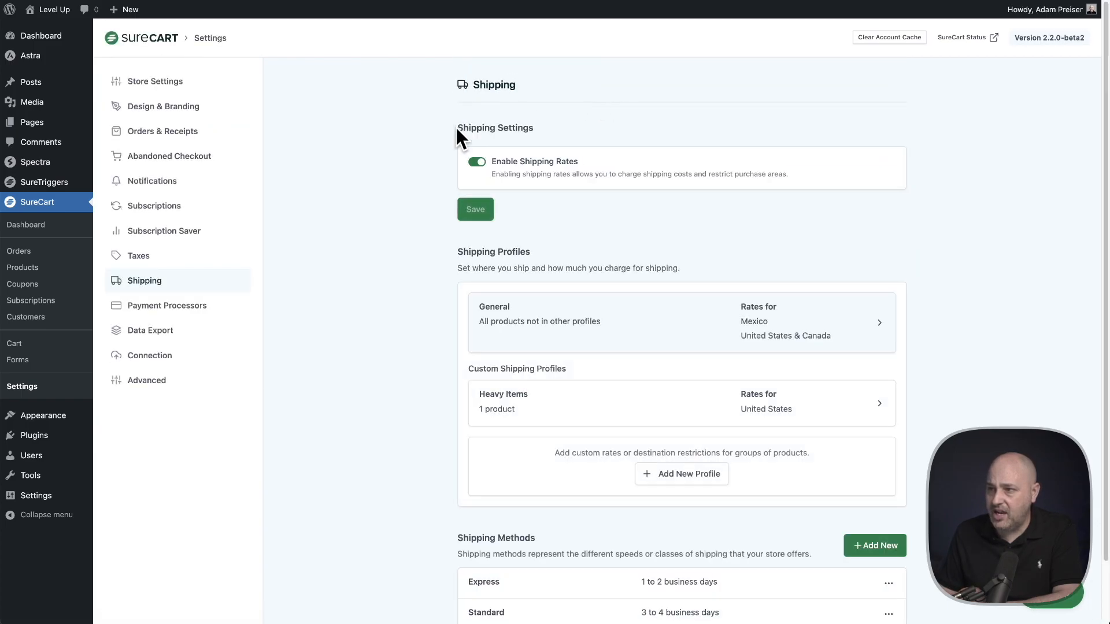
mouse_move(413, 388)
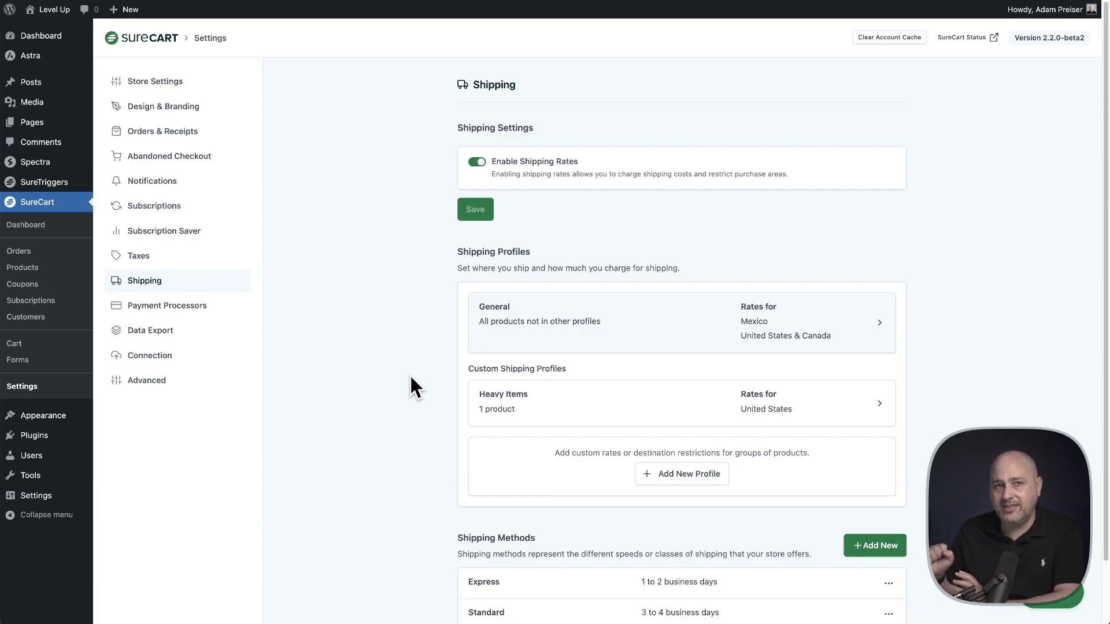
mouse_move(163, 170)
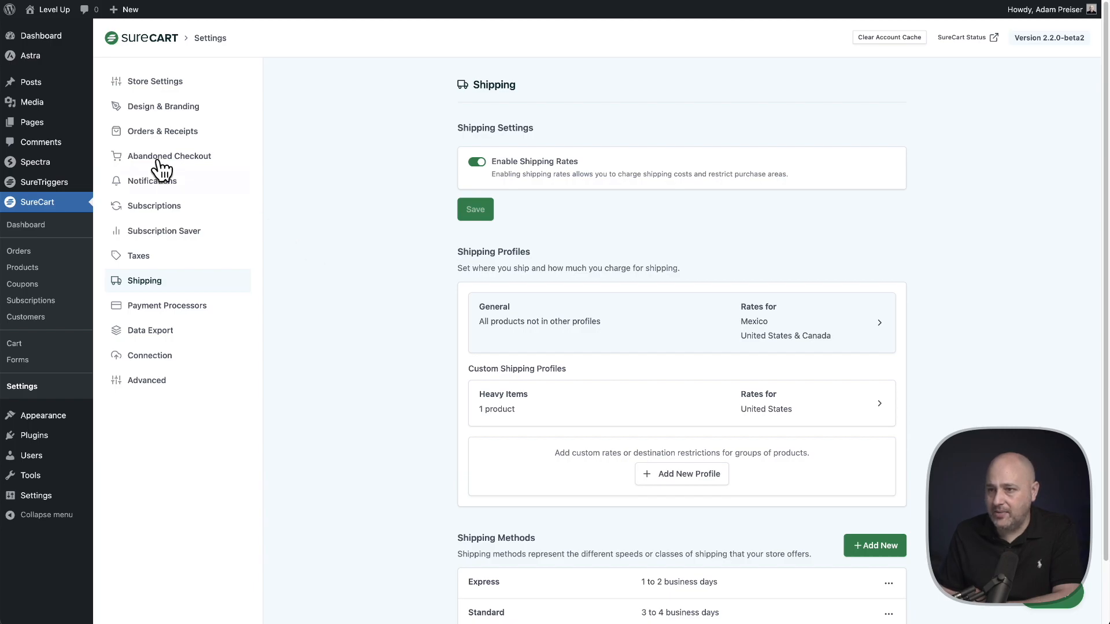
Open the Checkout page in the block editor and expand List View down to Shipping Choices
left_click(31, 122)
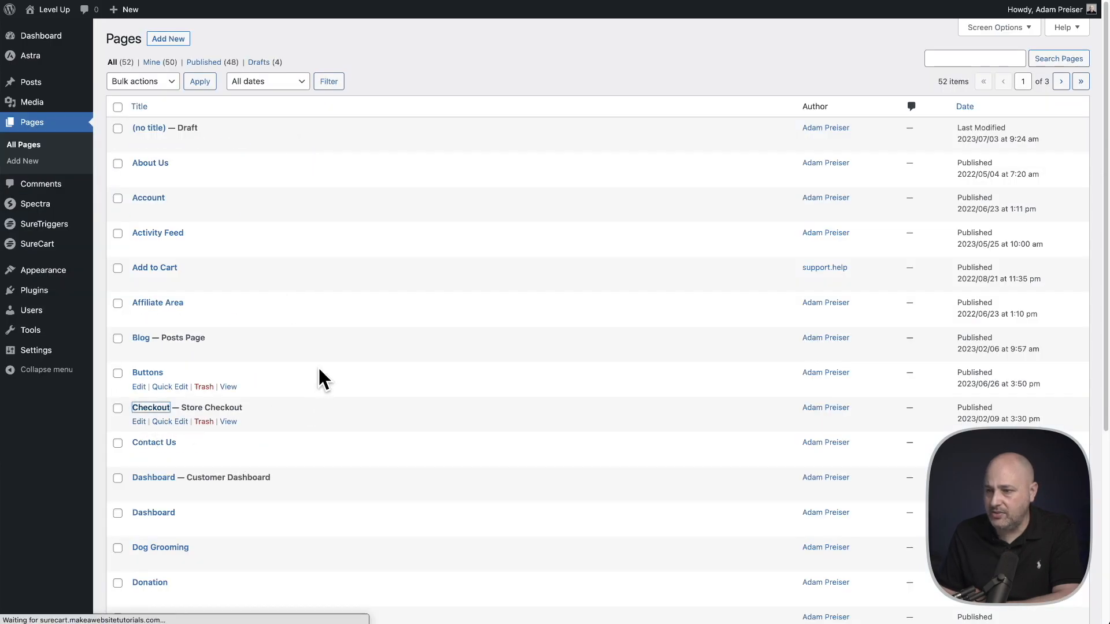
left_click(139, 421)
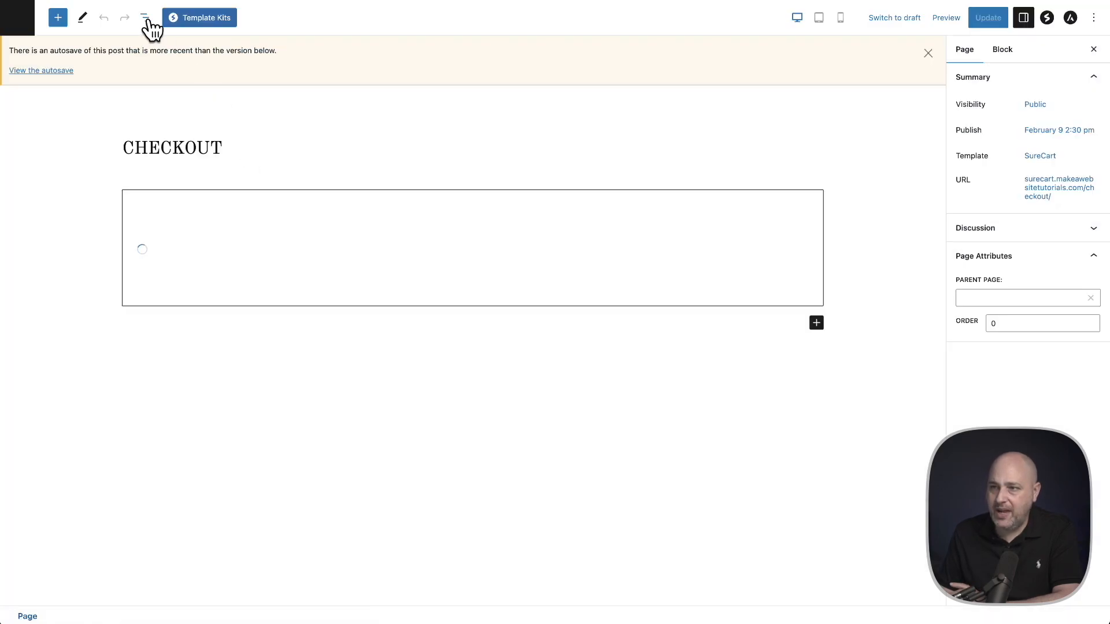
left_click(144, 17)
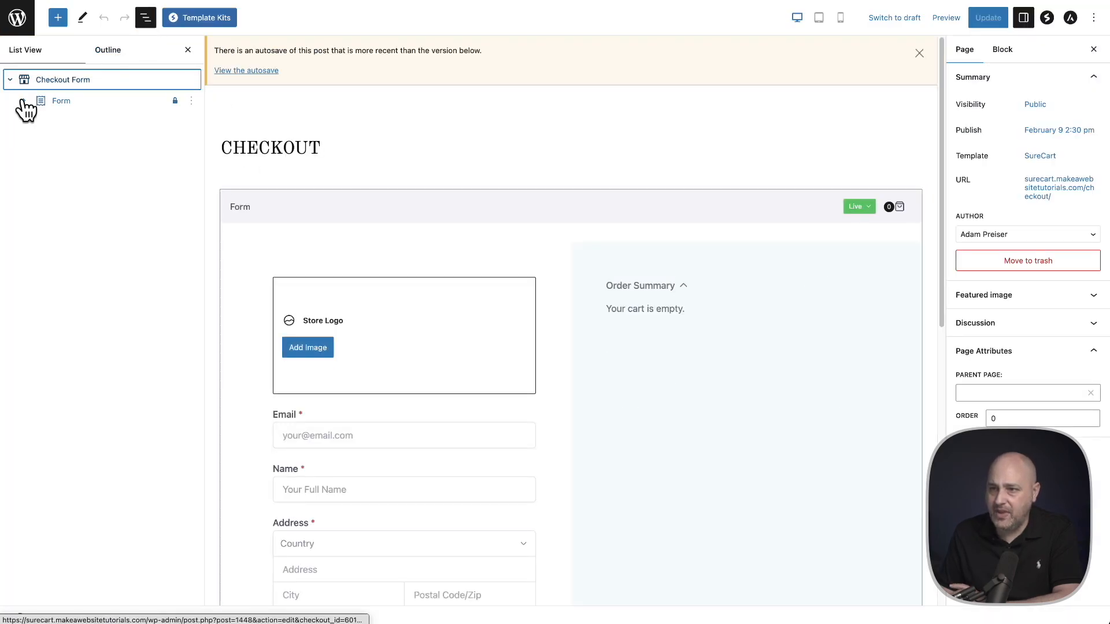
left_click(23, 101)
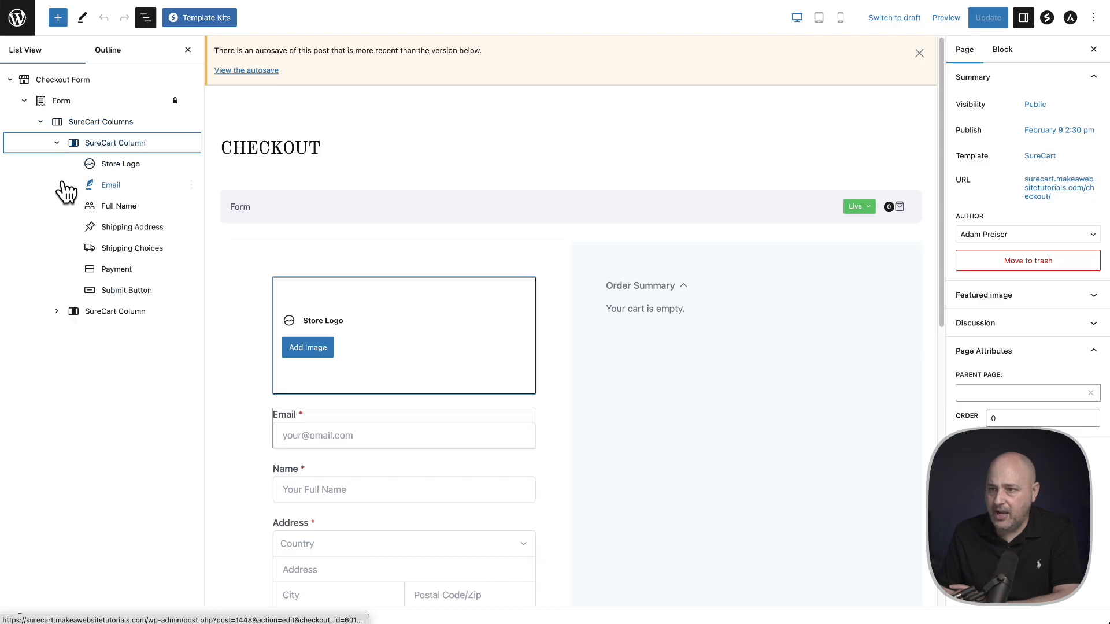
left_click(131, 248)
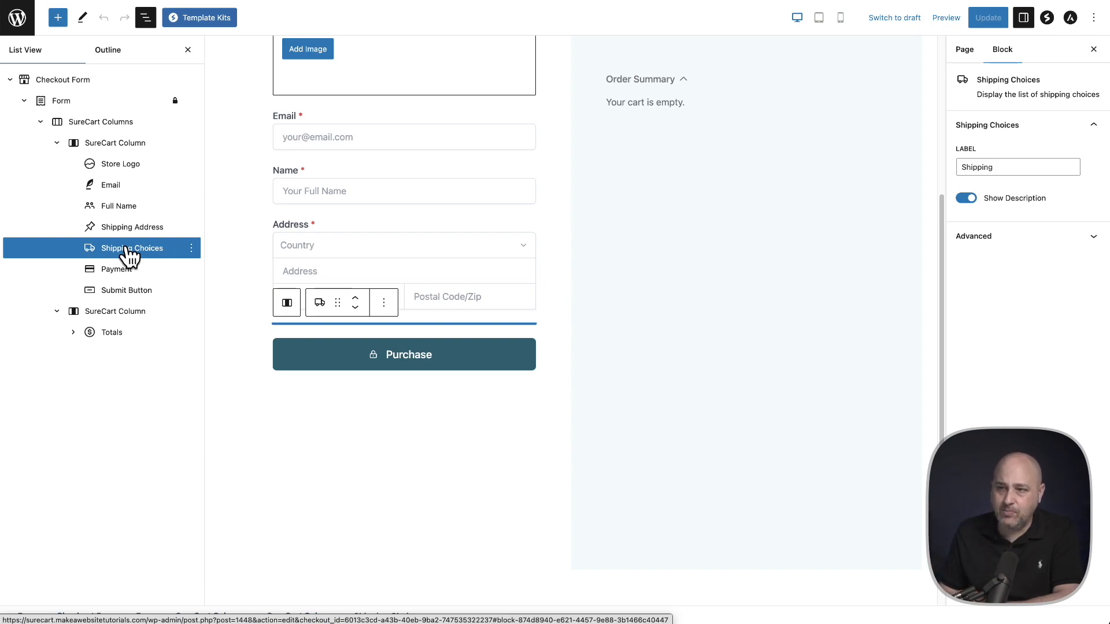
mouse_move(160, 253)
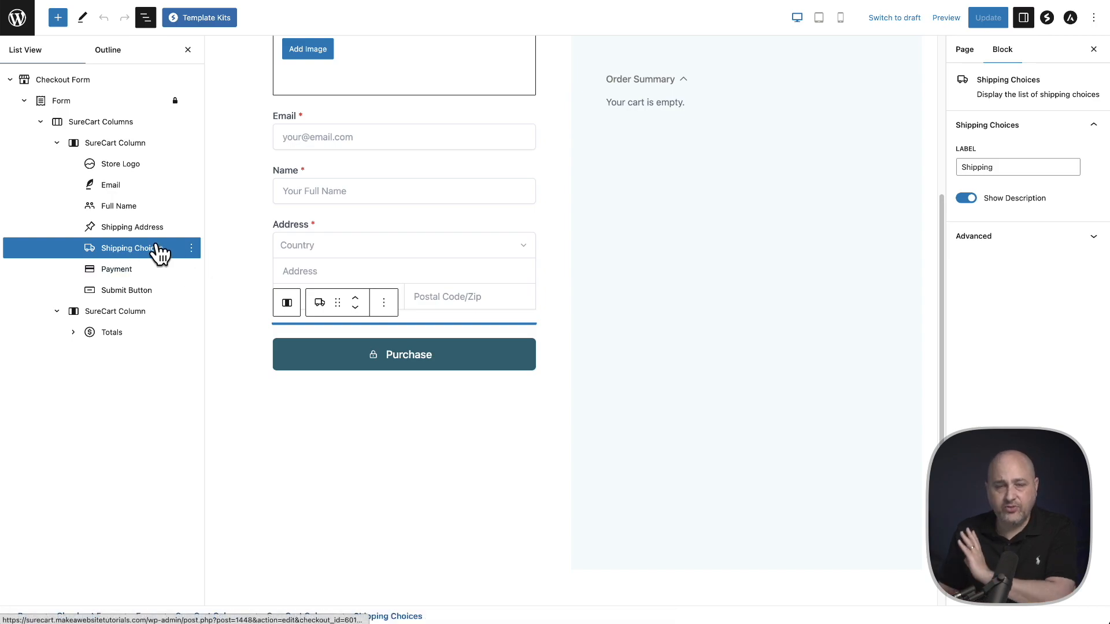
mouse_move(119, 255)
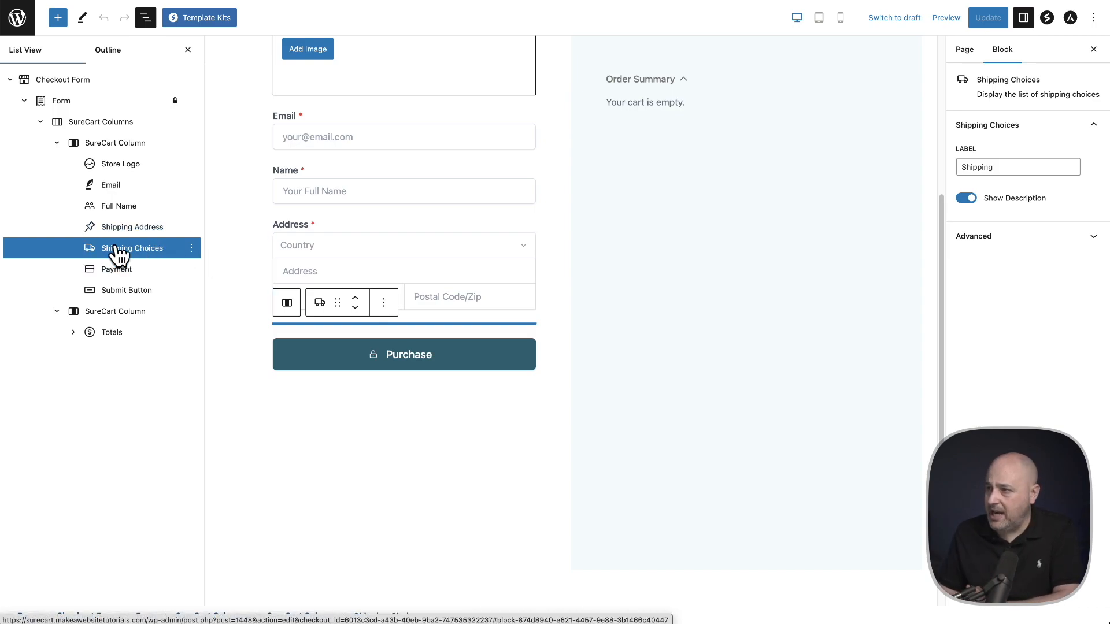
mouse_move(998, 160)
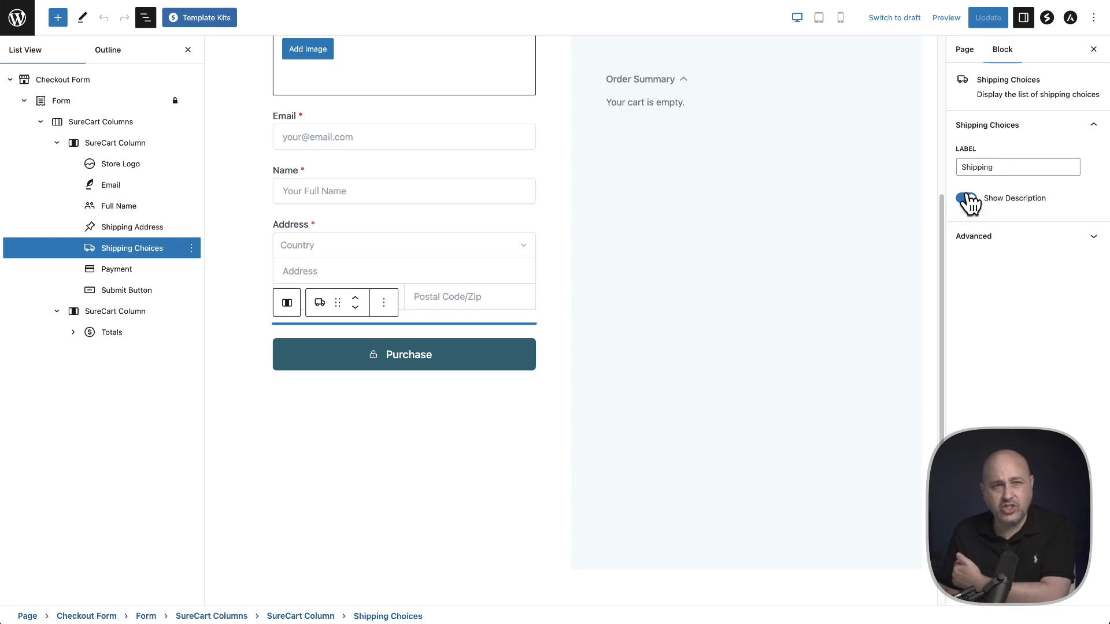
left_click(964, 197)
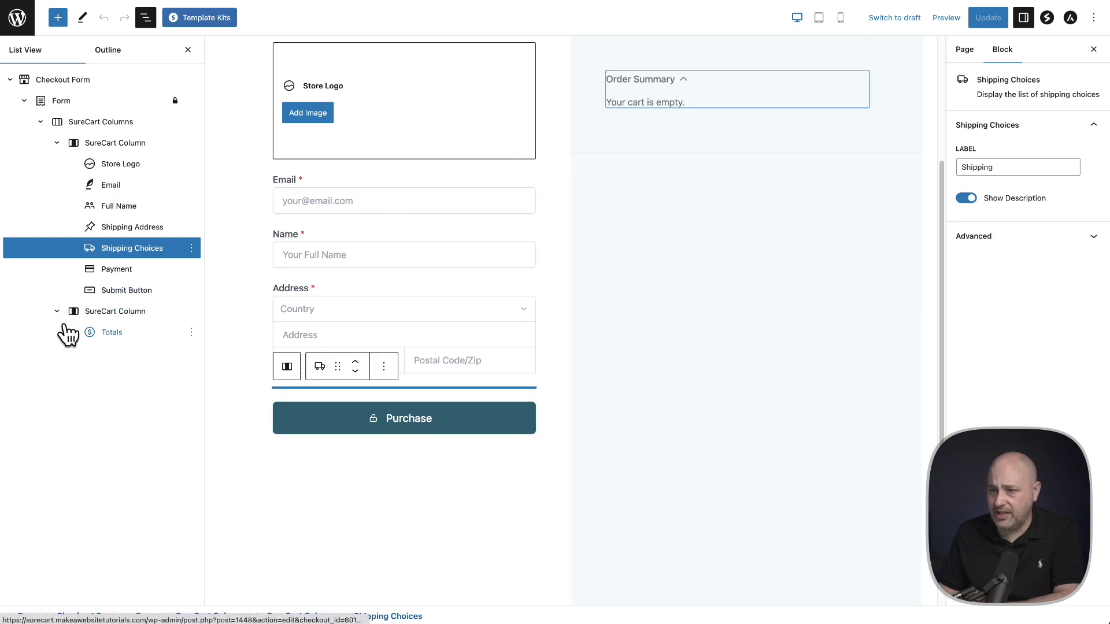
Inspect the Shipping Choices block, then the Shipping Line Item block in Totals
left_click(57, 332)
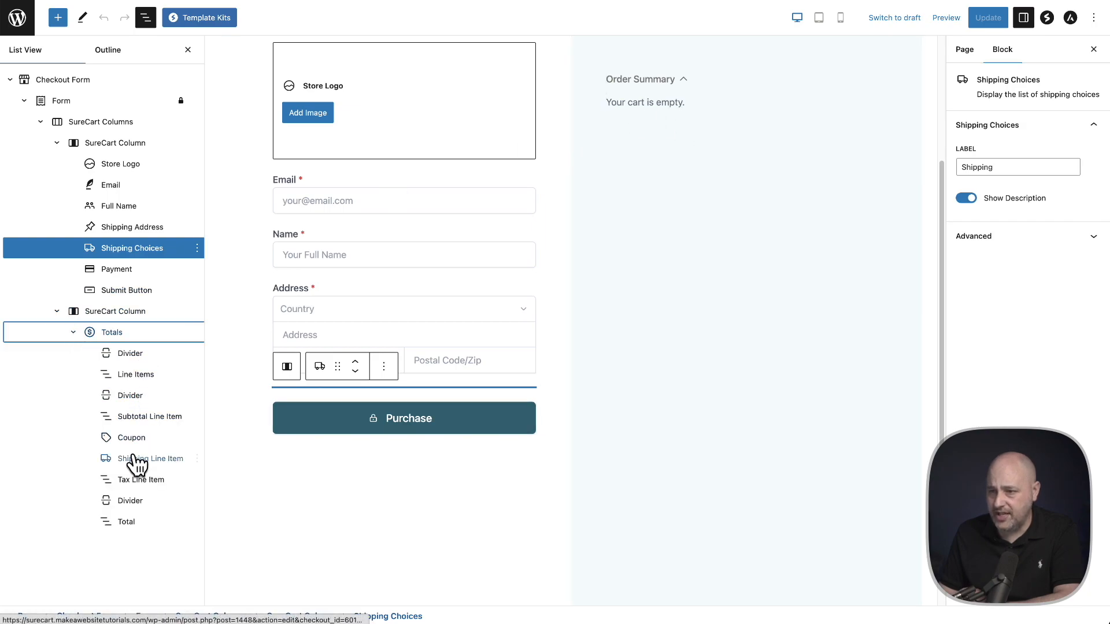
left_click(149, 458)
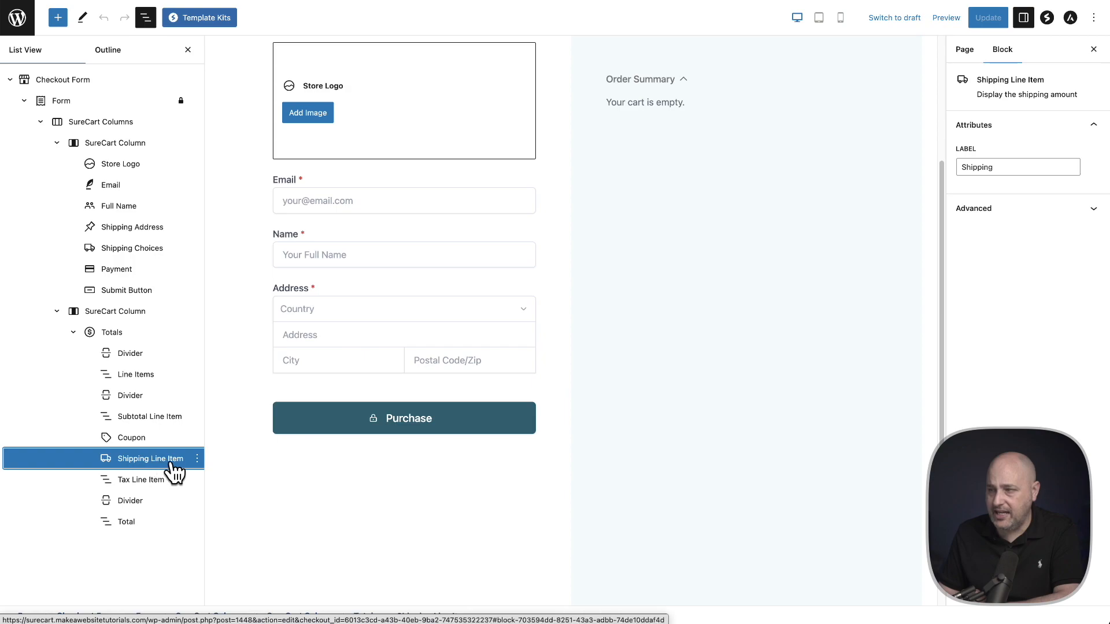
mouse_move(983, 202)
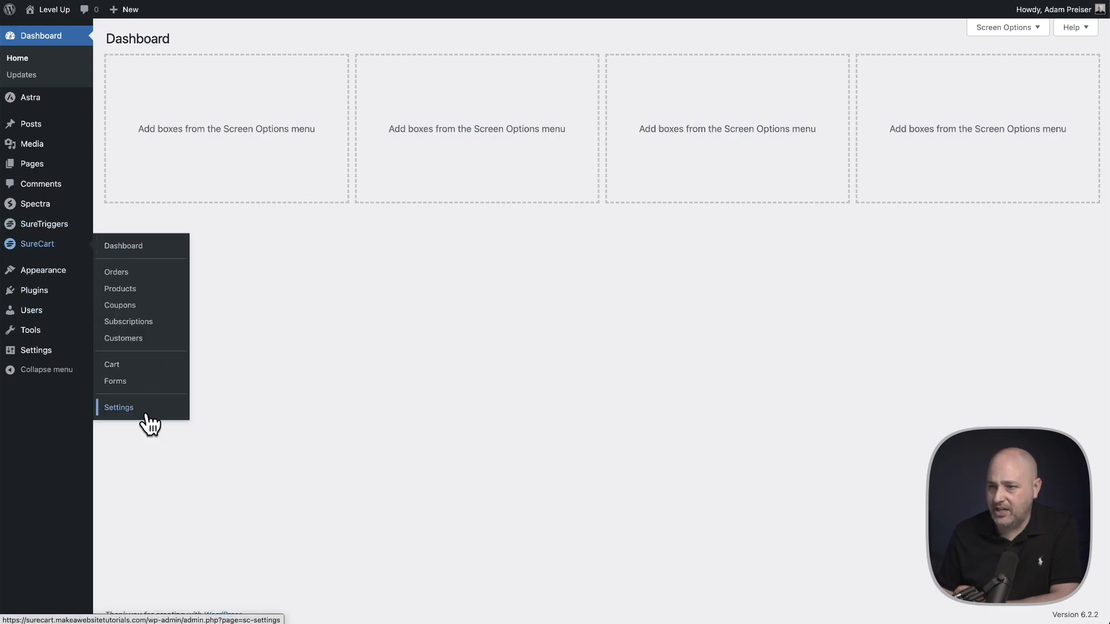
Review Store Details, Notification Settings and Contact Information, checking the Terms and Privacy Policy fields
left_click(118, 407)
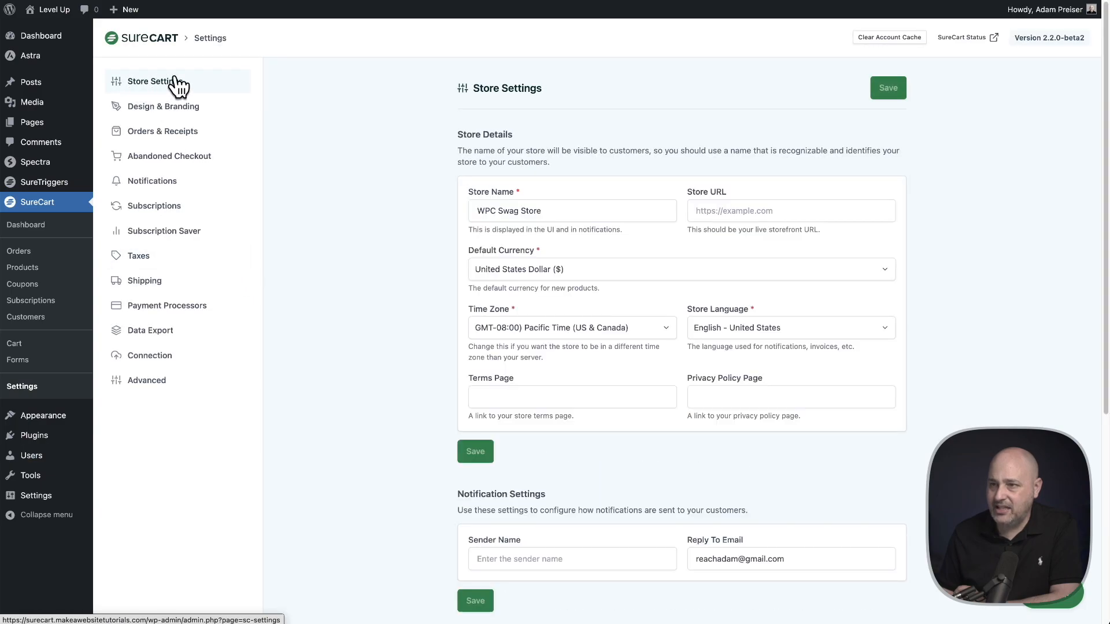
mouse_move(177, 85)
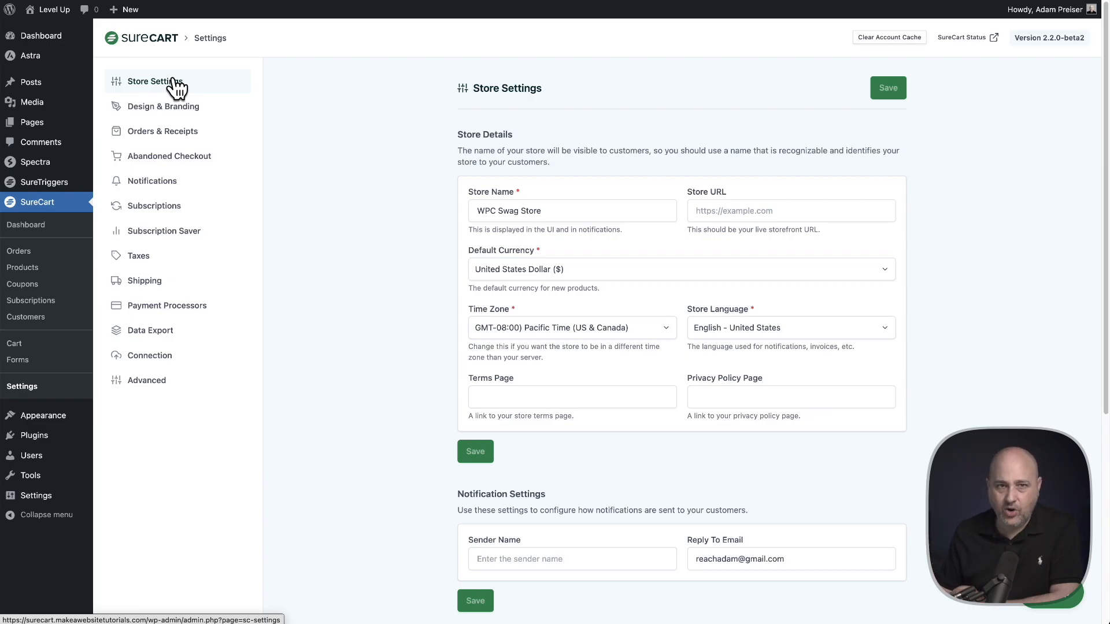
mouse_move(315, 173)
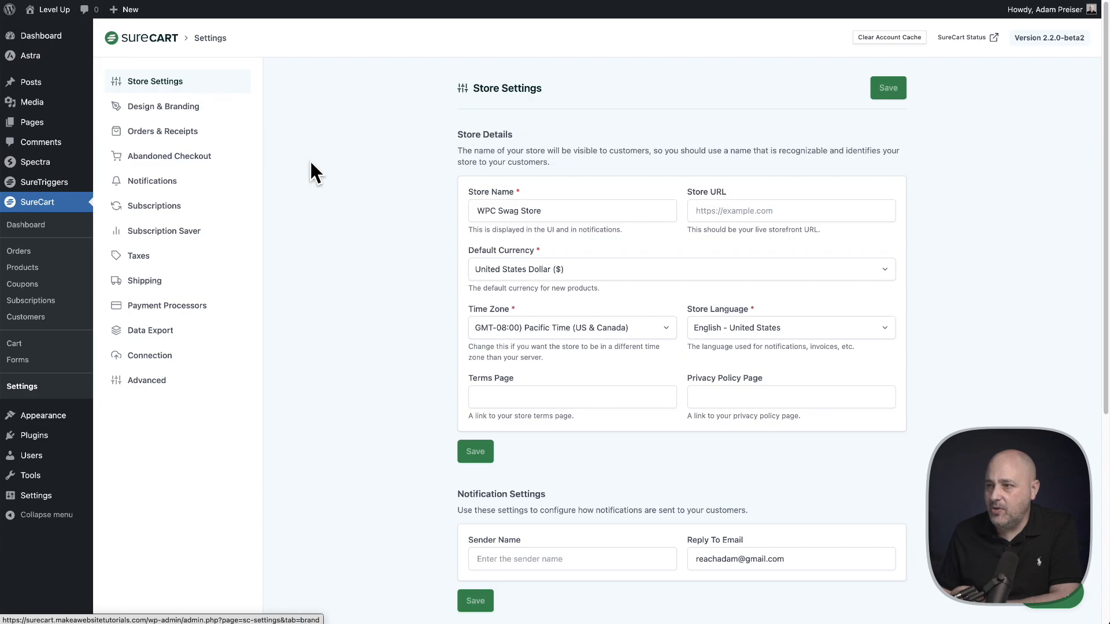
scroll("up", 3)
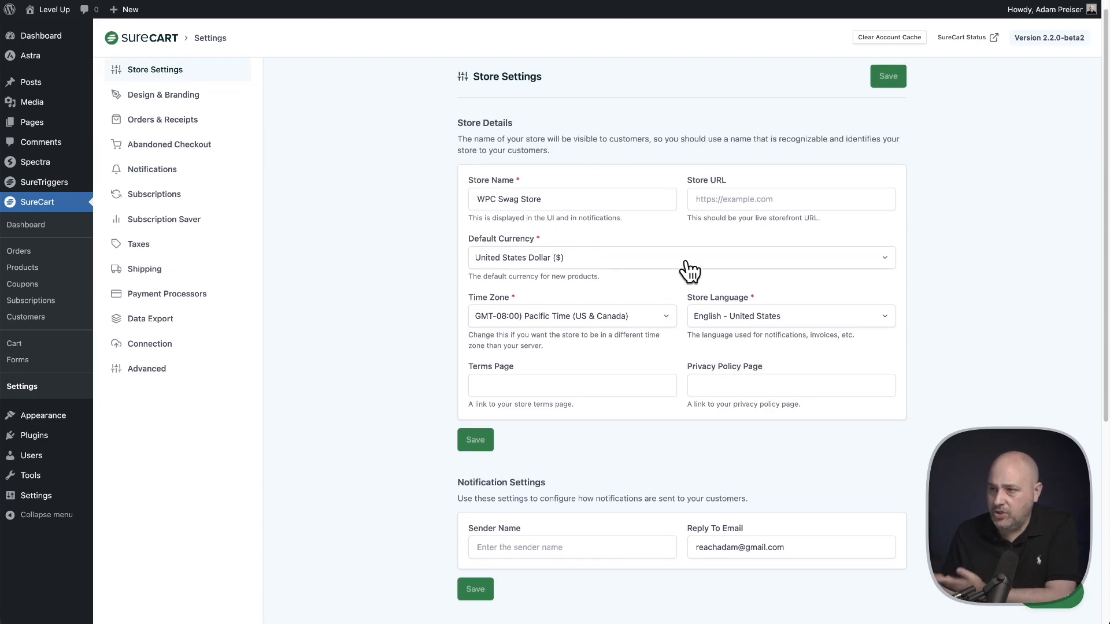
mouse_move(677, 244)
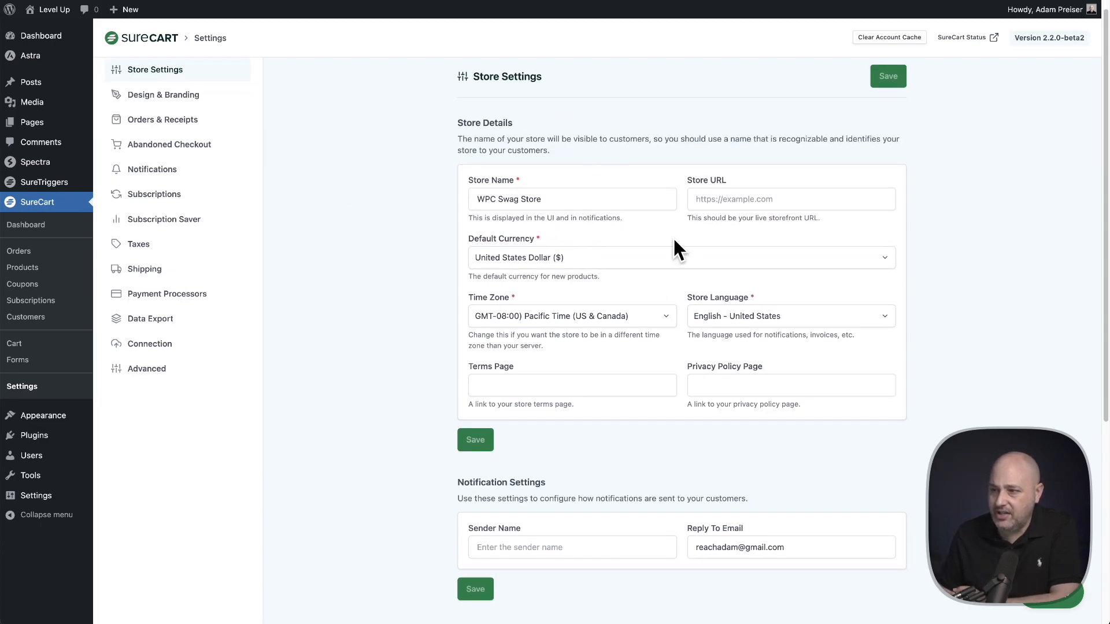
scroll("down", 3)
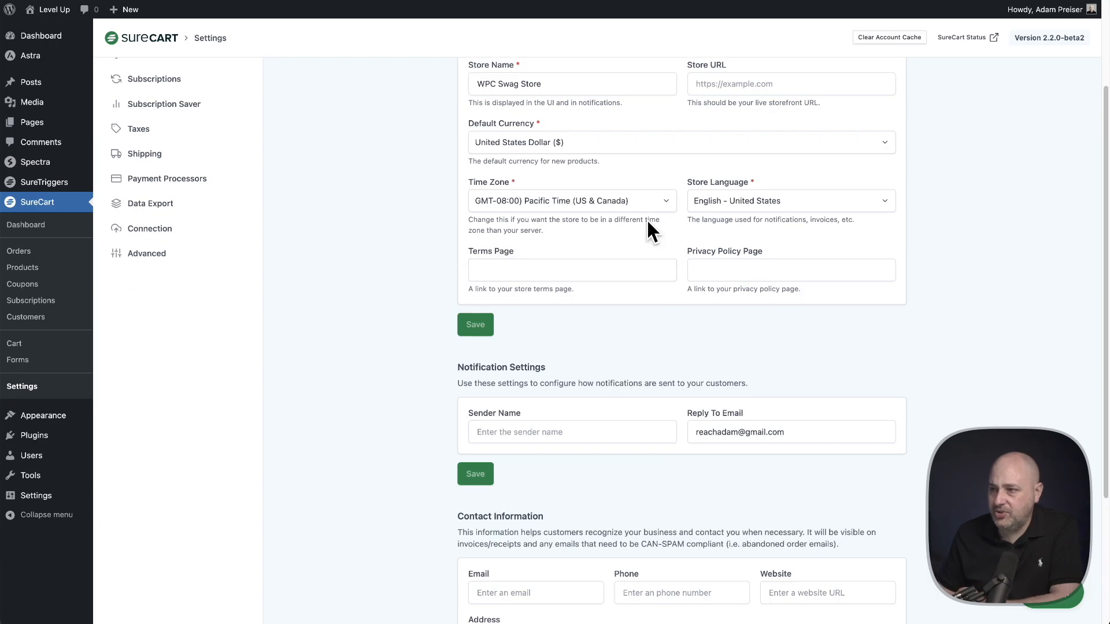
scroll("up", 3)
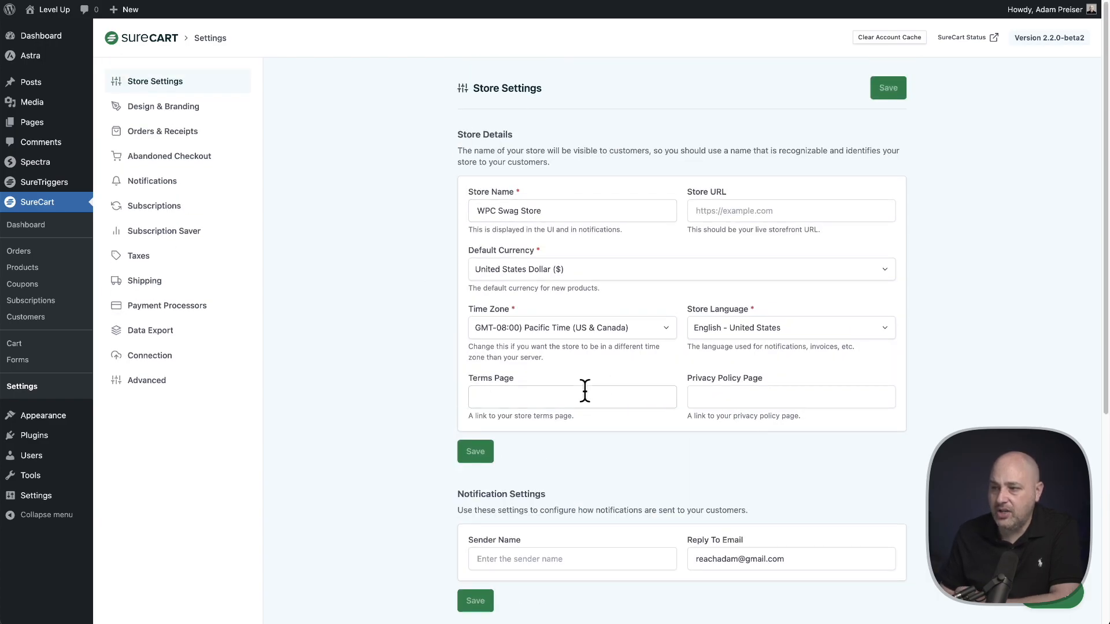
left_click(572, 397)
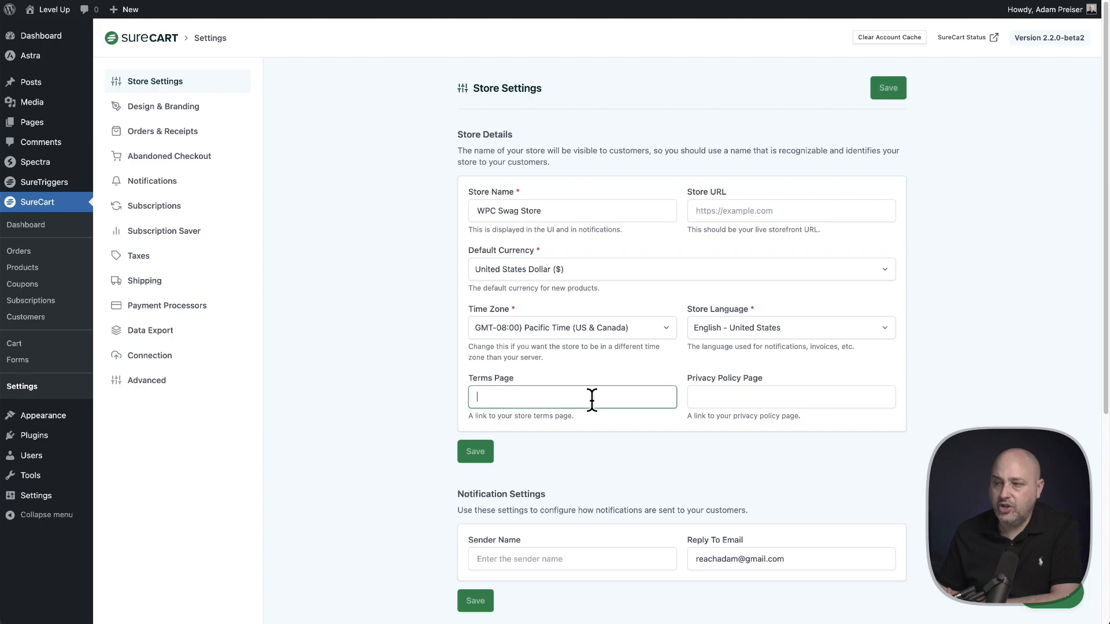
left_click(790, 397)
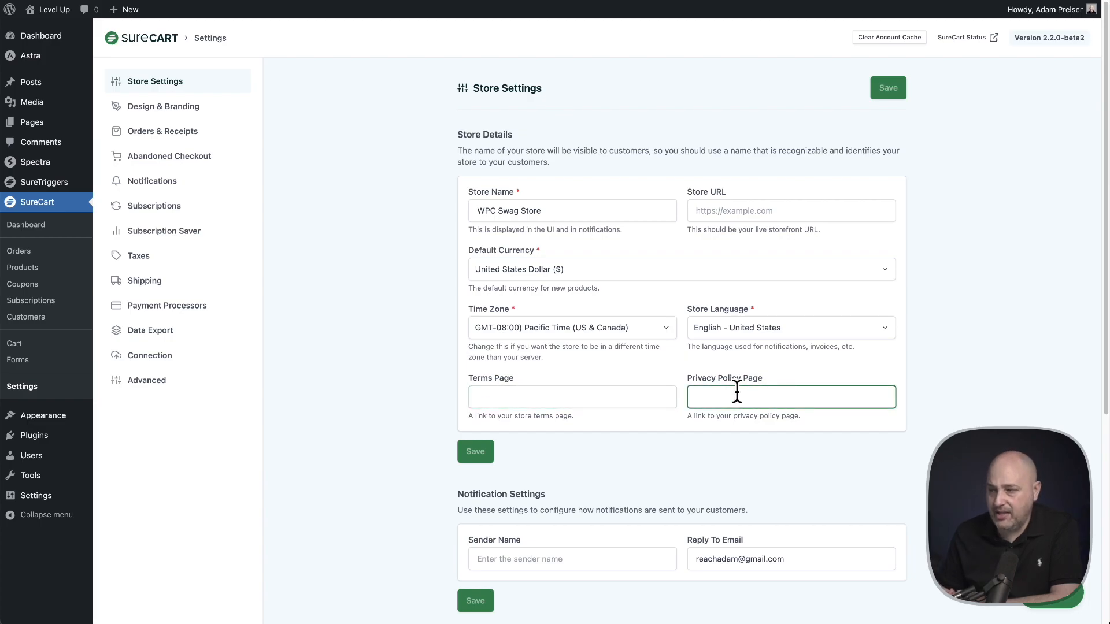
scroll("down", 3)
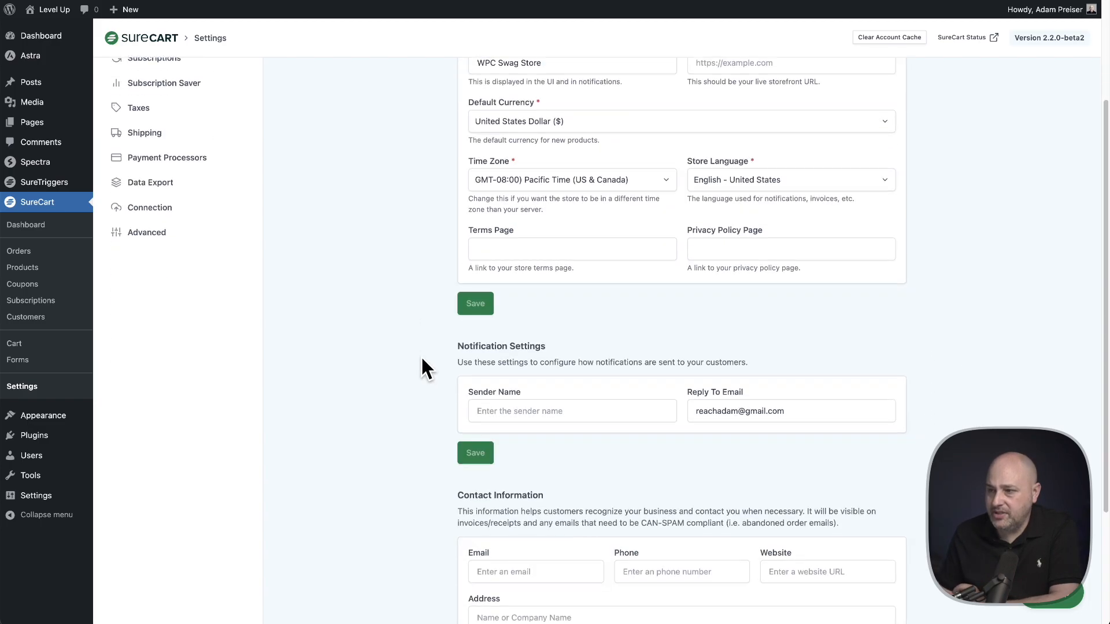
scroll("down", 3)
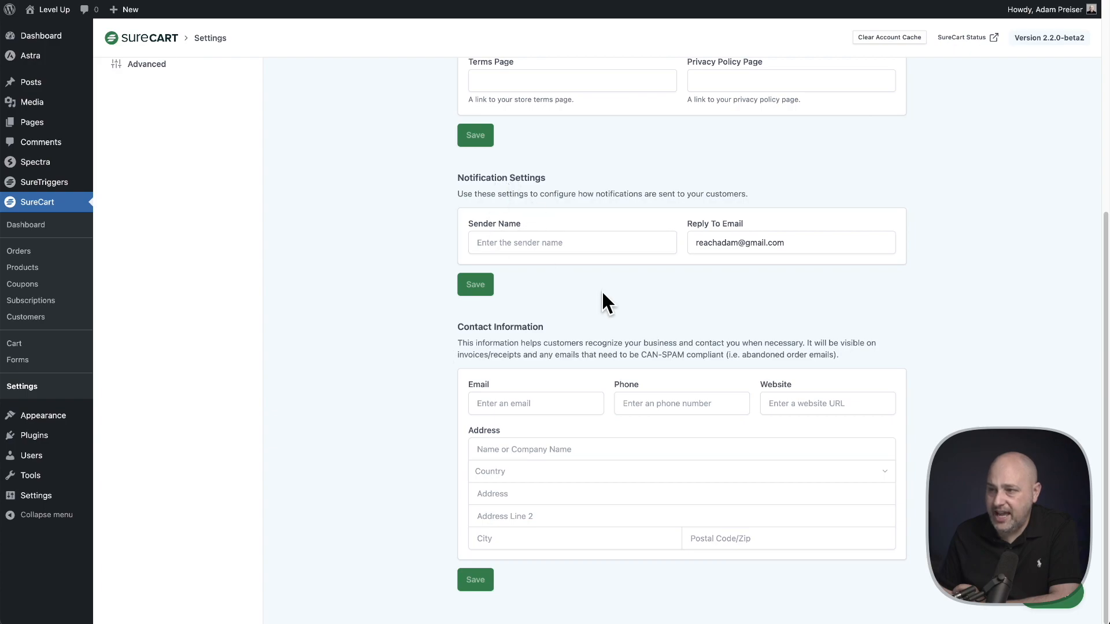
mouse_move(602, 300)
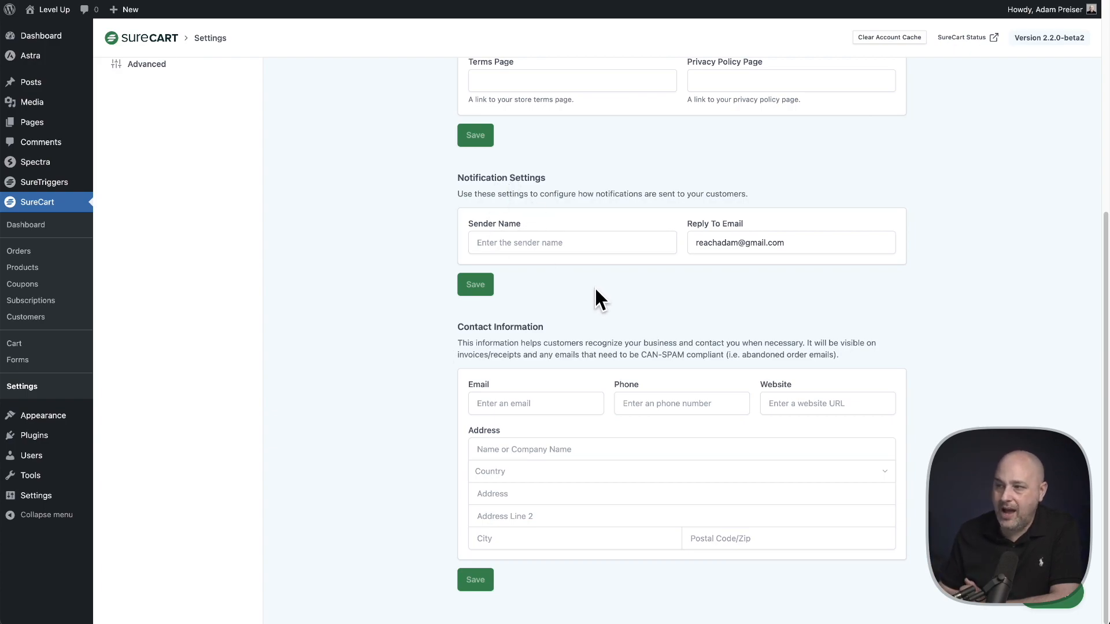
mouse_move(577, 285)
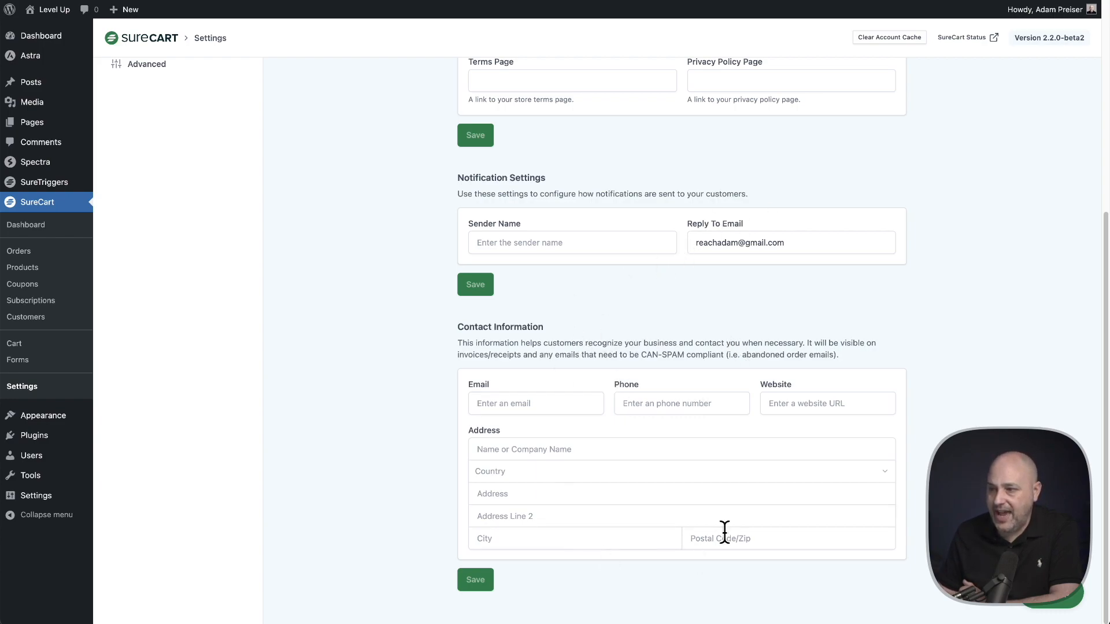
mouse_move(442, 361)
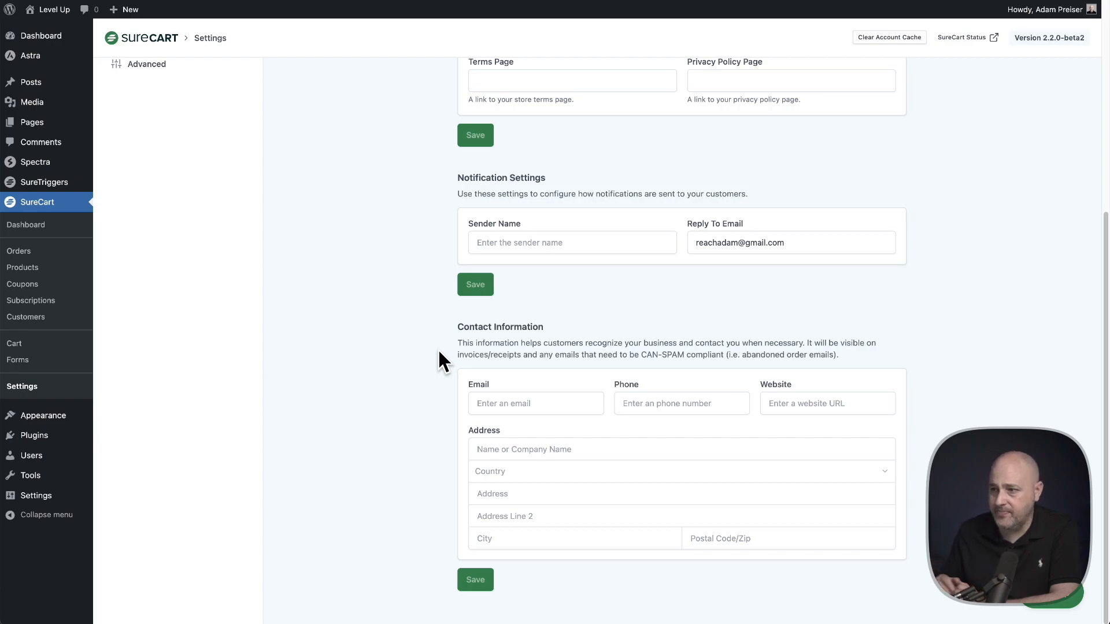
mouse_move(584, 414)
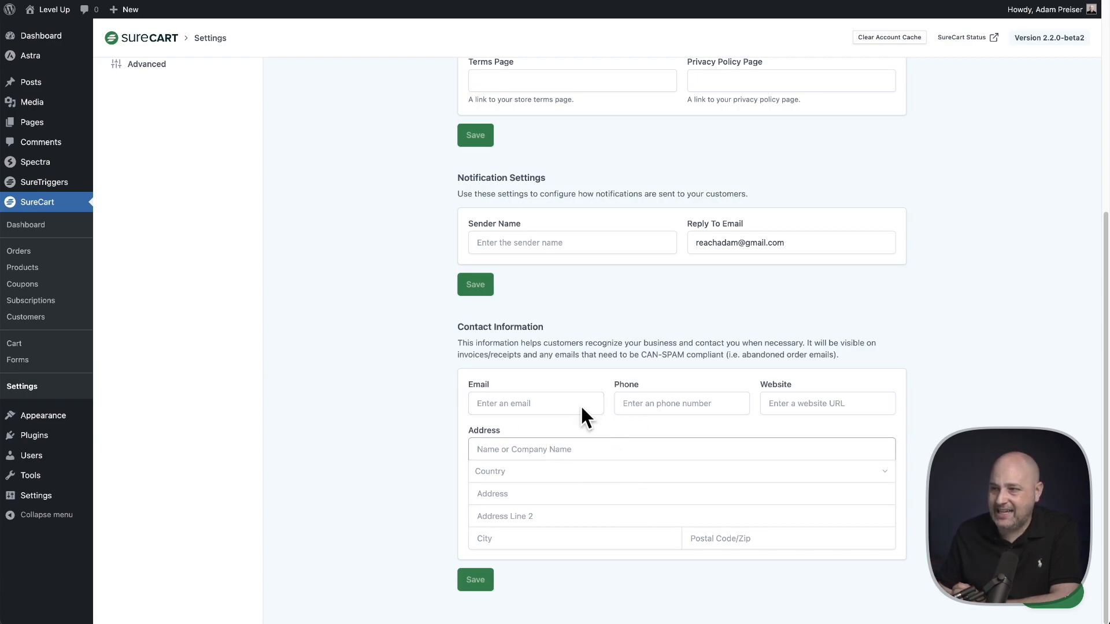
scroll("up", 3)
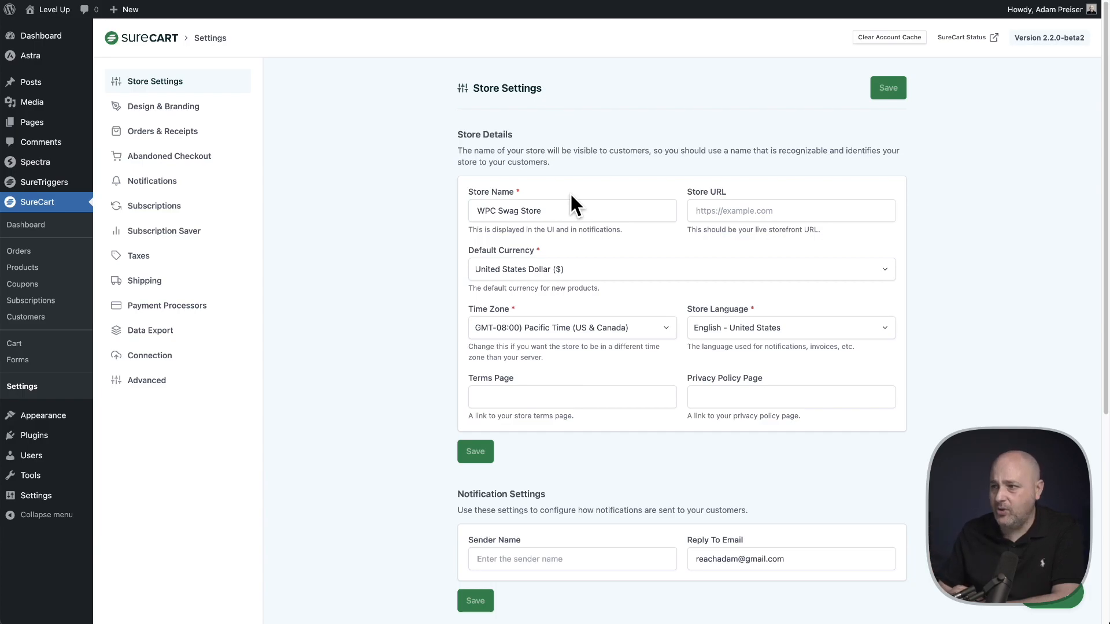
mouse_move(461, 85)
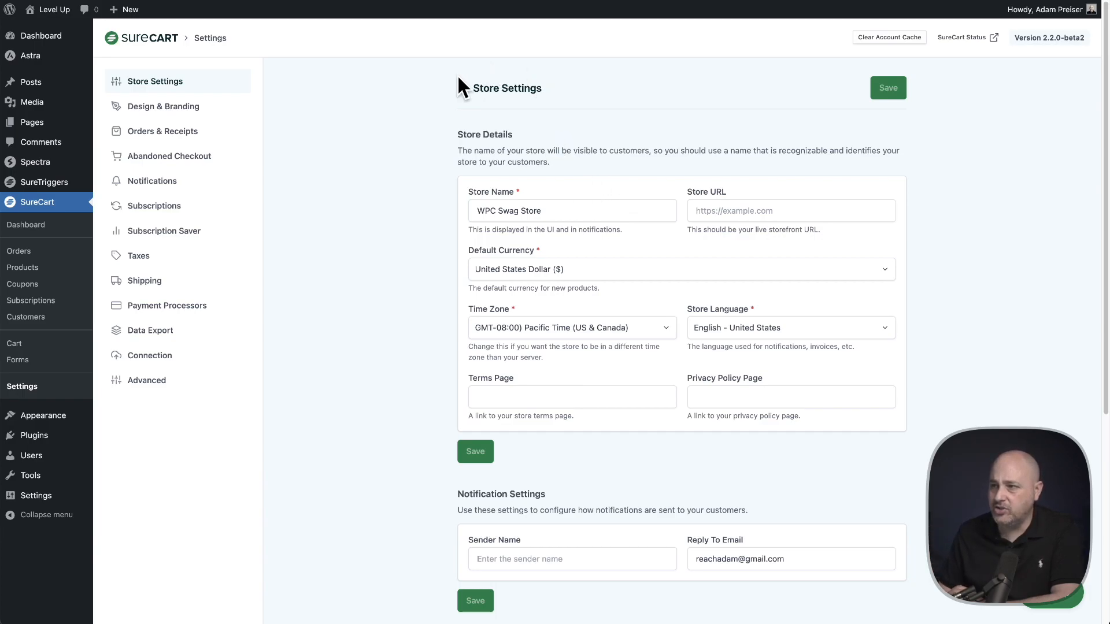
mouse_move(442, 201)
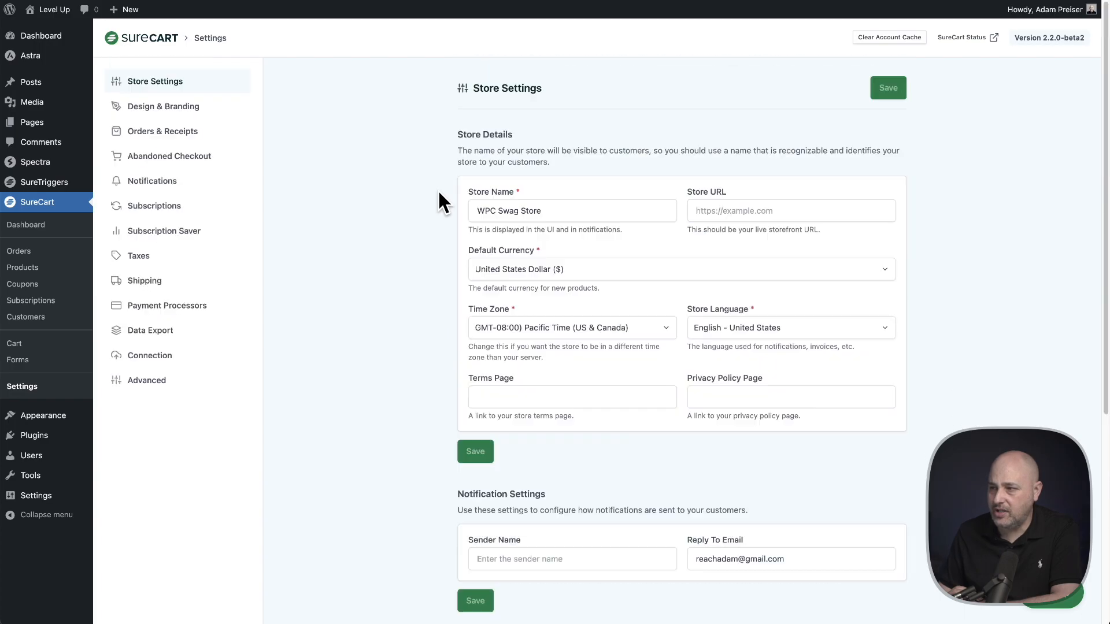
Set the notification sender name to Adam, save, and verify it in Store Settings
scroll("down", 3)
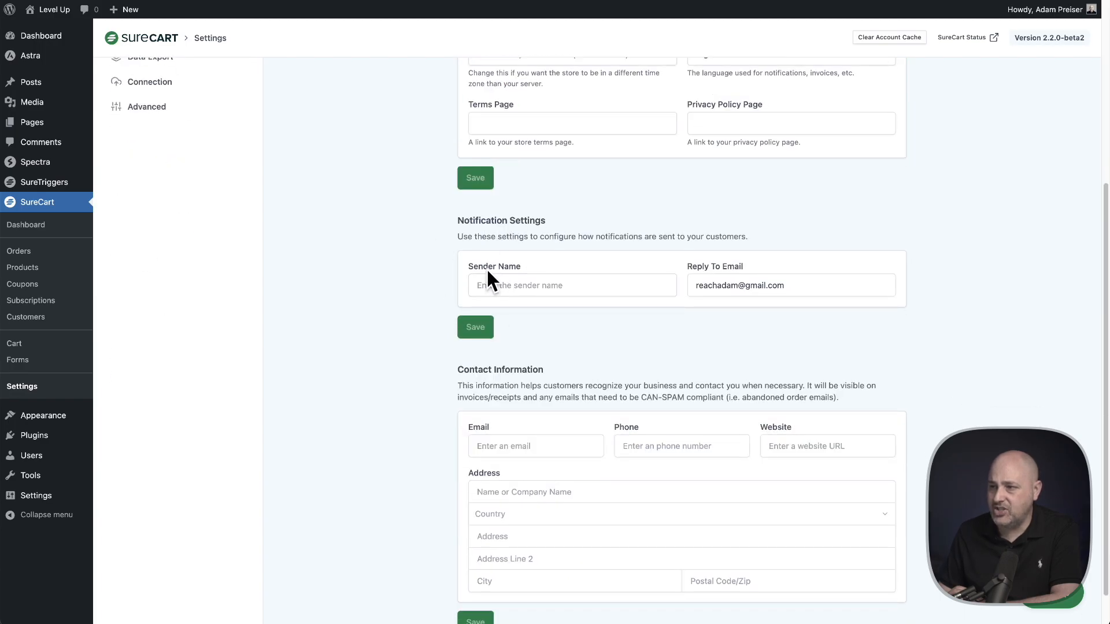
scroll("up", 3)
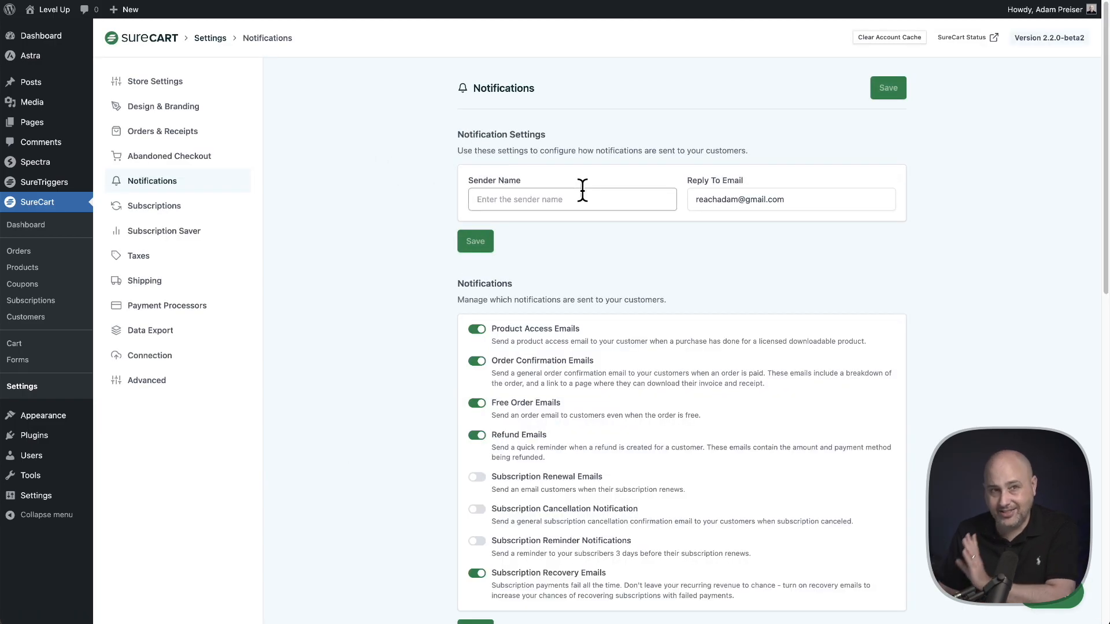
mouse_move(567, 223)
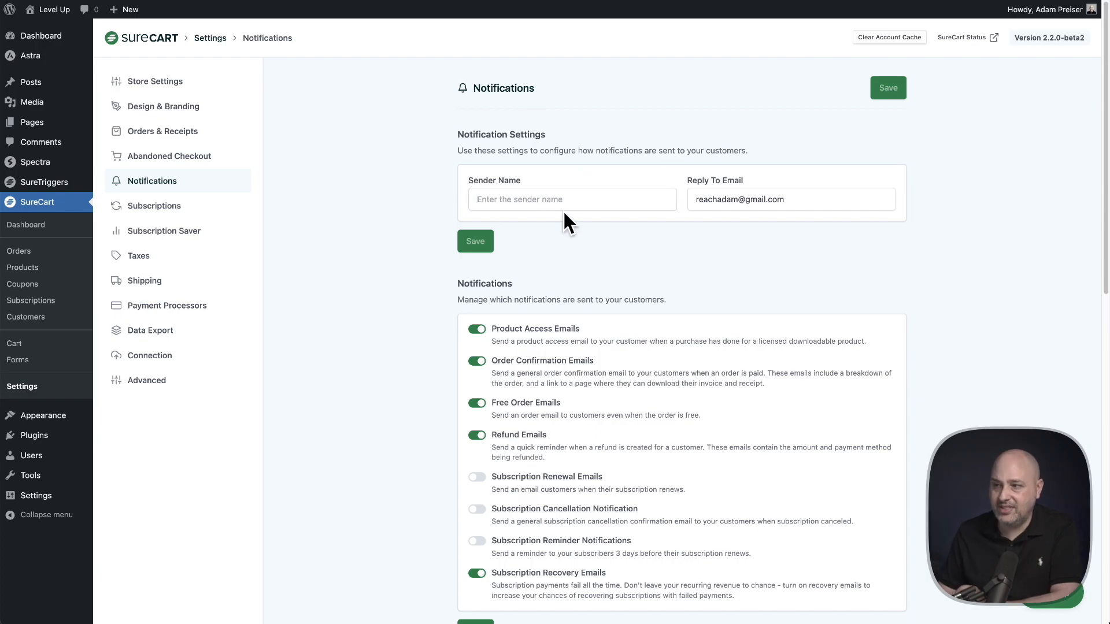
type("Adam")
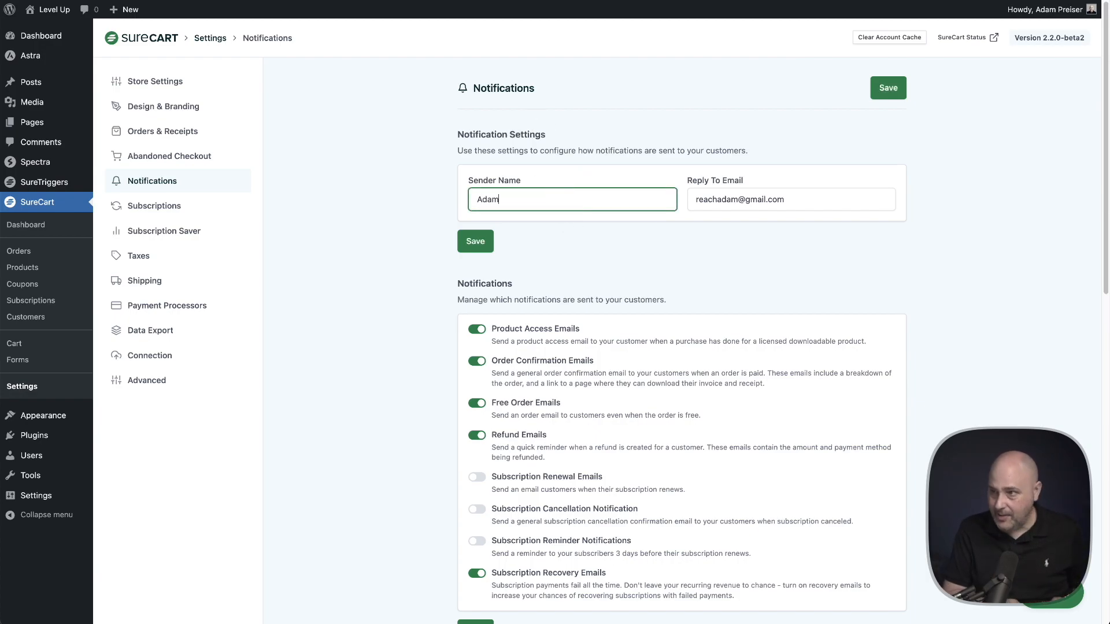
left_click(475, 240)
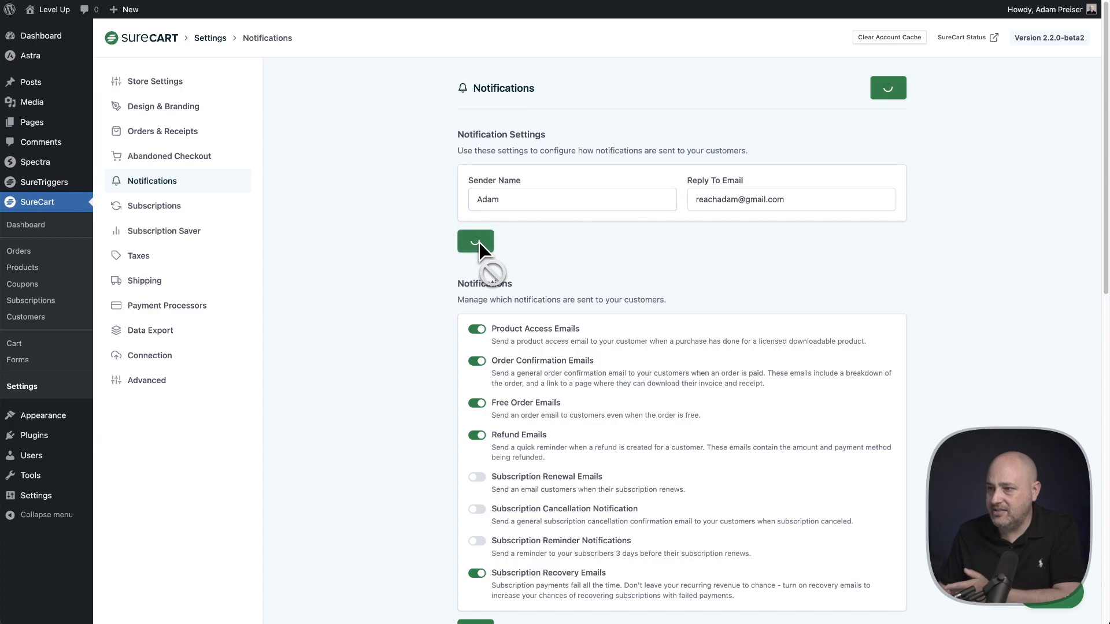
left_click(476, 240)
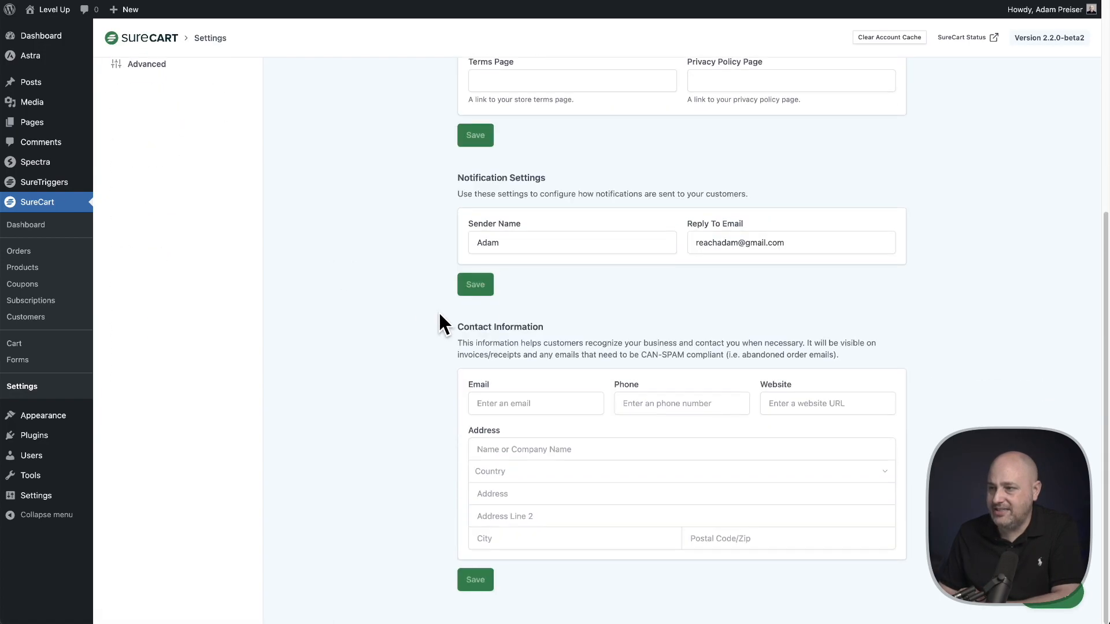
left_click(503, 243)
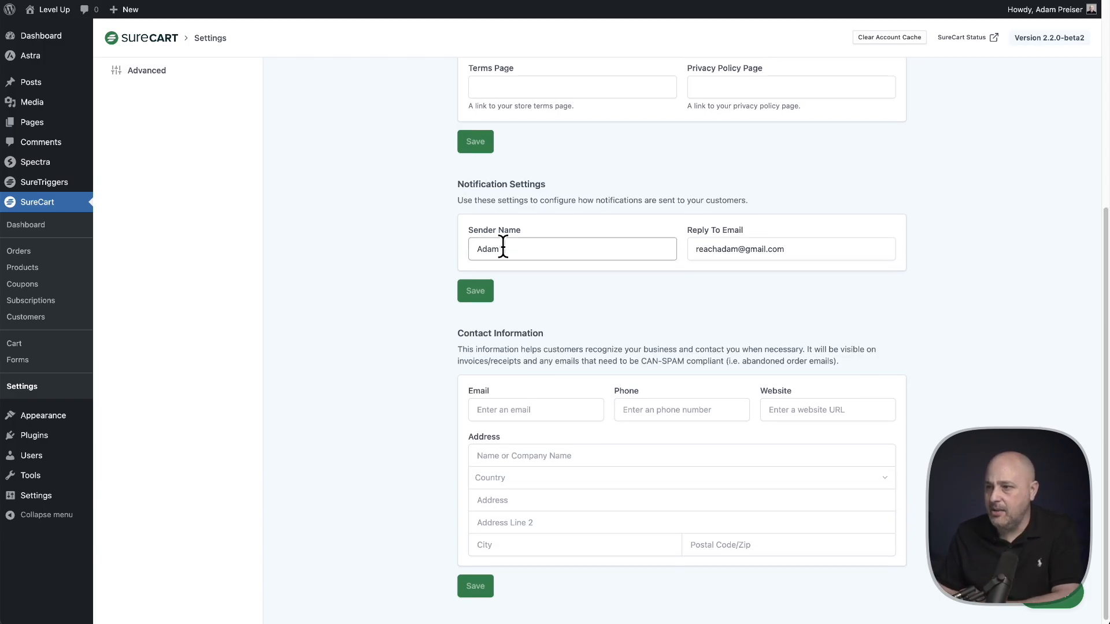
scroll("up", 3)
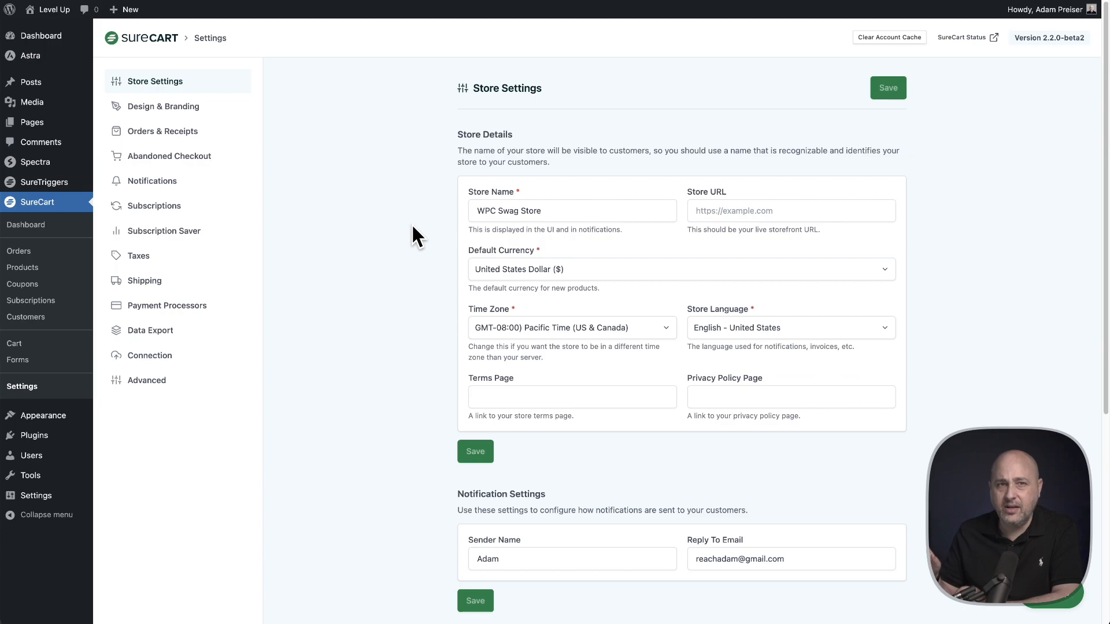